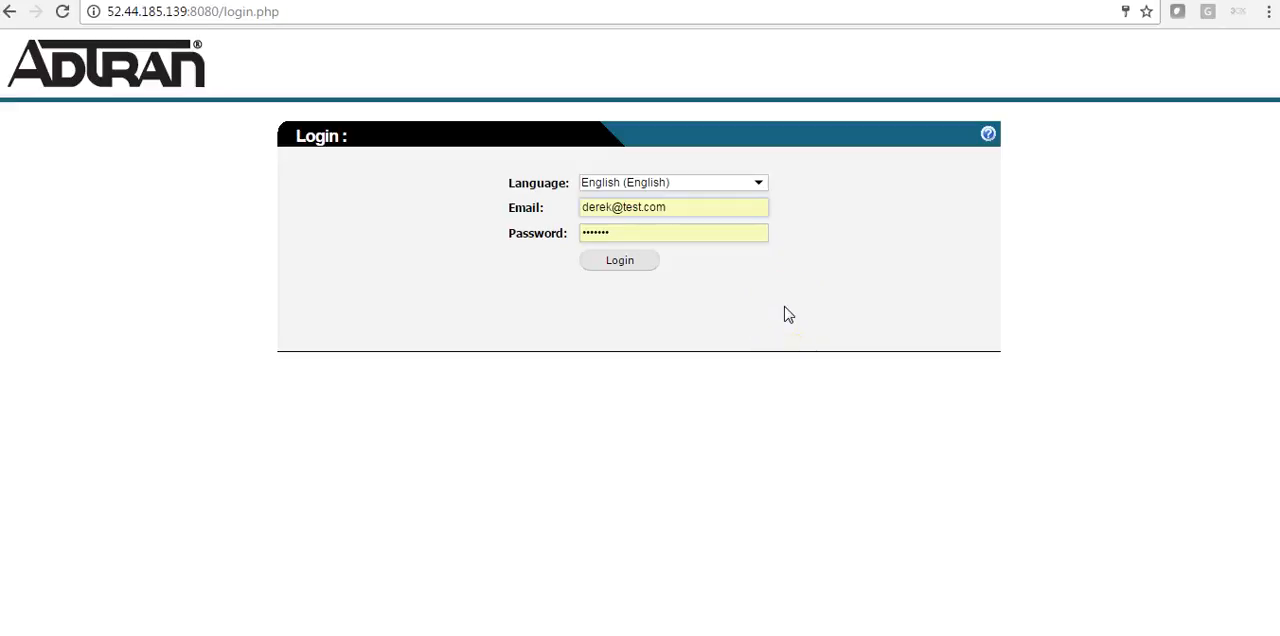
Log in with the filled-in email and password to open the School account dashboard.
{"action": "left_click", "coordinate": [673, 207]}
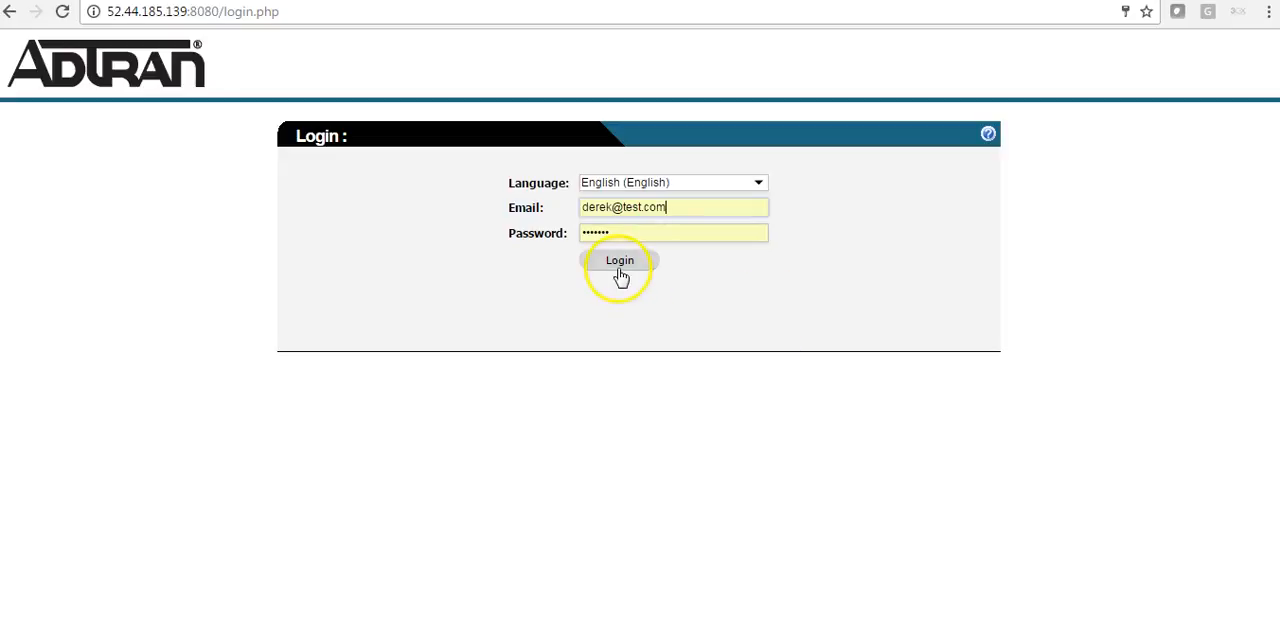
{"action": "left_click", "coordinate": [619, 260]}
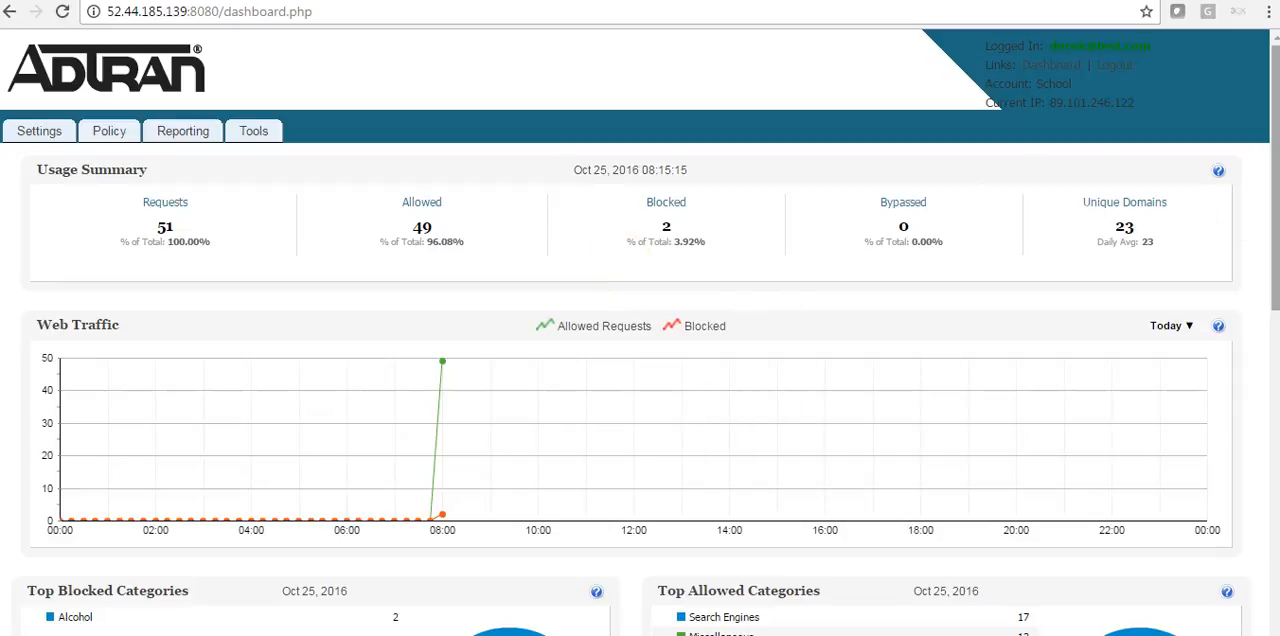
{"action": "mouse_move", "coordinate": [1274, 188]}
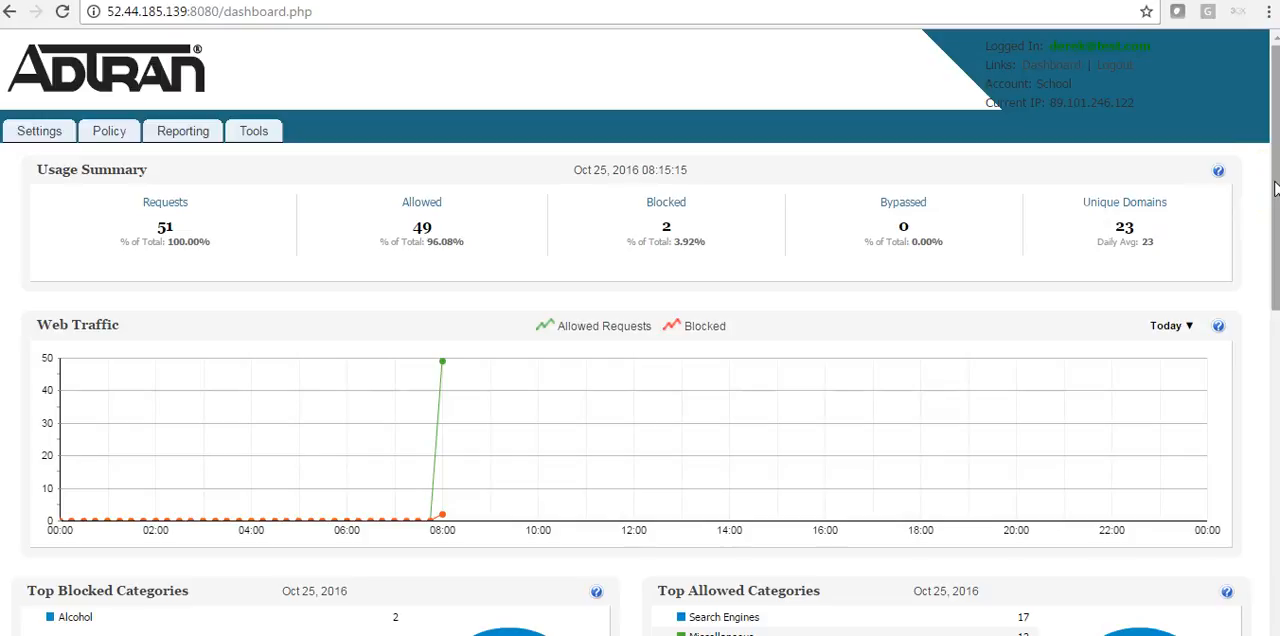
{"action": "scroll", "scroll_direction": "down", "scroll_amount": 3}
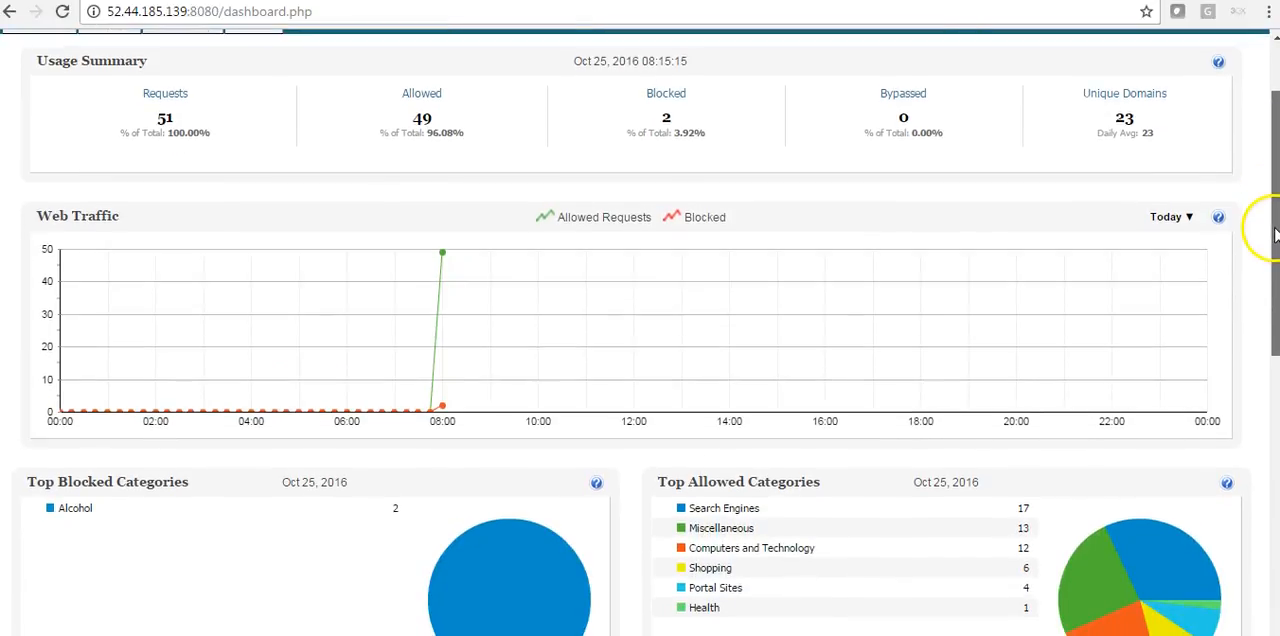
{"action": "scroll", "scroll_direction": "down", "scroll_amount": 3}
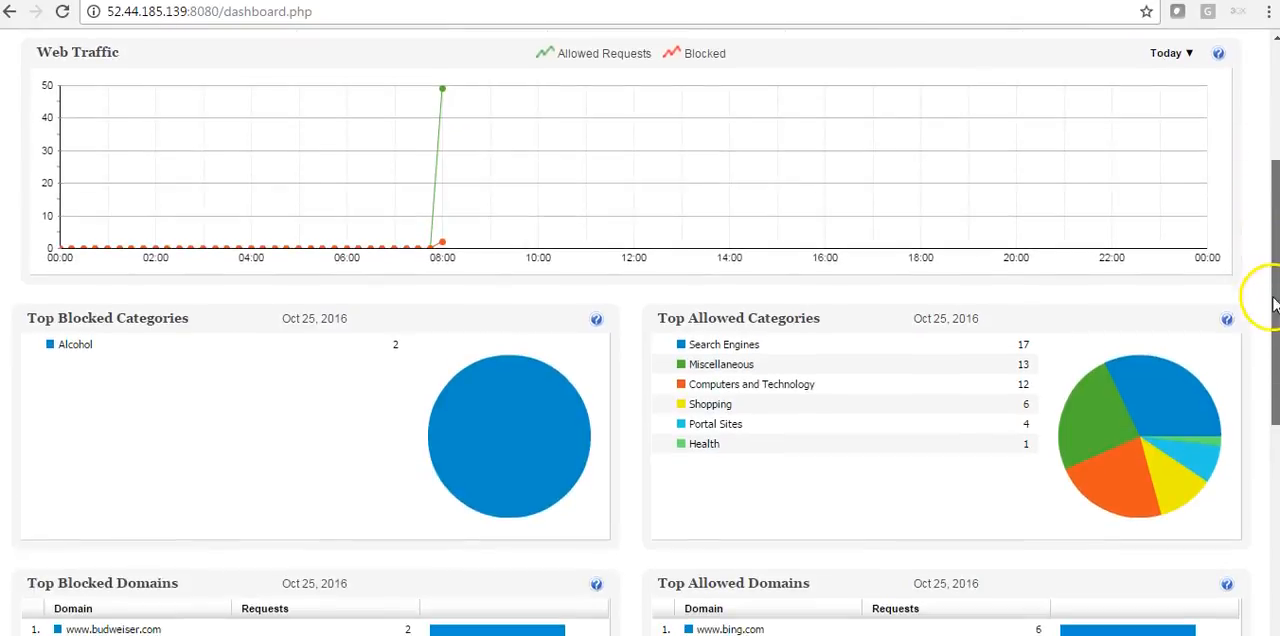
{"action": "scroll", "scroll_direction": "down", "scroll_amount": 3}
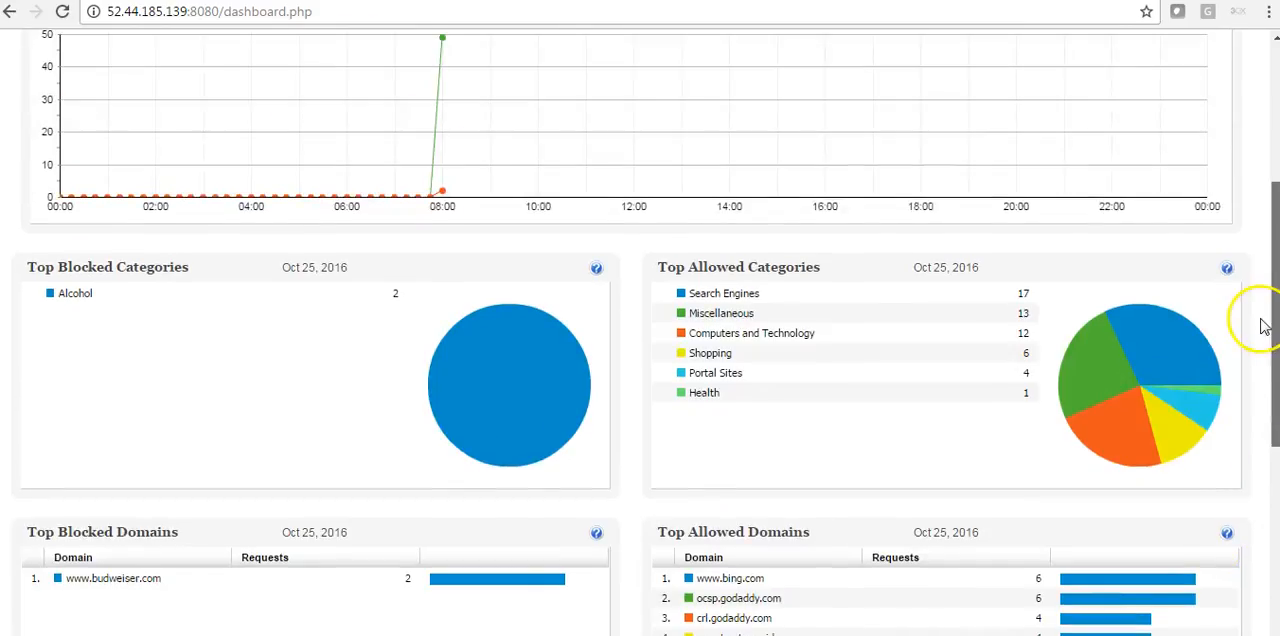
{"action": "scroll", "scroll_direction": "up", "scroll_amount": 3}
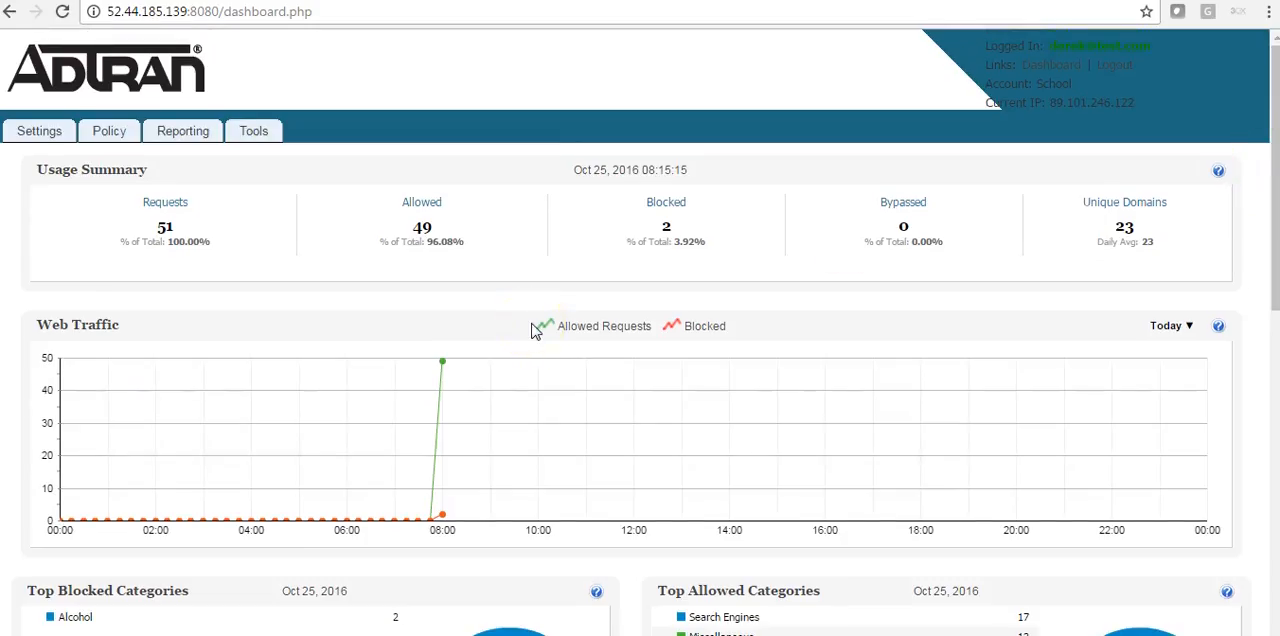
{"action": "mouse_move", "coordinate": [117, 210]}
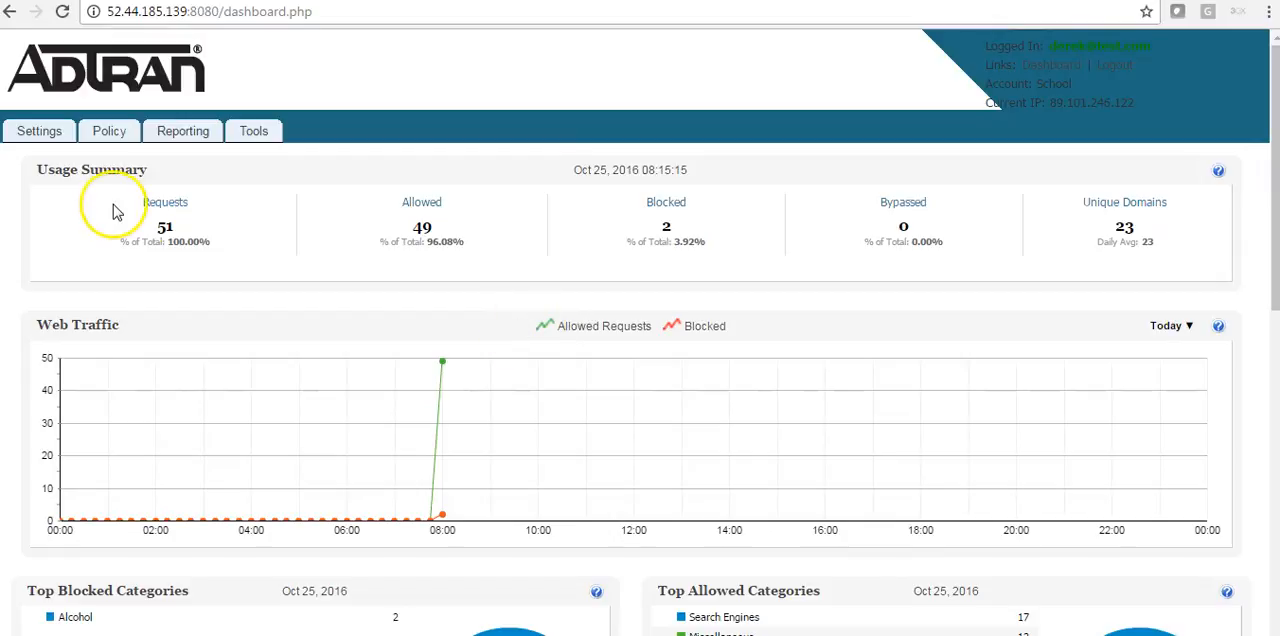
{"action": "mouse_move", "coordinate": [115, 210]}
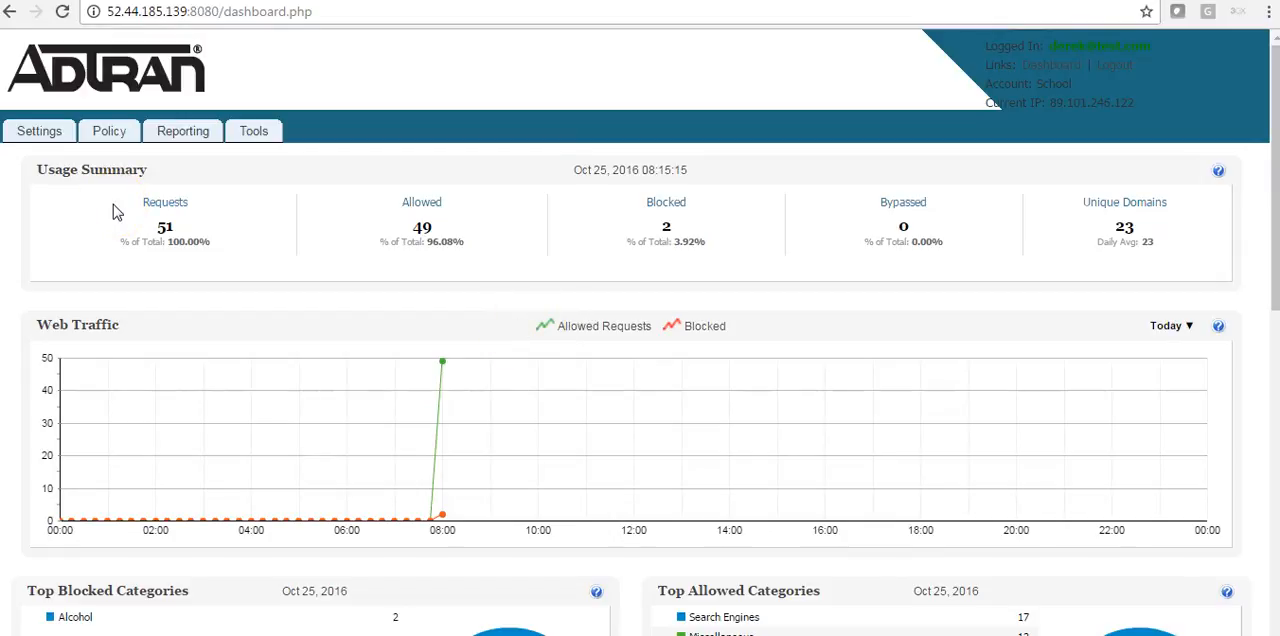
{"action": "mouse_move", "coordinate": [40, 131]}
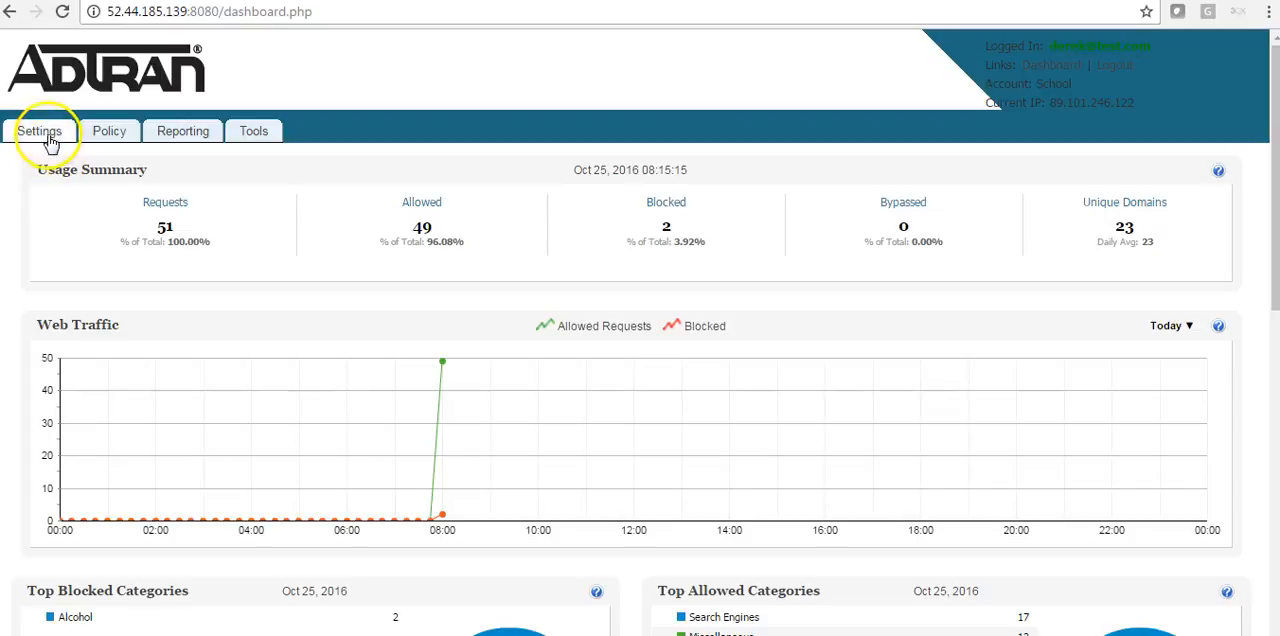
Open Settings > Locations, browse the empty Dynamic IP, Dynamic DNS and Roaming tabs, then return to Static IP.
{"action": "left_click", "coordinate": [39, 130]}
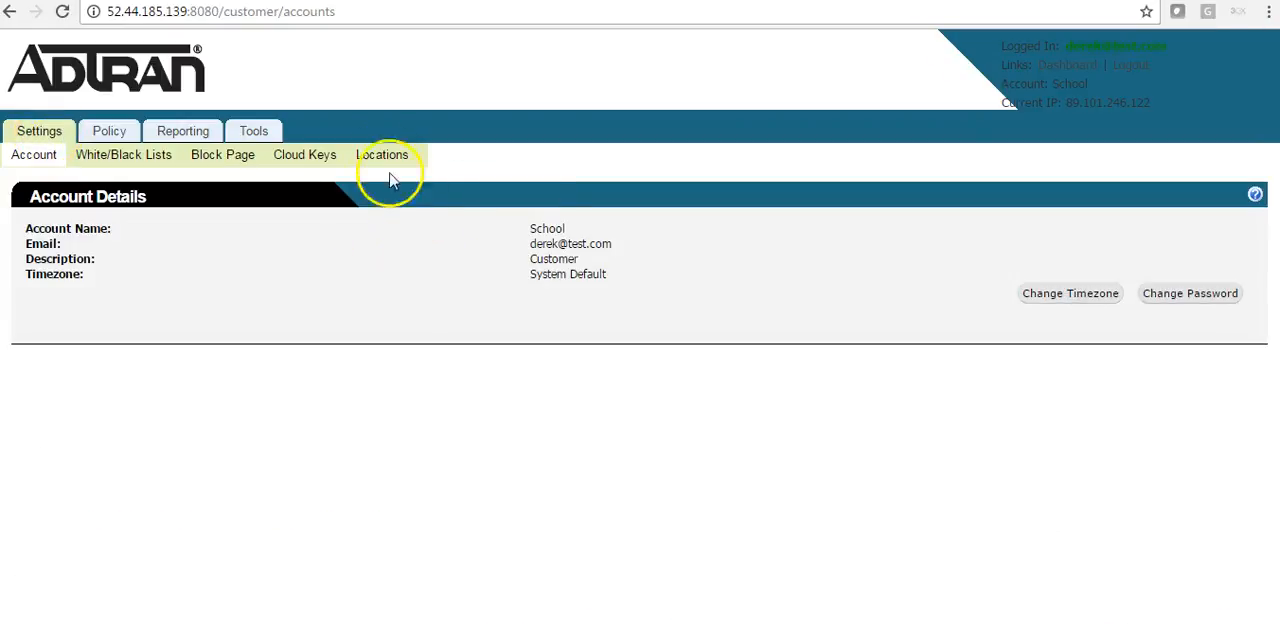
{"action": "left_click", "coordinate": [382, 155]}
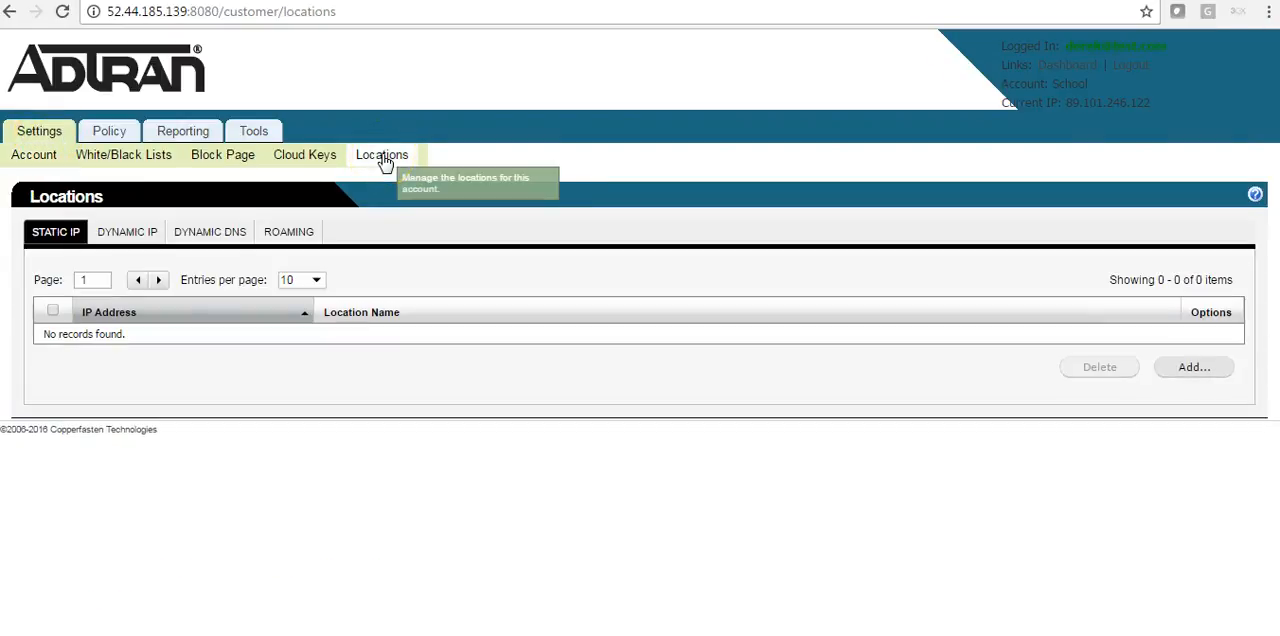
{"action": "mouse_move", "coordinate": [330, 418]}
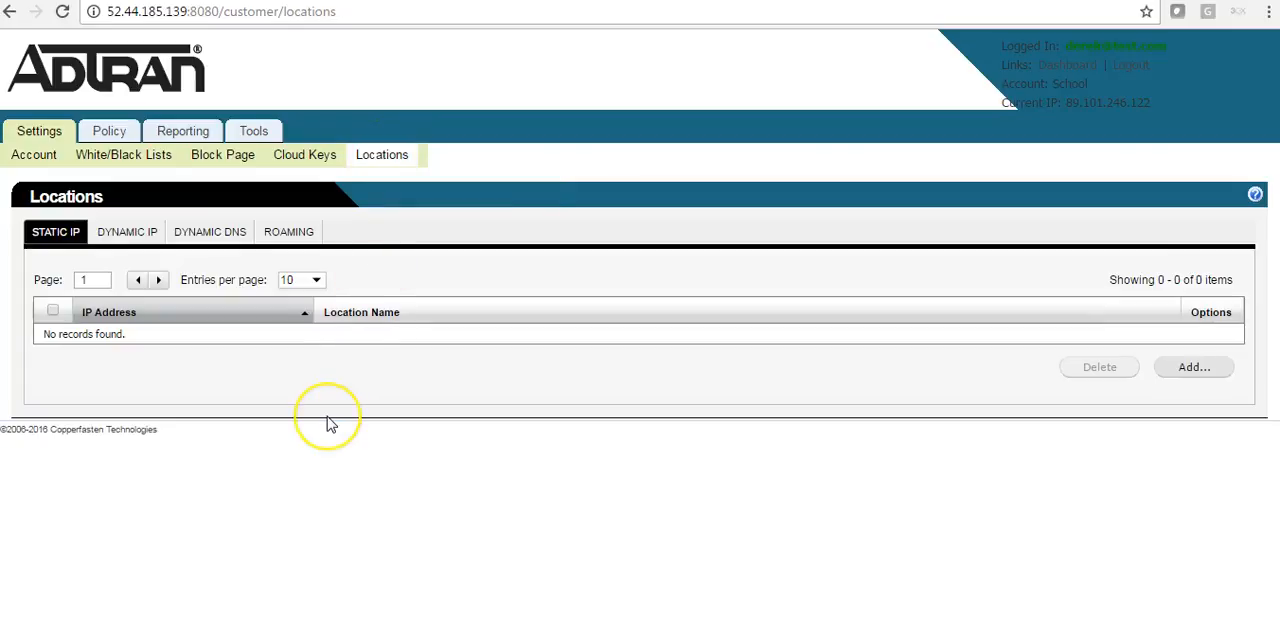
{"action": "mouse_move", "coordinate": [331, 423]}
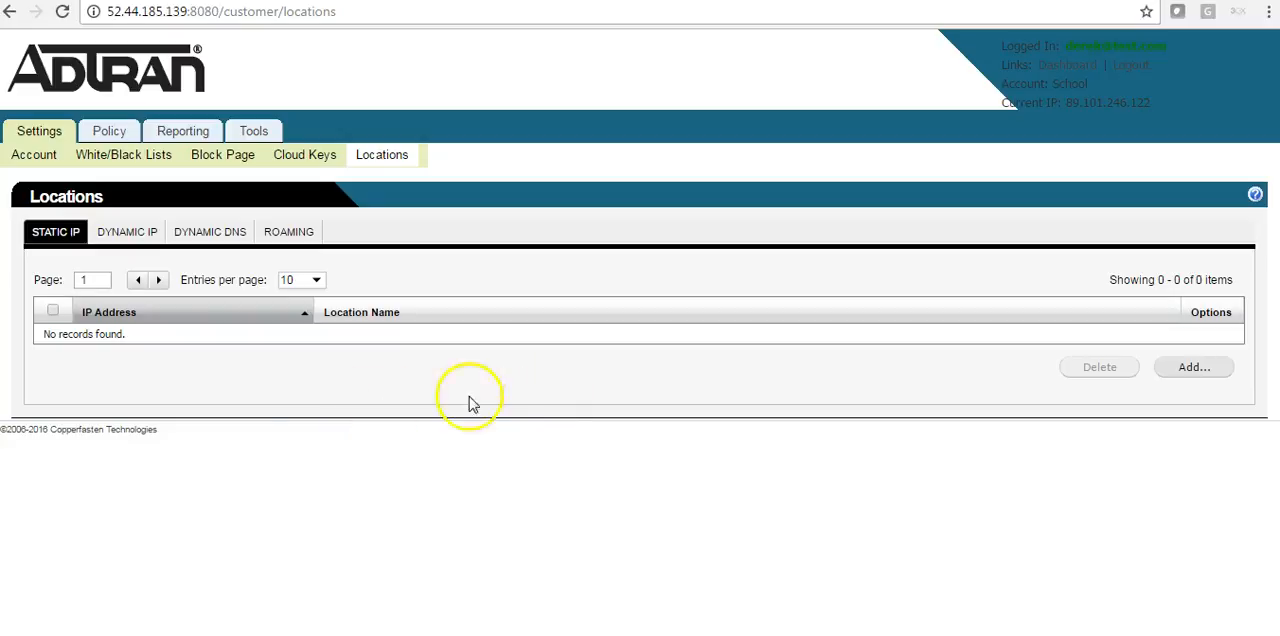
{"action": "left_click", "coordinate": [127, 231]}
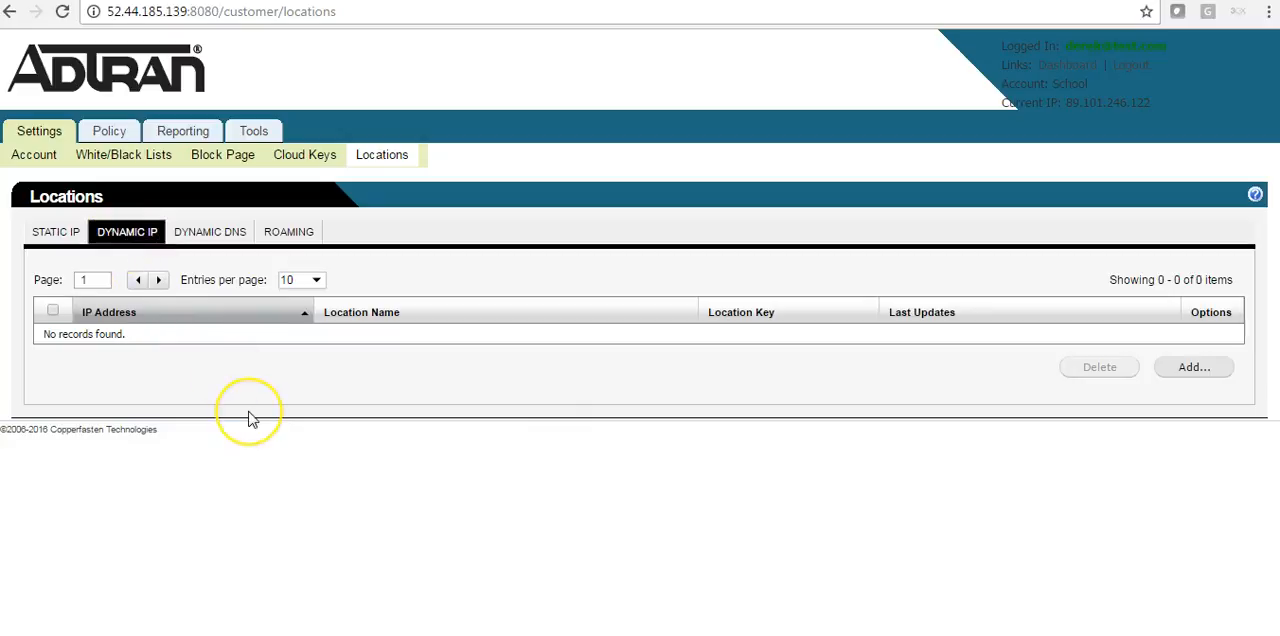
{"action": "mouse_move", "coordinate": [251, 415]}
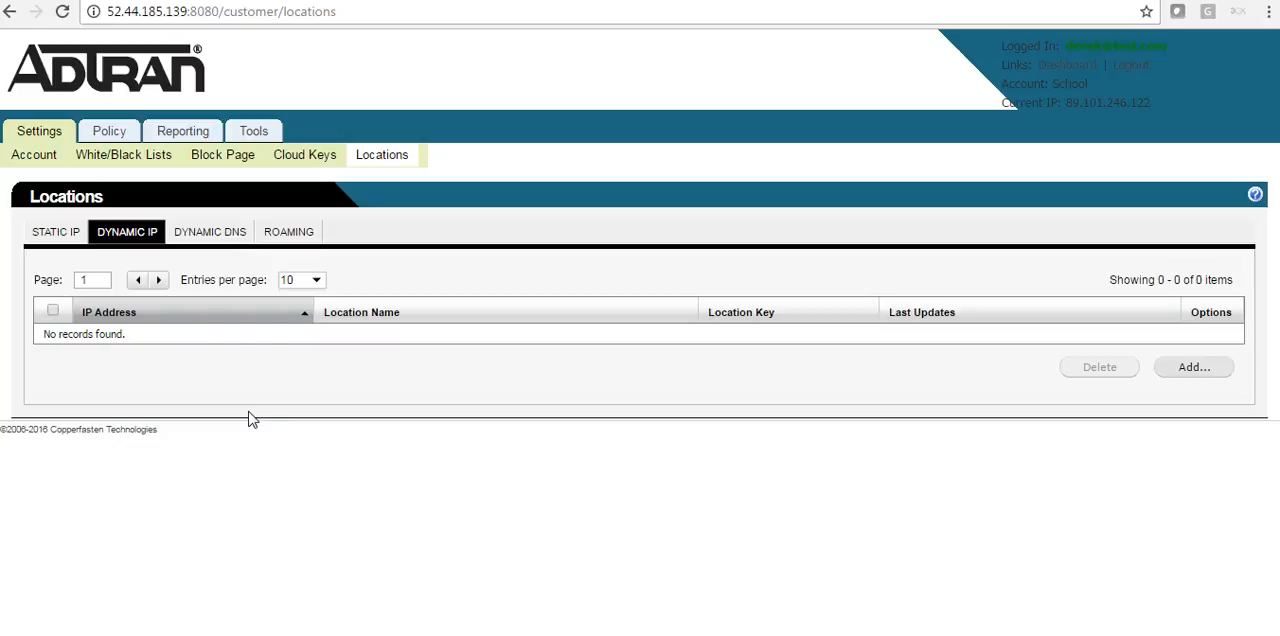
{"action": "left_click", "coordinate": [209, 231]}
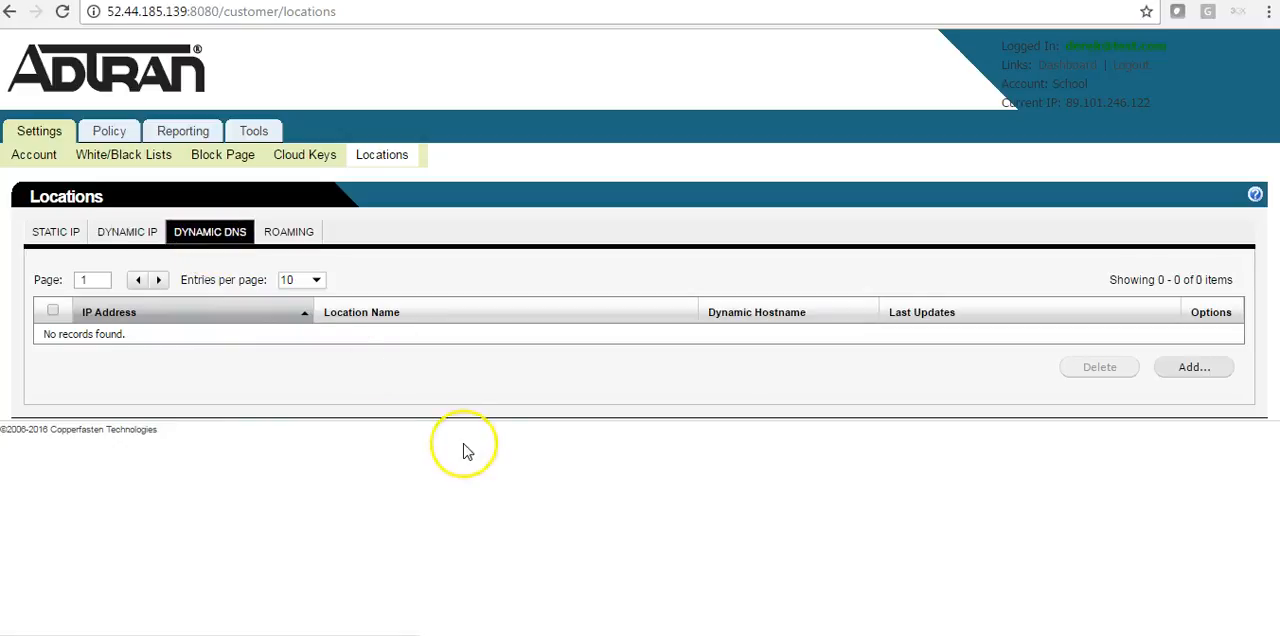
{"action": "mouse_move", "coordinate": [467, 450]}
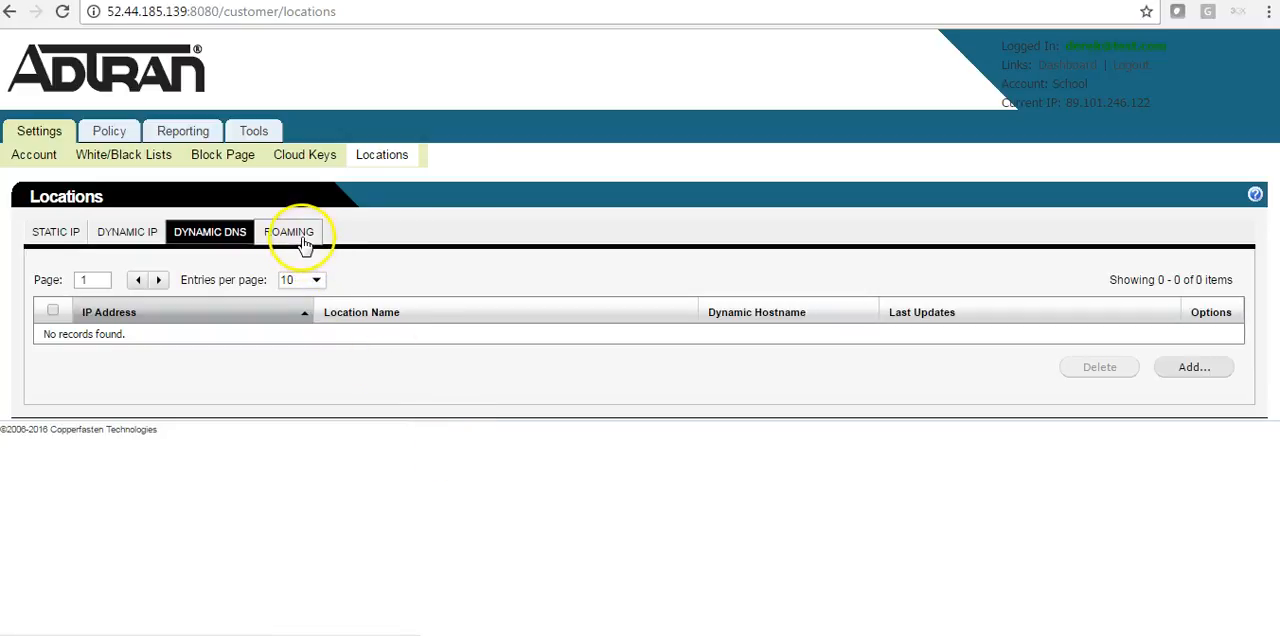
{"action": "left_click", "coordinate": [289, 231]}
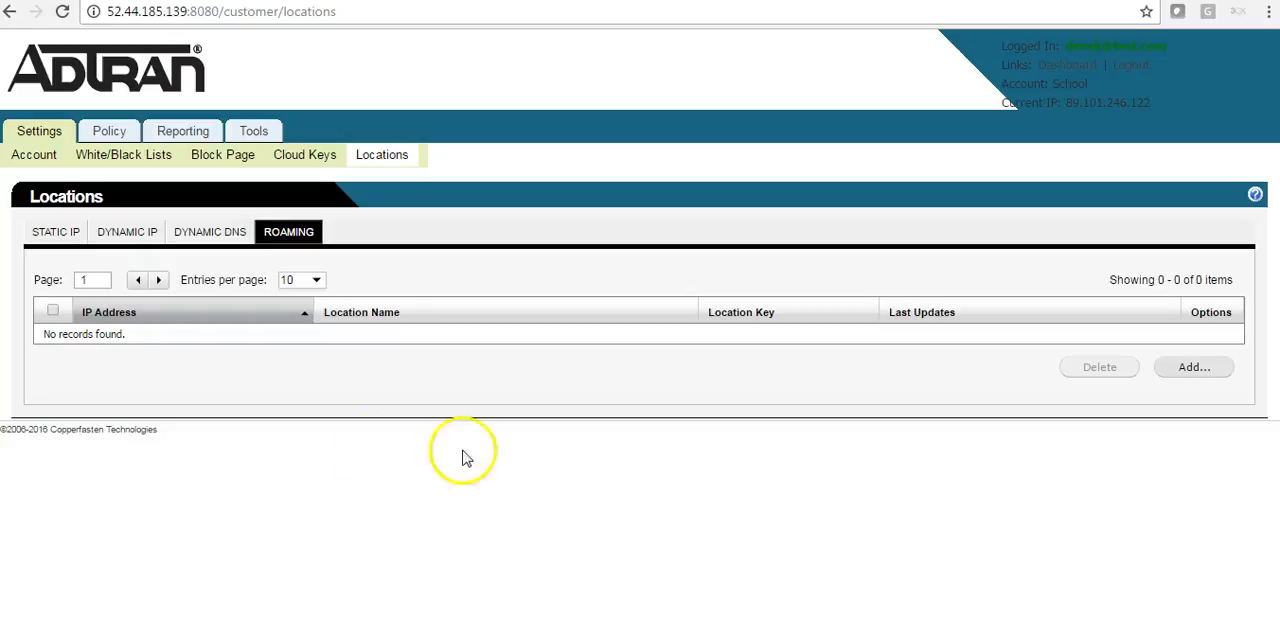
{"action": "left_click", "coordinate": [56, 231]}
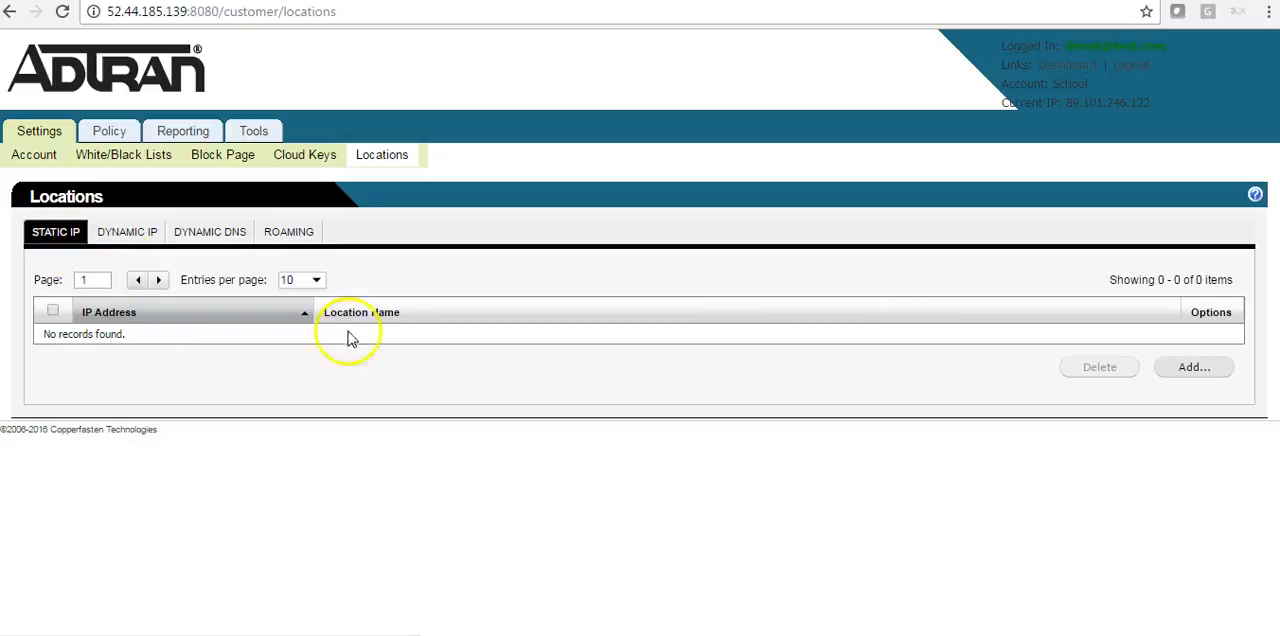
{"action": "mouse_move", "coordinate": [600, 470]}
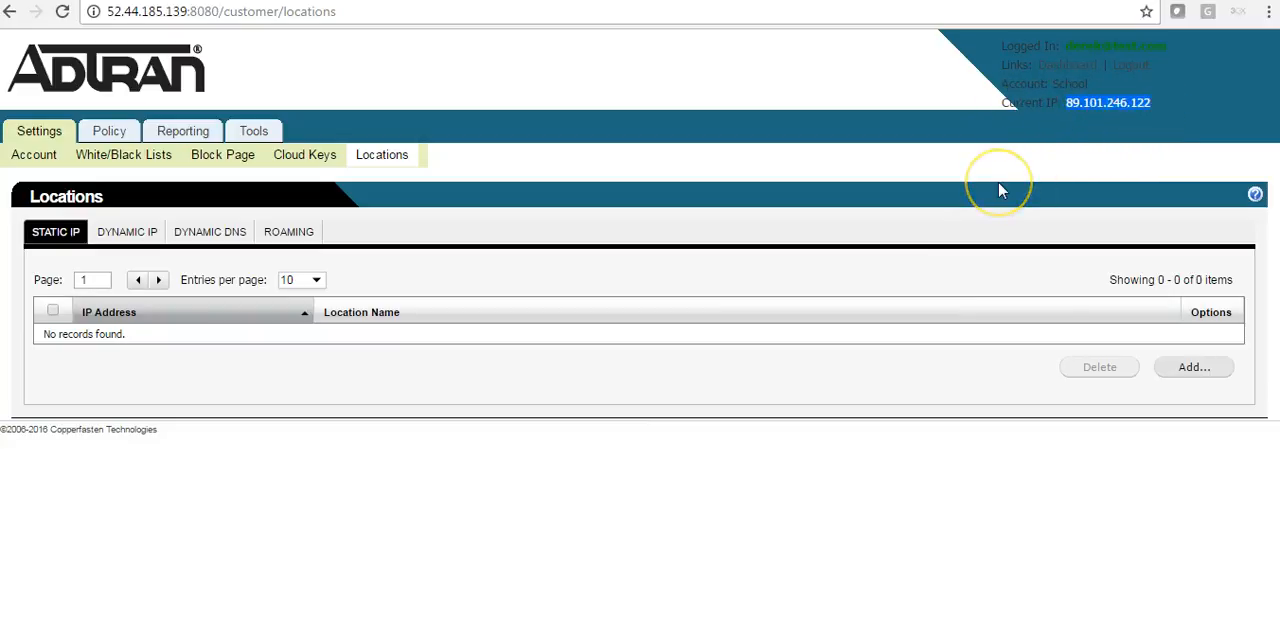
Add and save a static IP location 'Test' for 89.101.246.122.
{"action": "left_click", "coordinate": [1193, 367]}
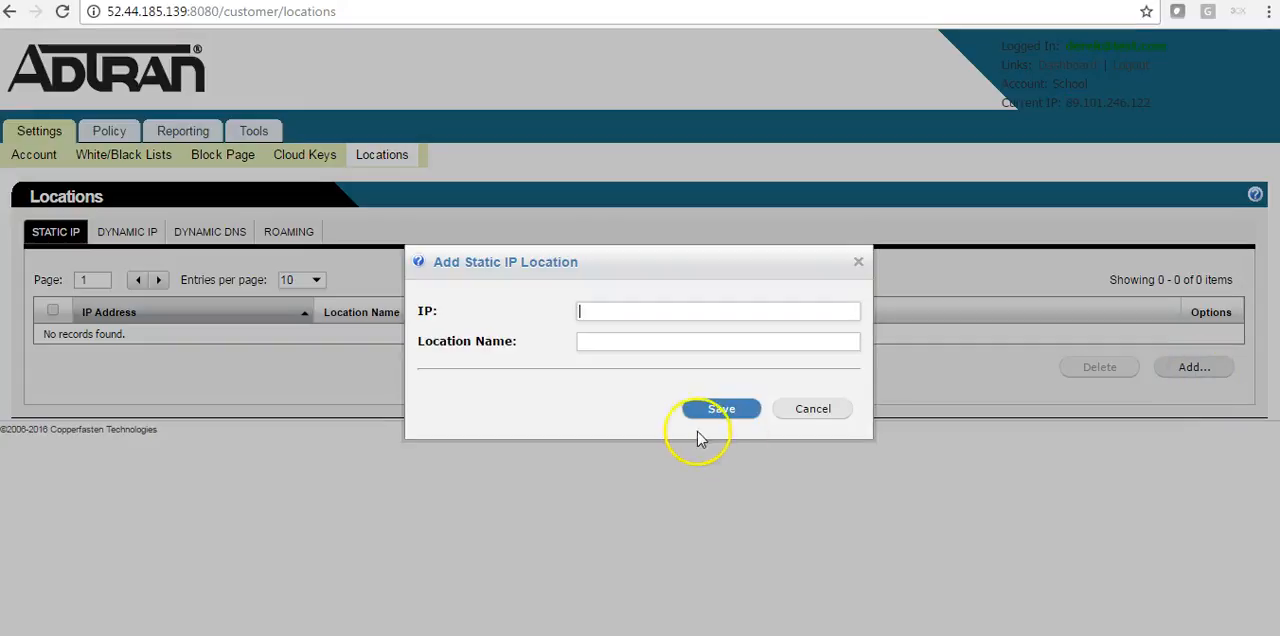
{"action": "type", "text": "89.101.246.122"}
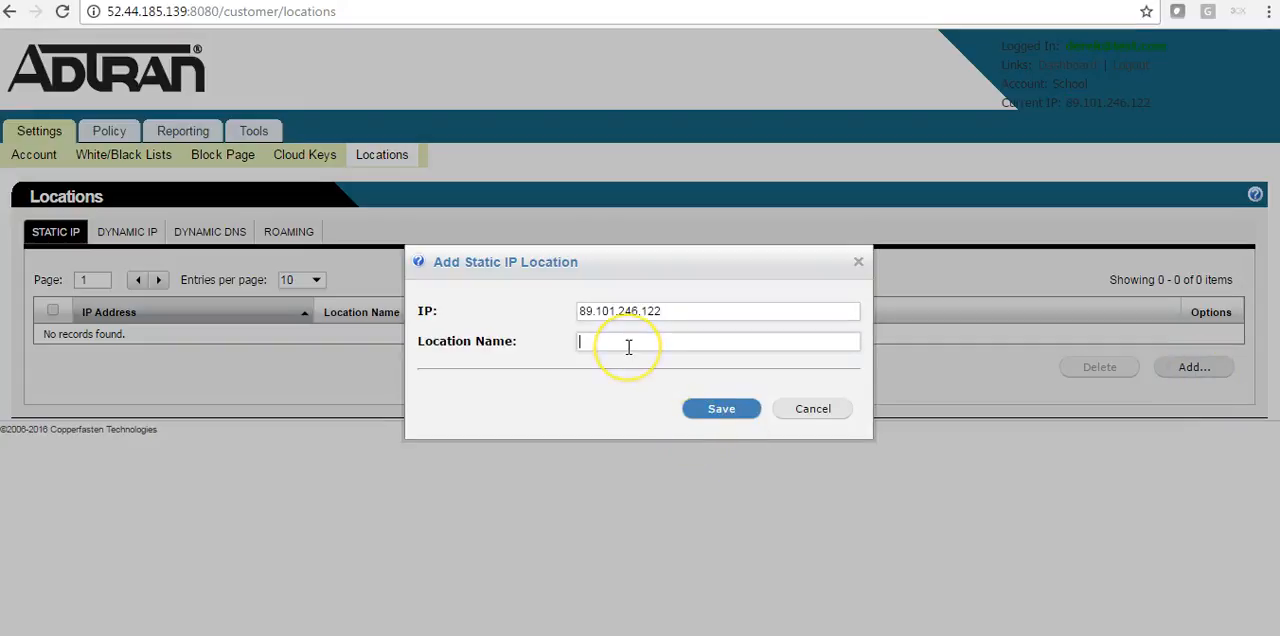
{"action": "type", "text": "Test"}
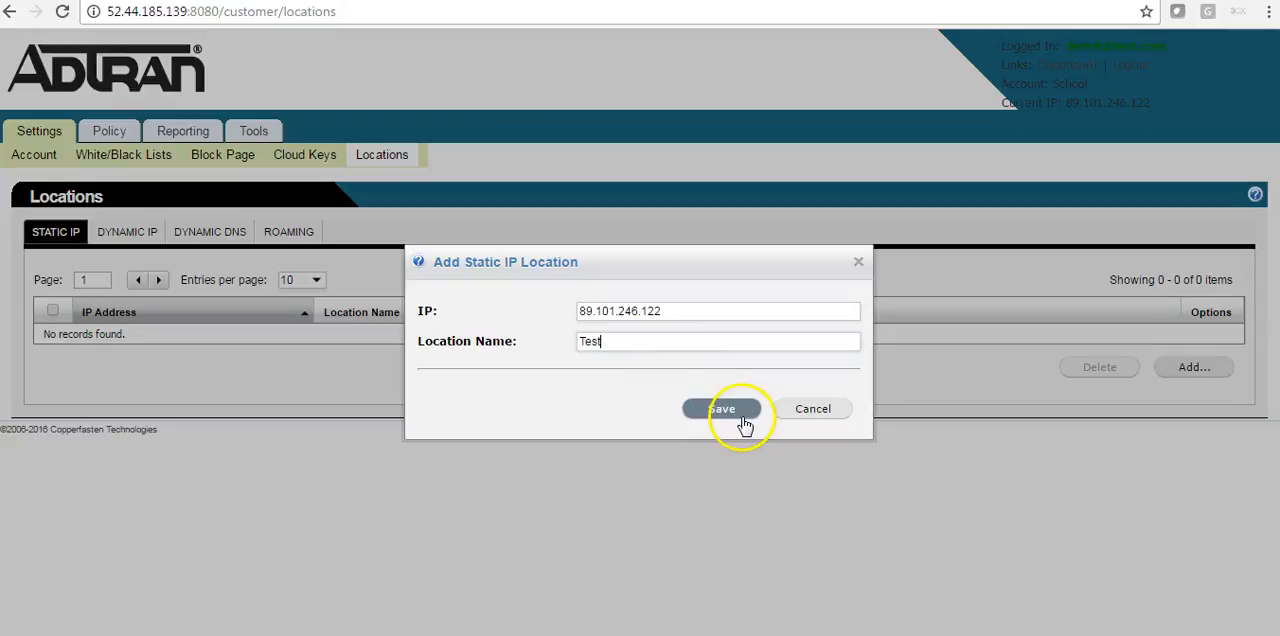
{"action": "left_click", "coordinate": [722, 408]}
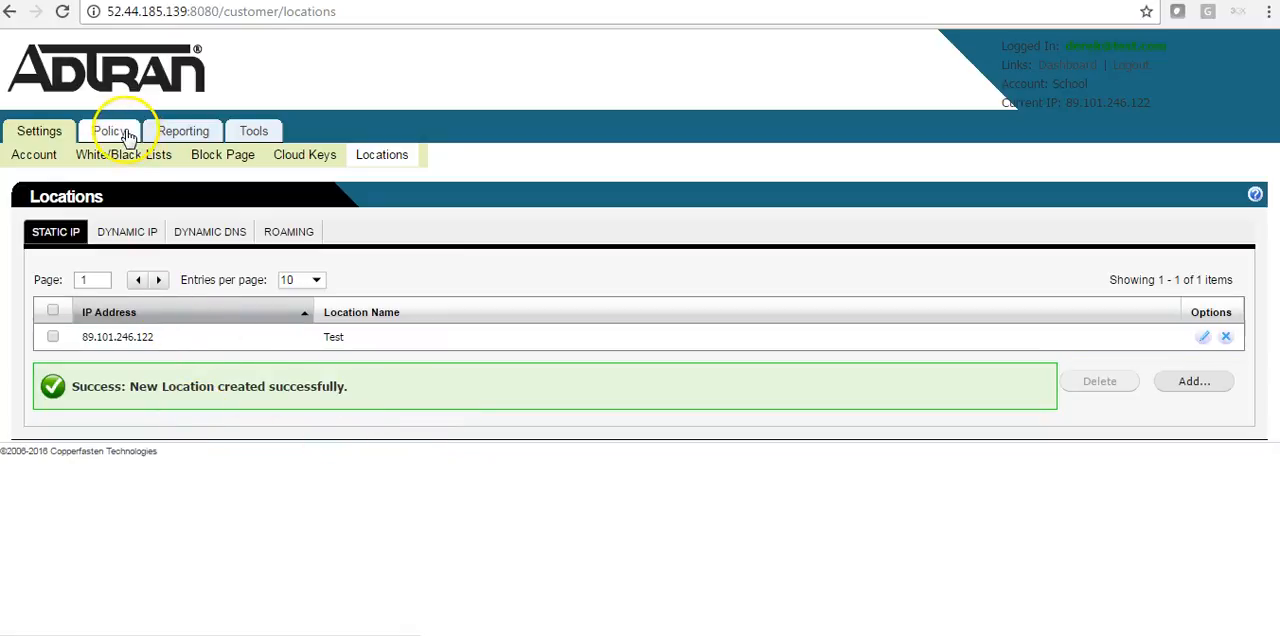
{"action": "left_click", "coordinate": [110, 131]}
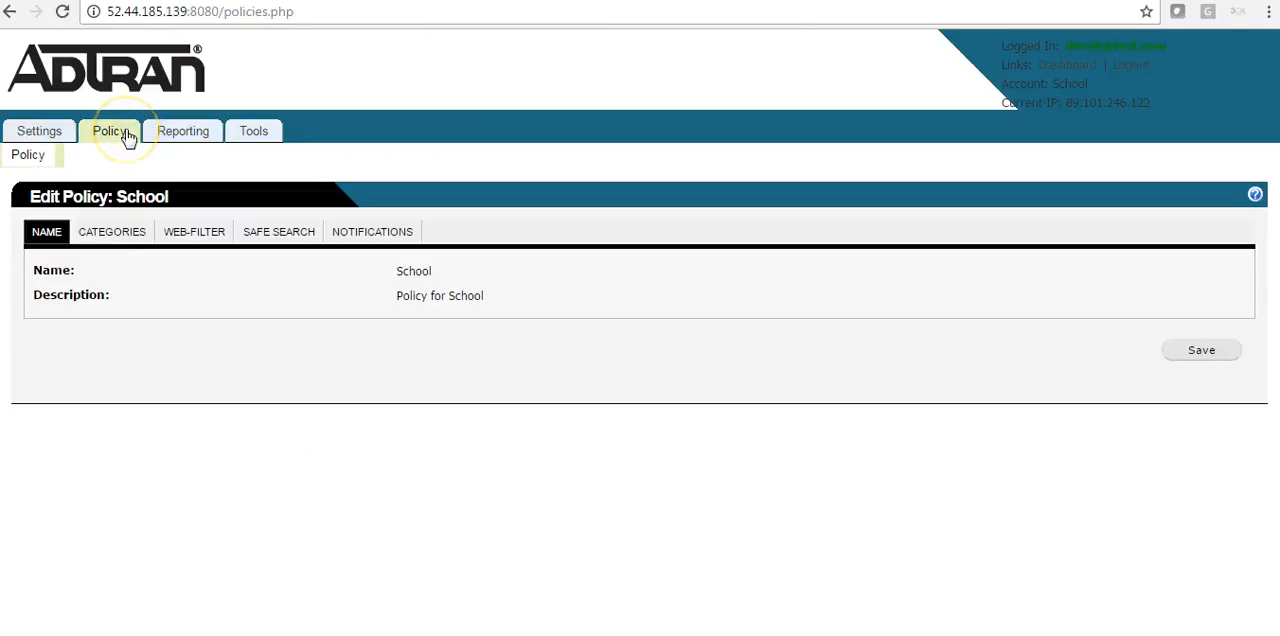
{"action": "left_click", "coordinate": [112, 231]}
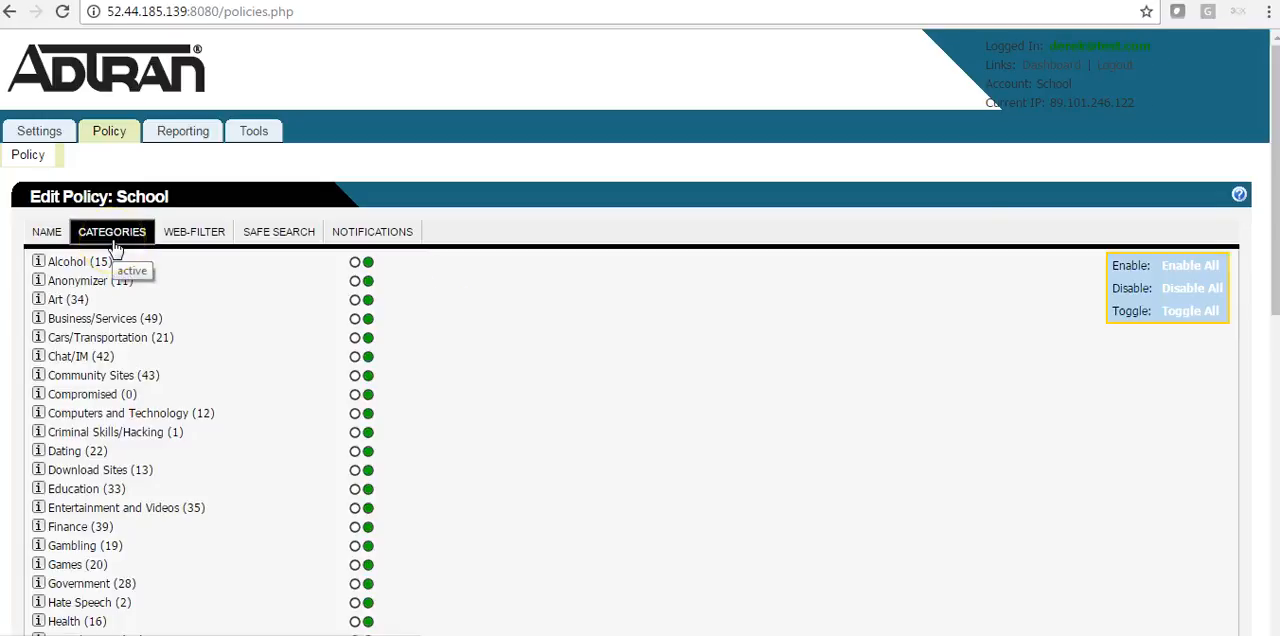
{"action": "mouse_move", "coordinate": [910, 340]}
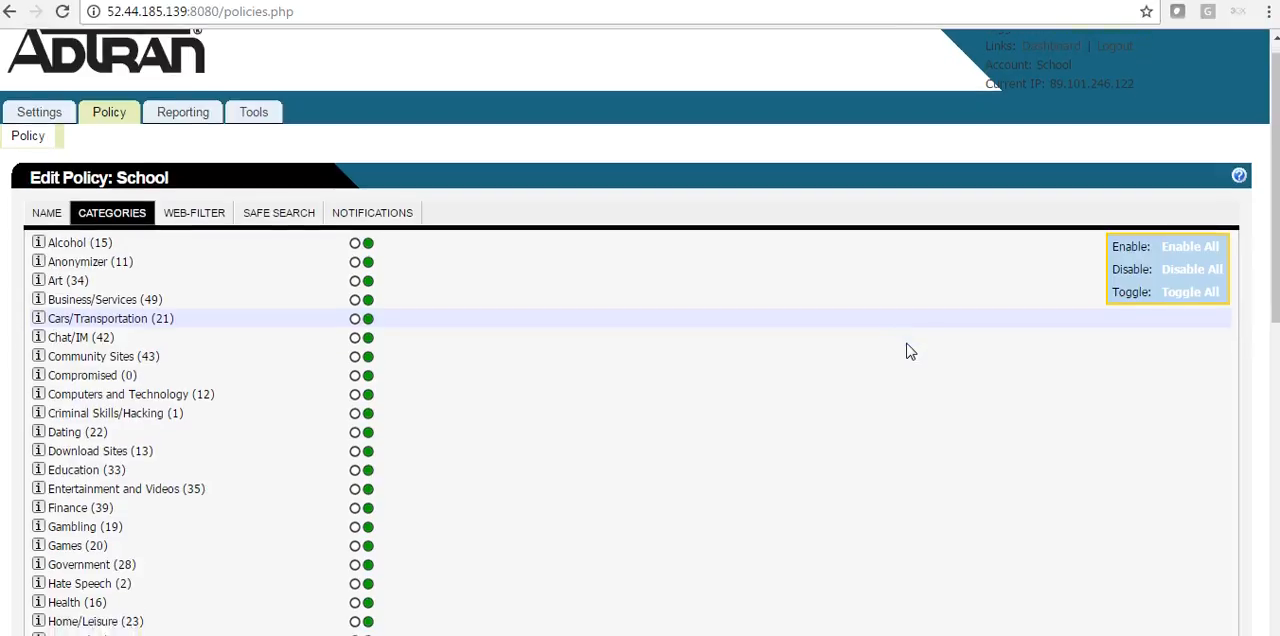
{"action": "scroll", "scroll_direction": "down", "scroll_amount": 3}
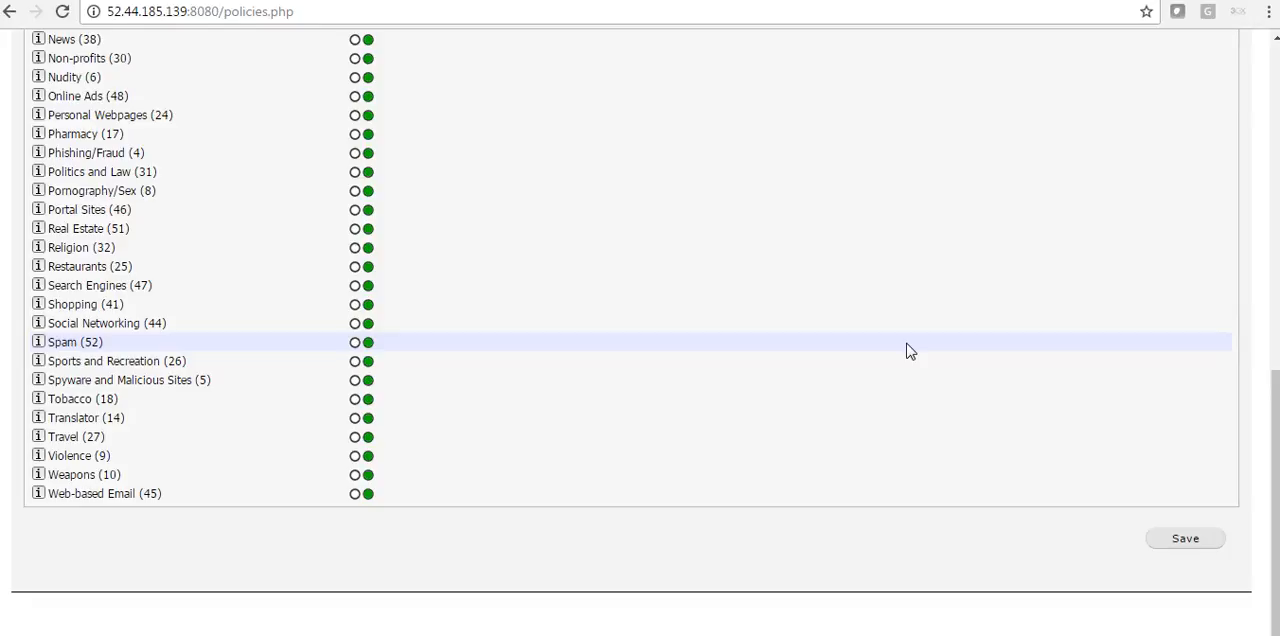
{"action": "mouse_move", "coordinate": [639, 398]}
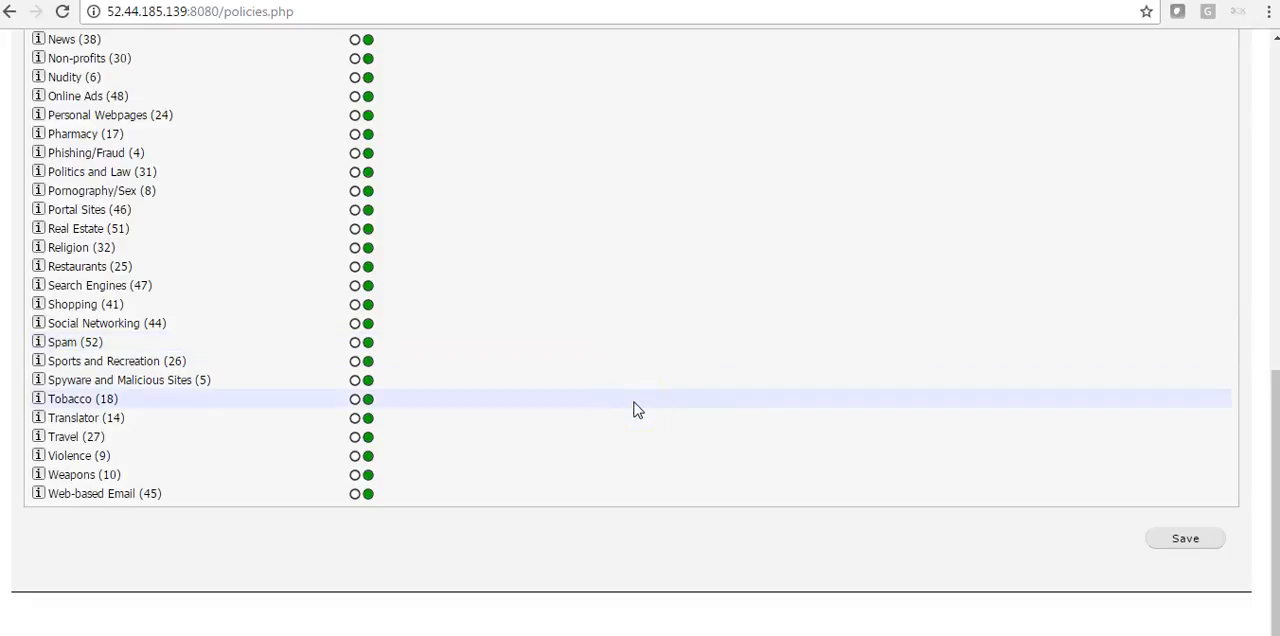
{"action": "mouse_move", "coordinate": [395, 400]}
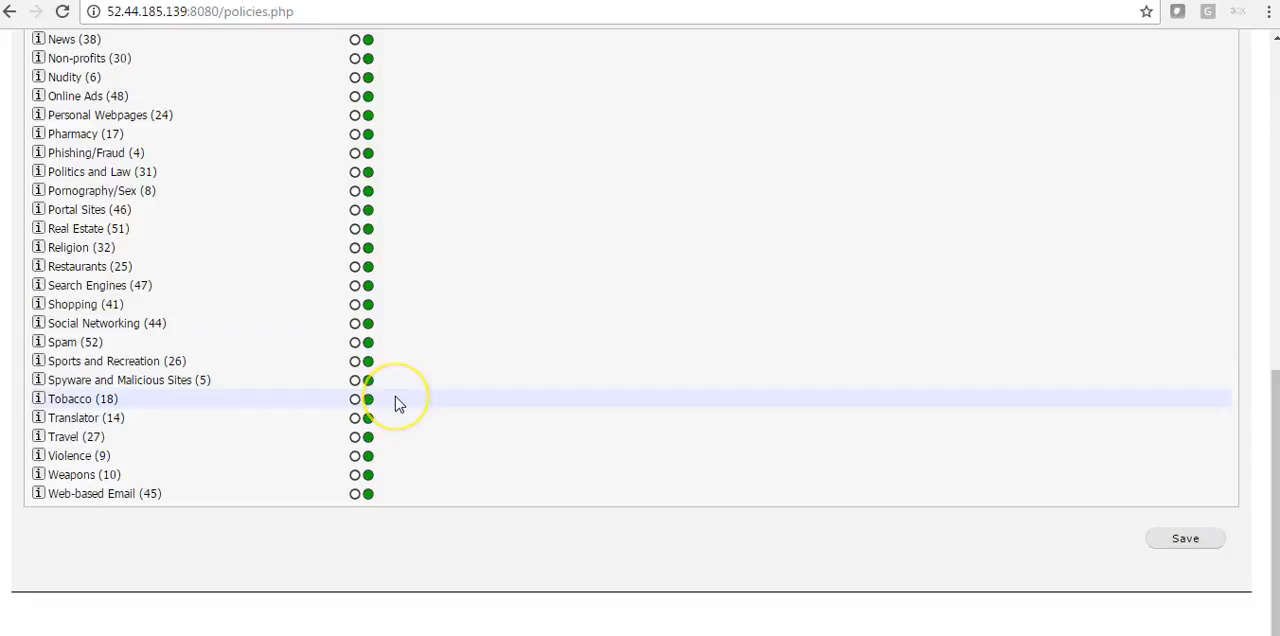
{"action": "mouse_move", "coordinate": [397, 400]}
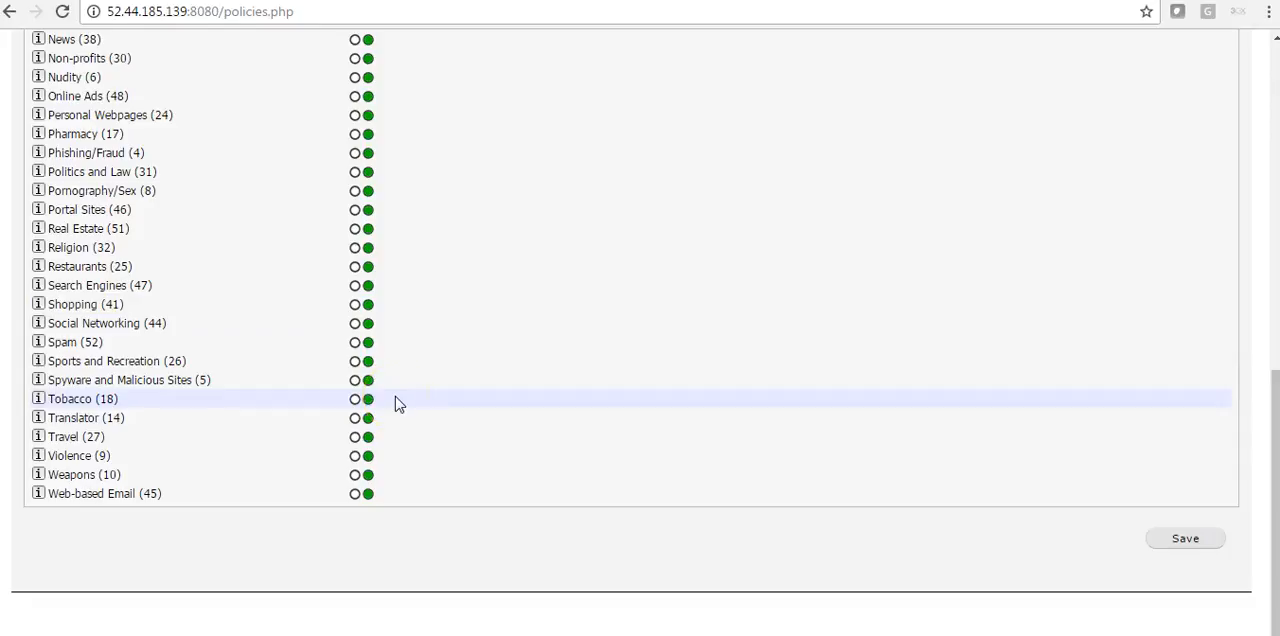
{"action": "mouse_move", "coordinate": [517, 444]}
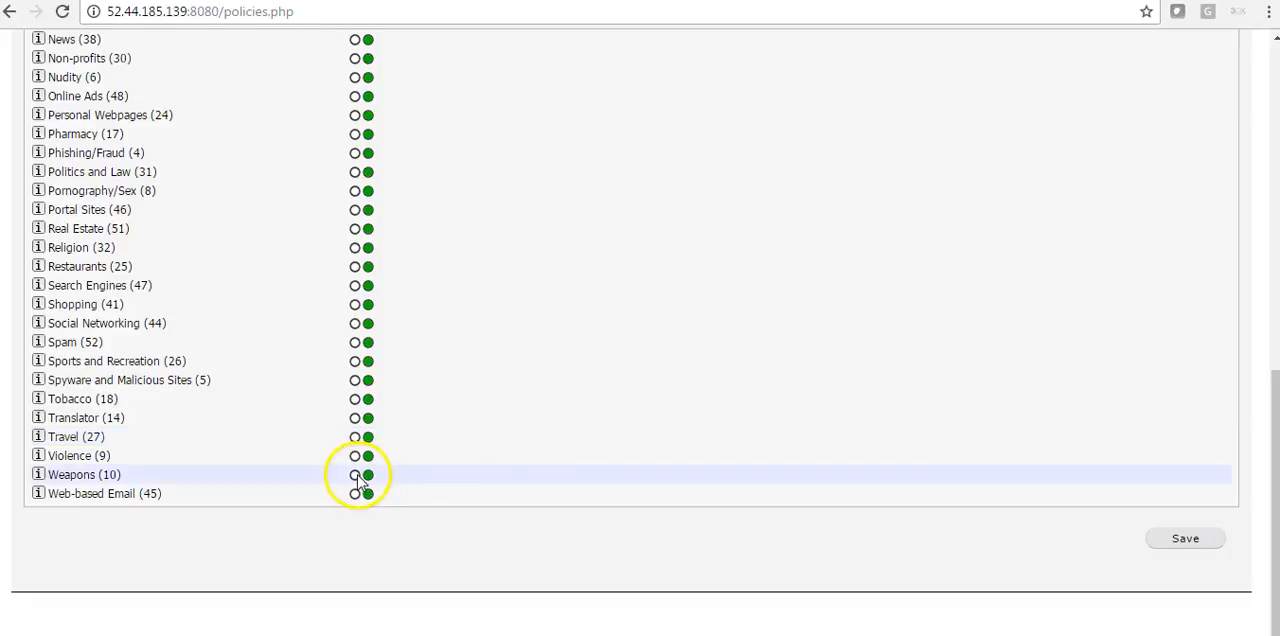
Block Weapons, Spyware, Spam, Pornography, Phishing, Illegal Drugs and Criminal Skills, then save the School policy.
{"action": "left_click", "coordinate": [355, 455]}
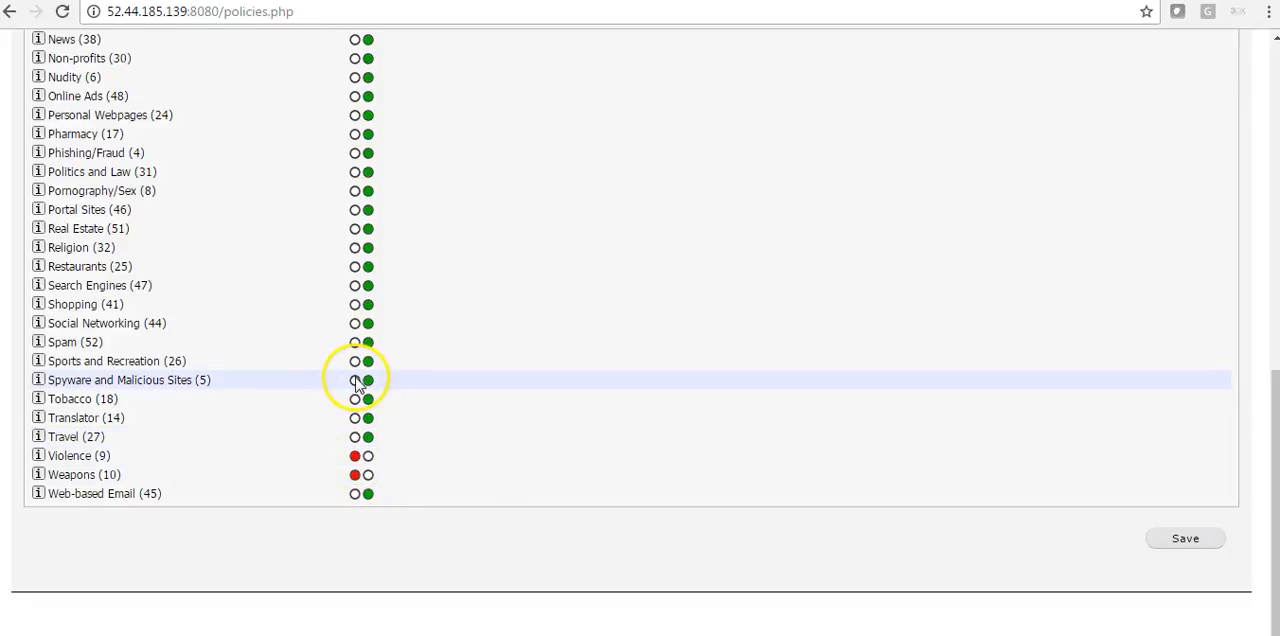
{"action": "left_click", "coordinate": [354, 380]}
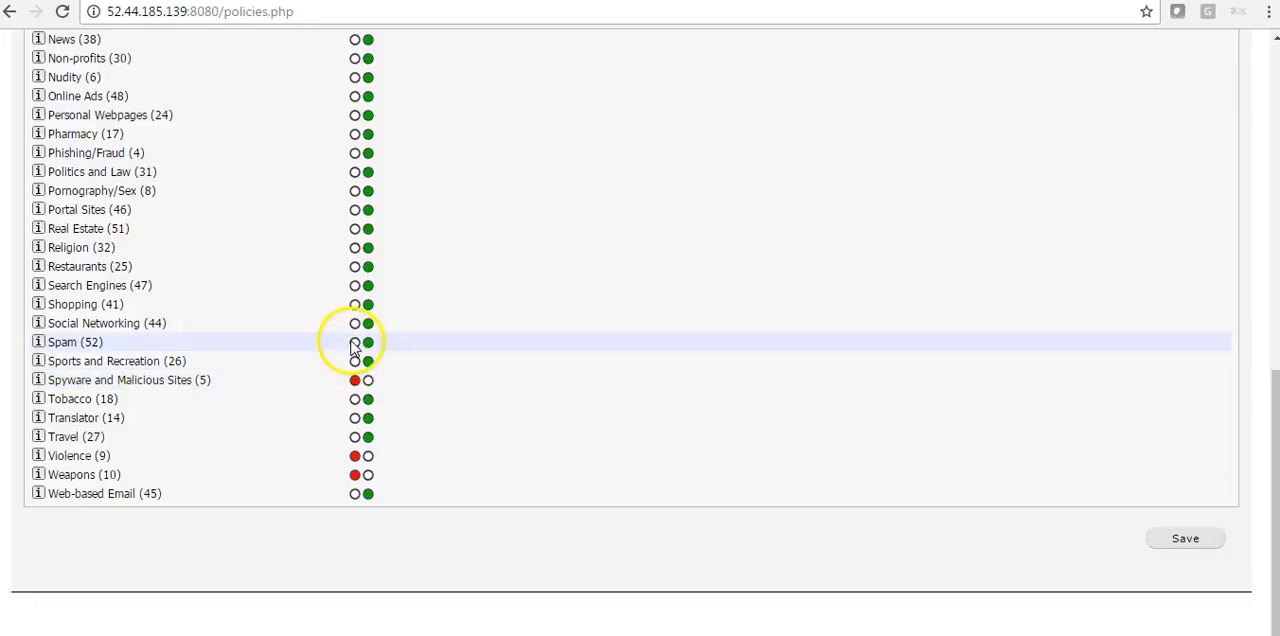
{"action": "left_click", "coordinate": [354, 342]}
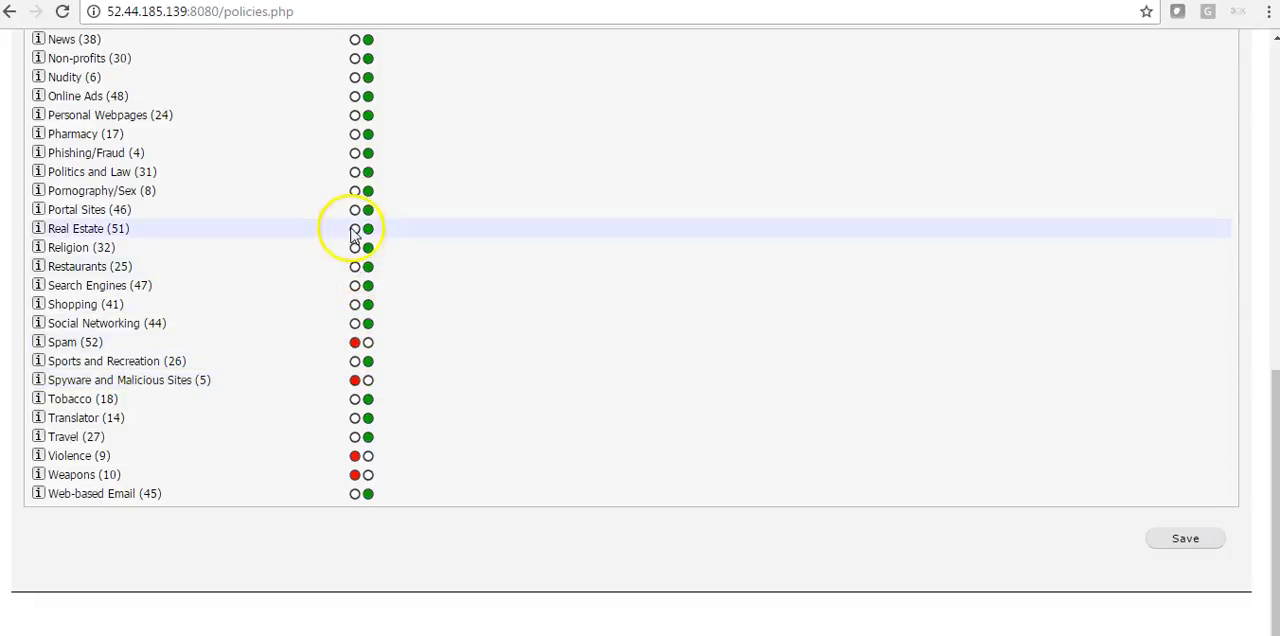
{"action": "mouse_move", "coordinate": [356, 191]}
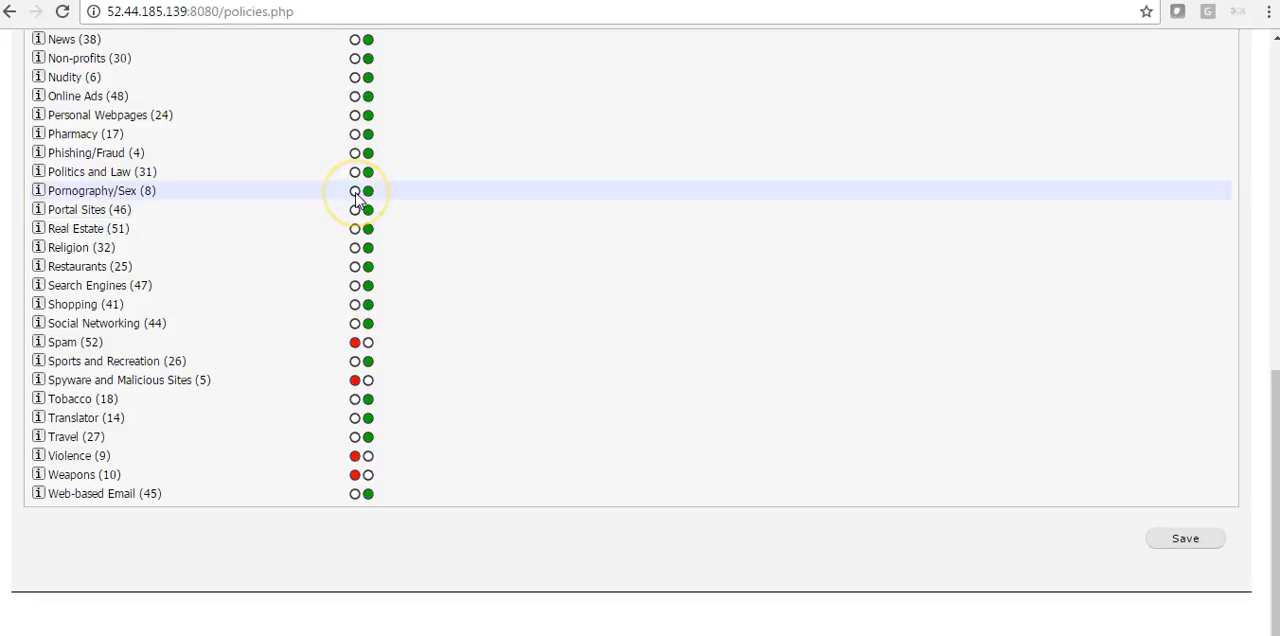
{"action": "left_click", "coordinate": [354, 190]}
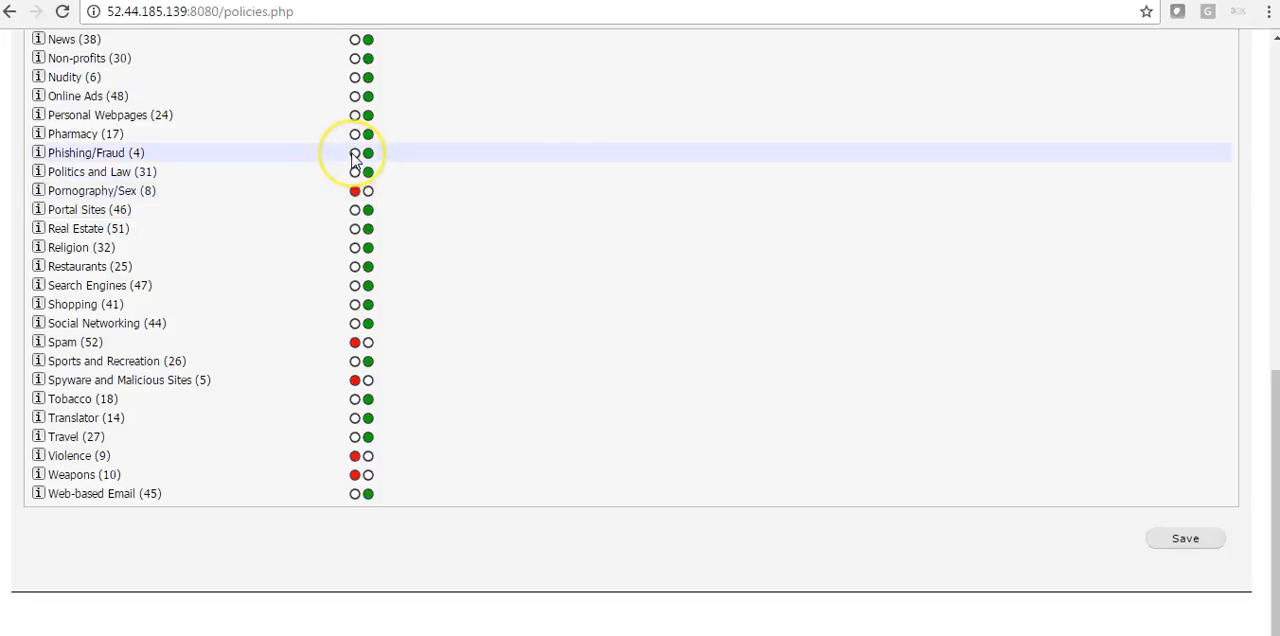
{"action": "left_click", "coordinate": [355, 152]}
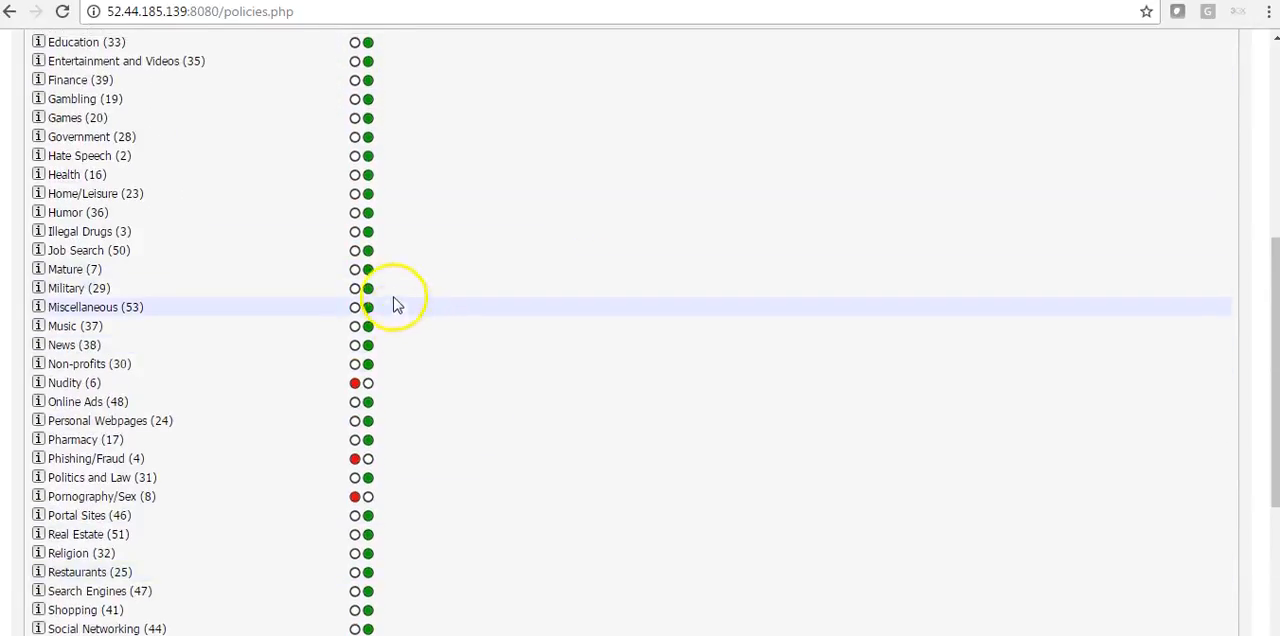
{"action": "mouse_move", "coordinate": [356, 231]}
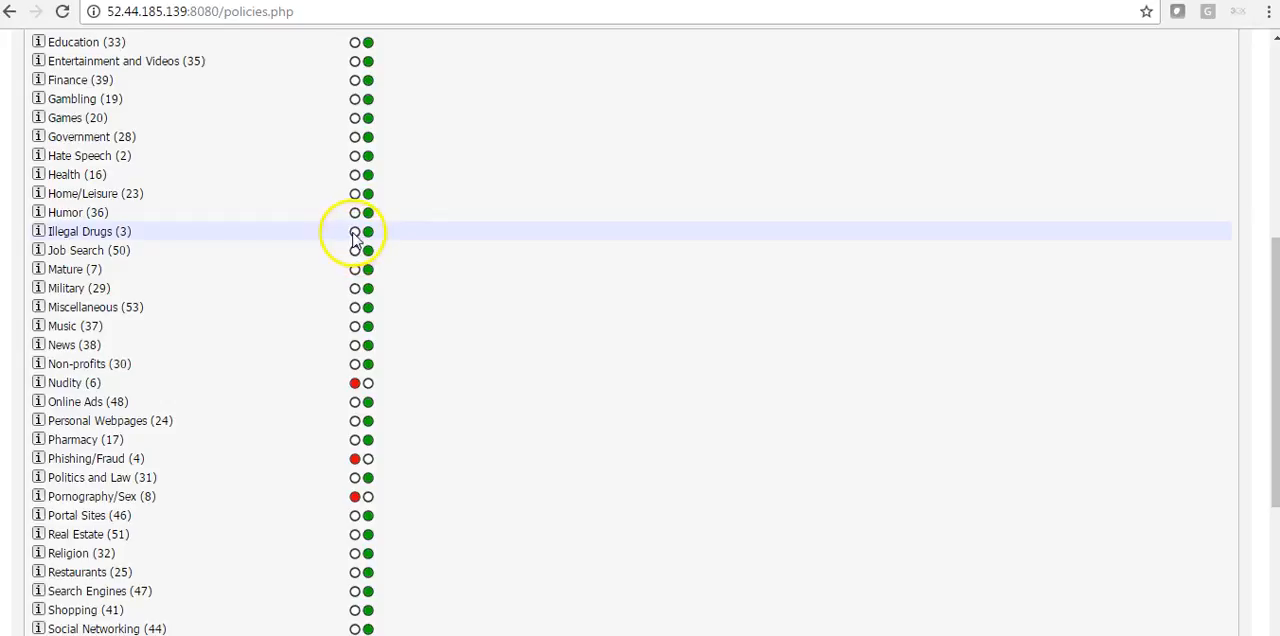
{"action": "left_click", "coordinate": [354, 231]}
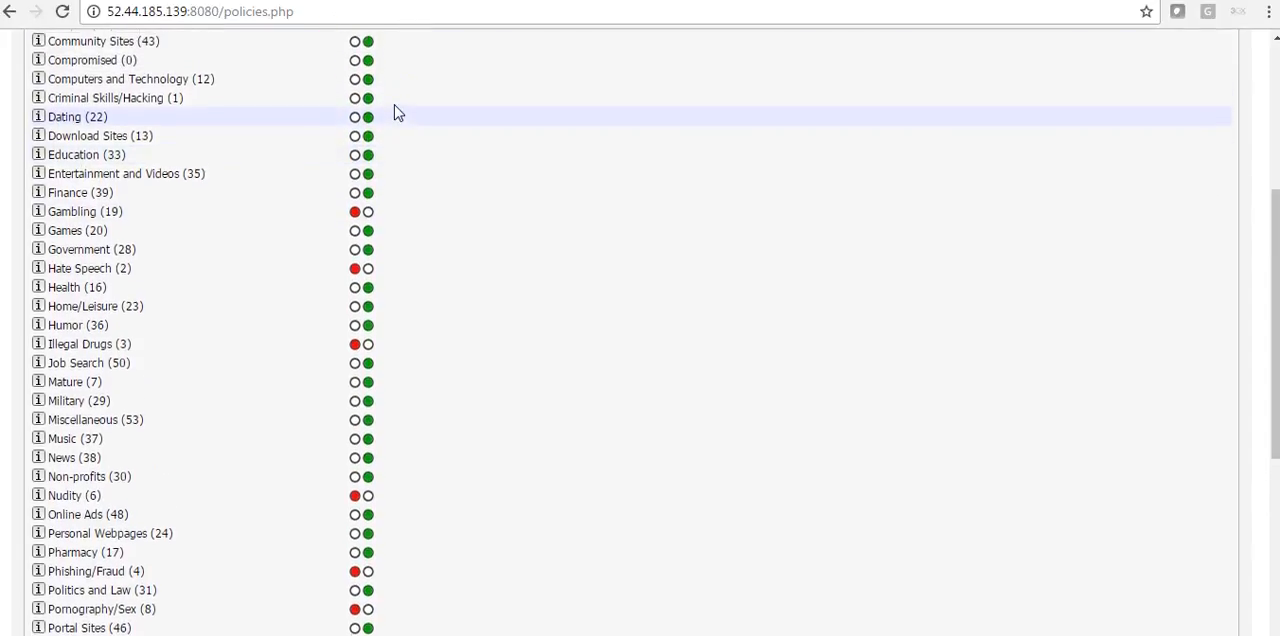
{"action": "scroll", "scroll_direction": "up", "scroll_amount": 3}
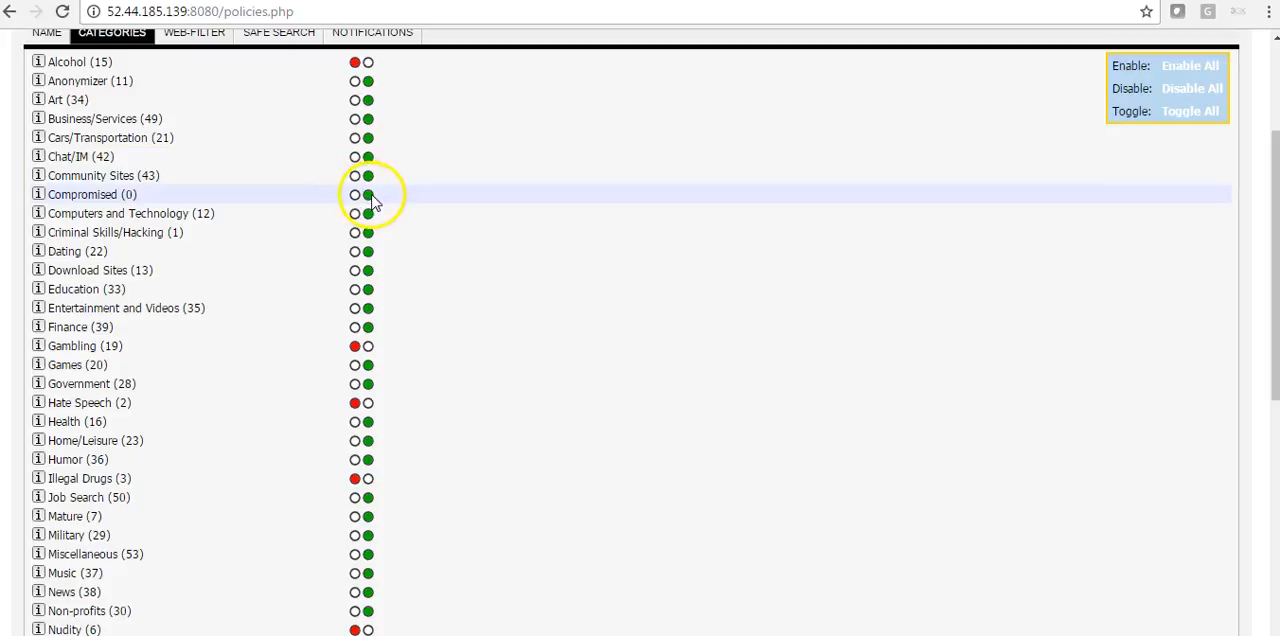
{"action": "mouse_move", "coordinate": [360, 232]}
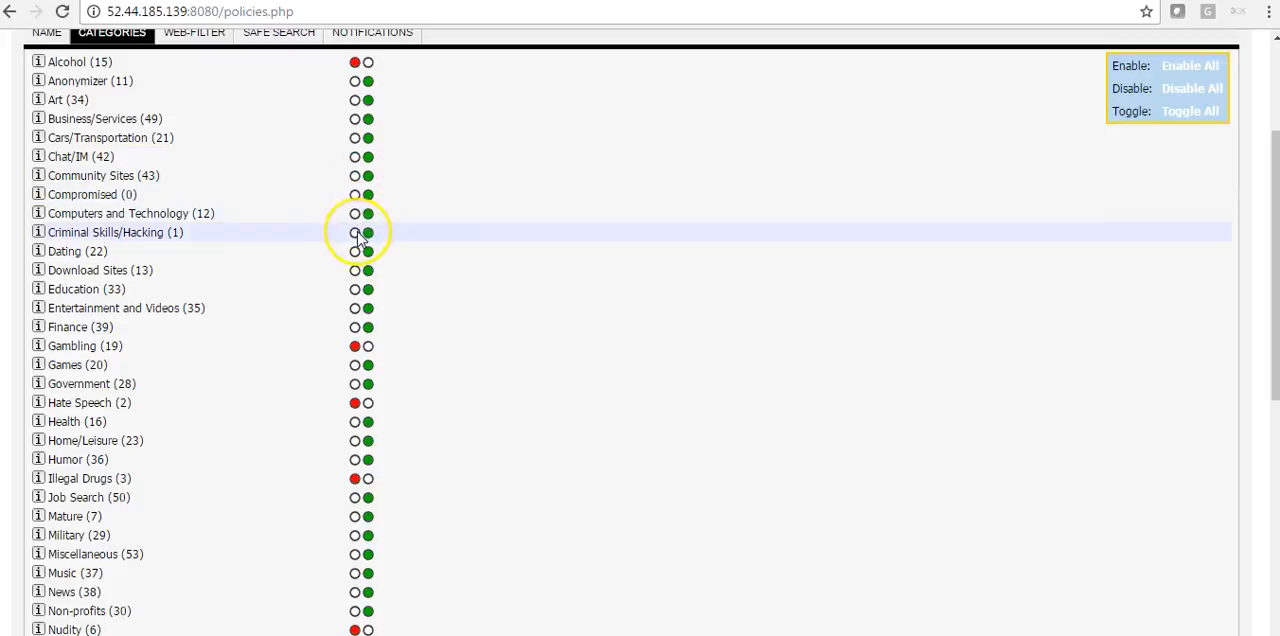
{"action": "left_click", "coordinate": [354, 232]}
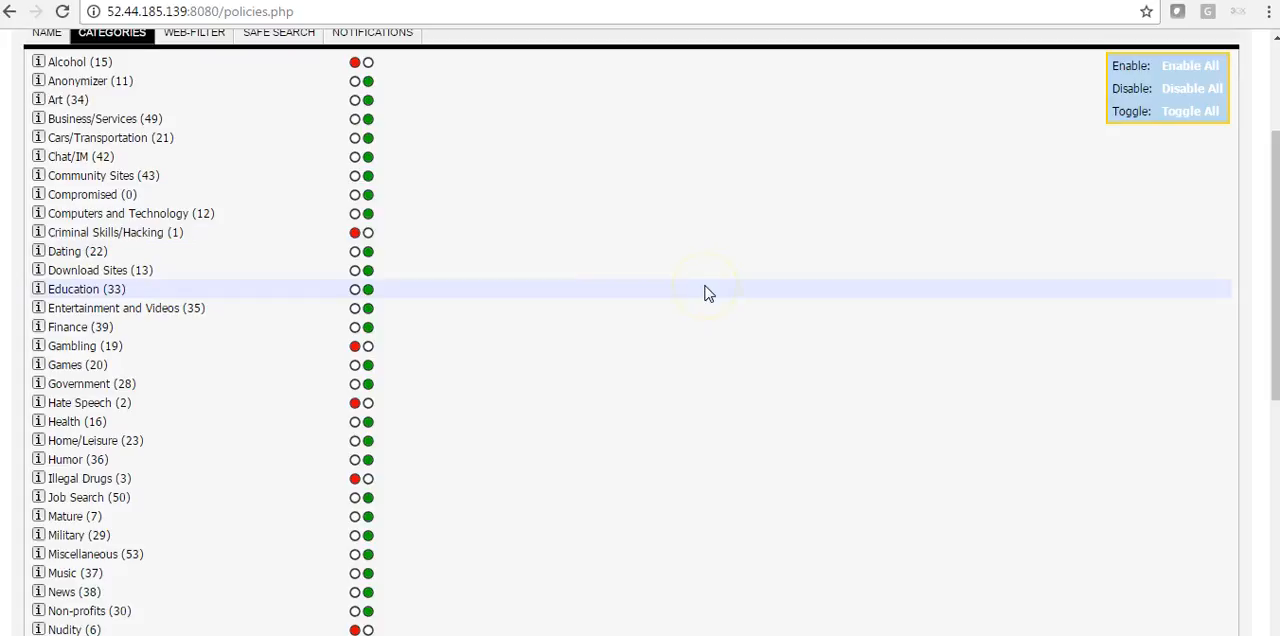
{"action": "scroll", "scroll_direction": "down", "scroll_amount": 3}
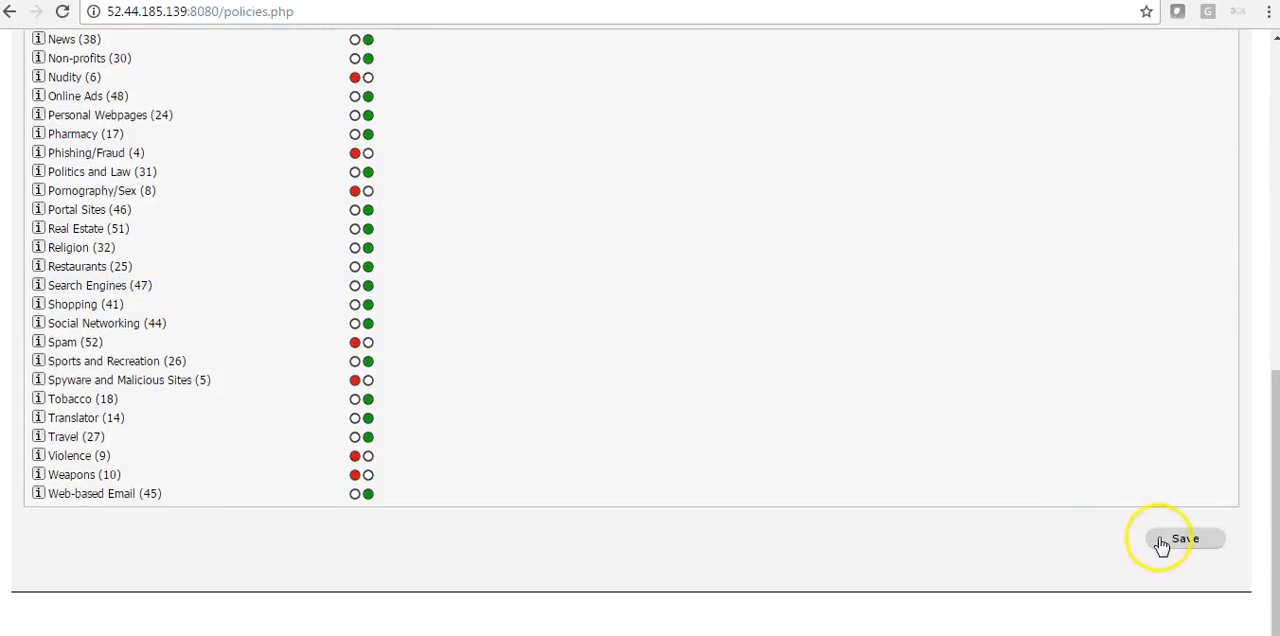
{"action": "left_click", "coordinate": [1185, 538]}
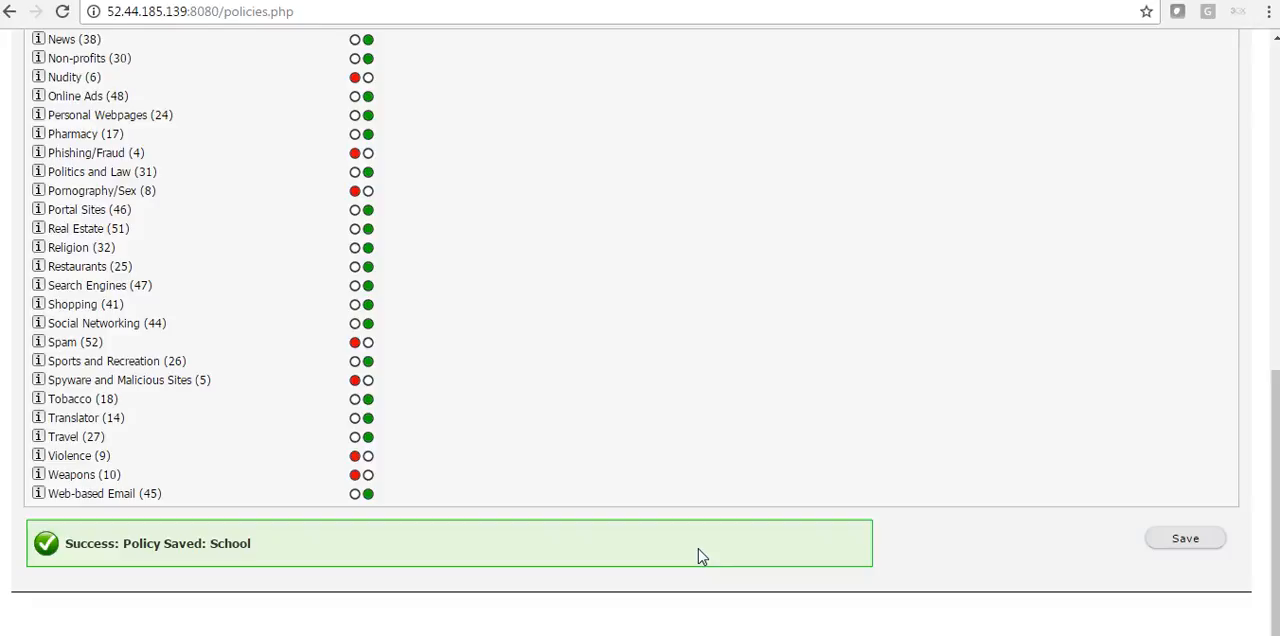
Scroll back to the top of the School policy categories after the 'Policy Saved' banner.
{"action": "scroll", "scroll_direction": "up", "scroll_amount": 3}
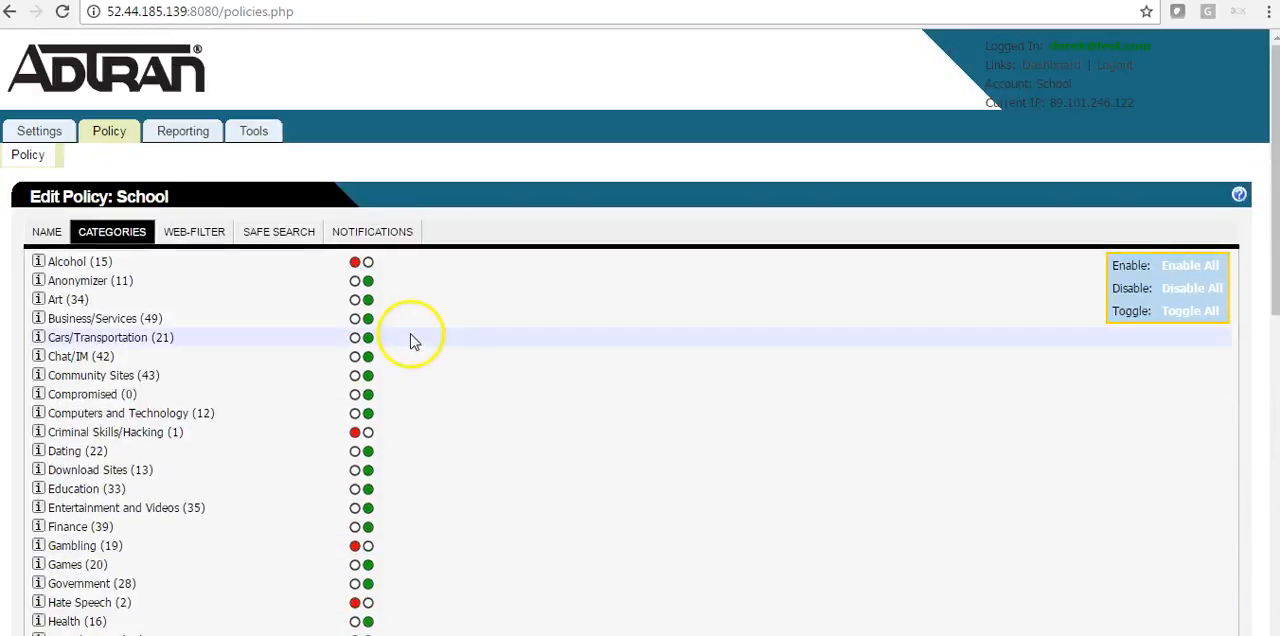
{"action": "mouse_move", "coordinate": [545, 420]}
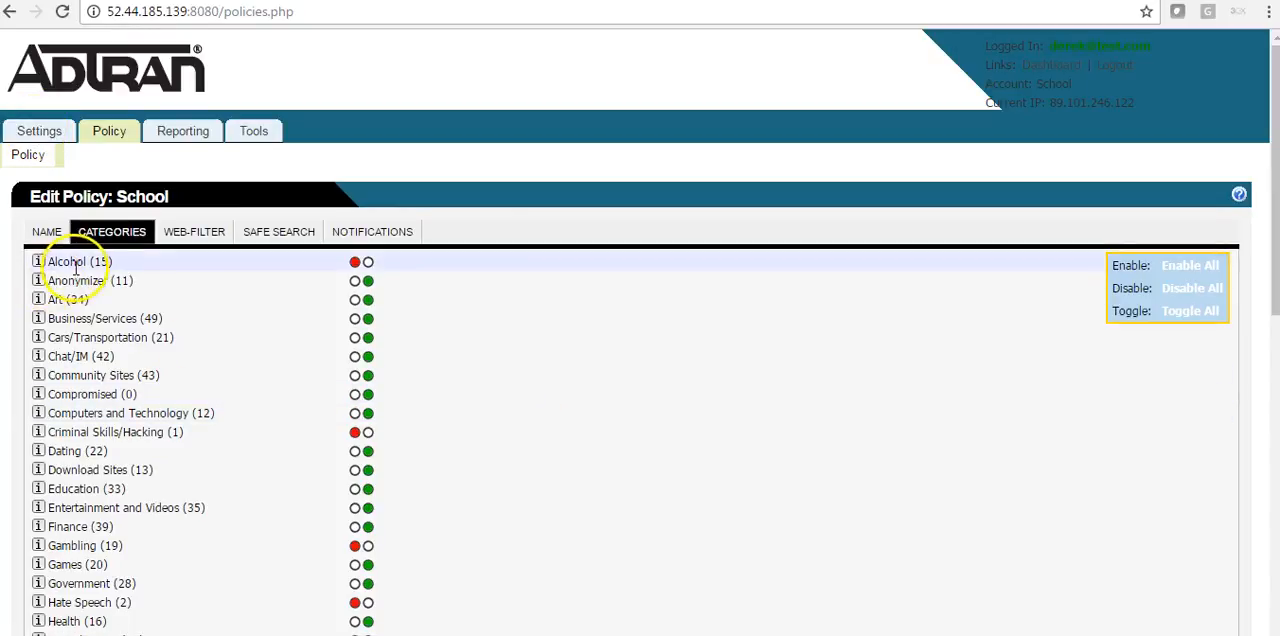
{"action": "mouse_move", "coordinate": [548, 413]}
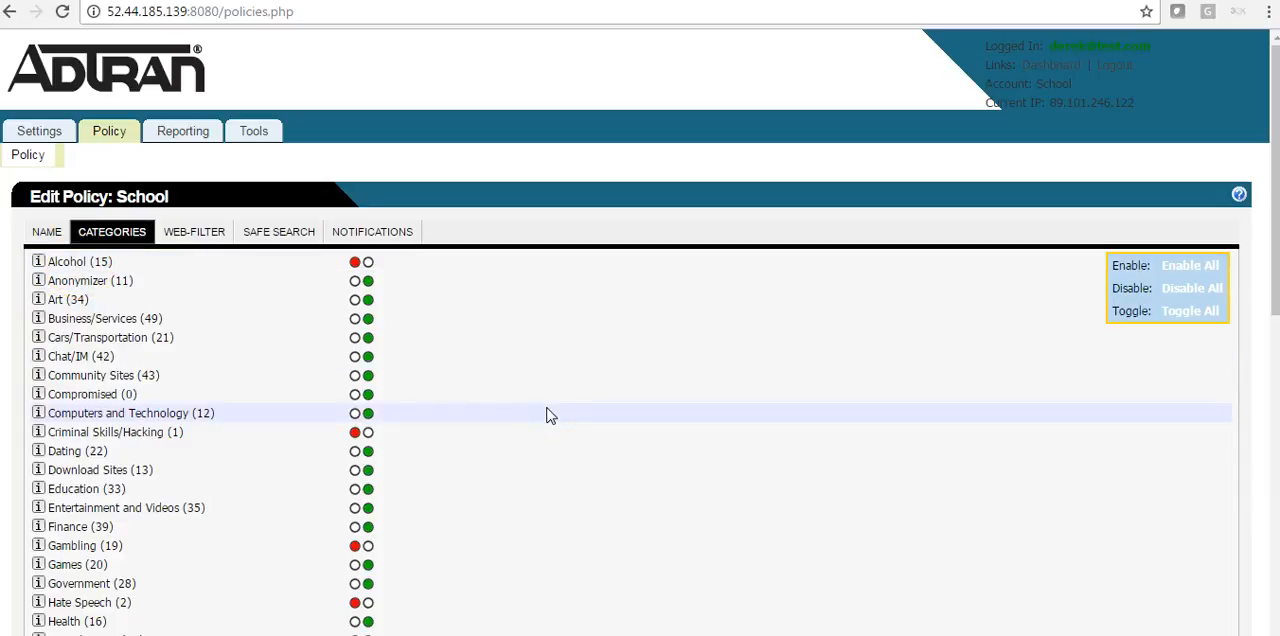
{"action": "mouse_move", "coordinate": [39, 130]}
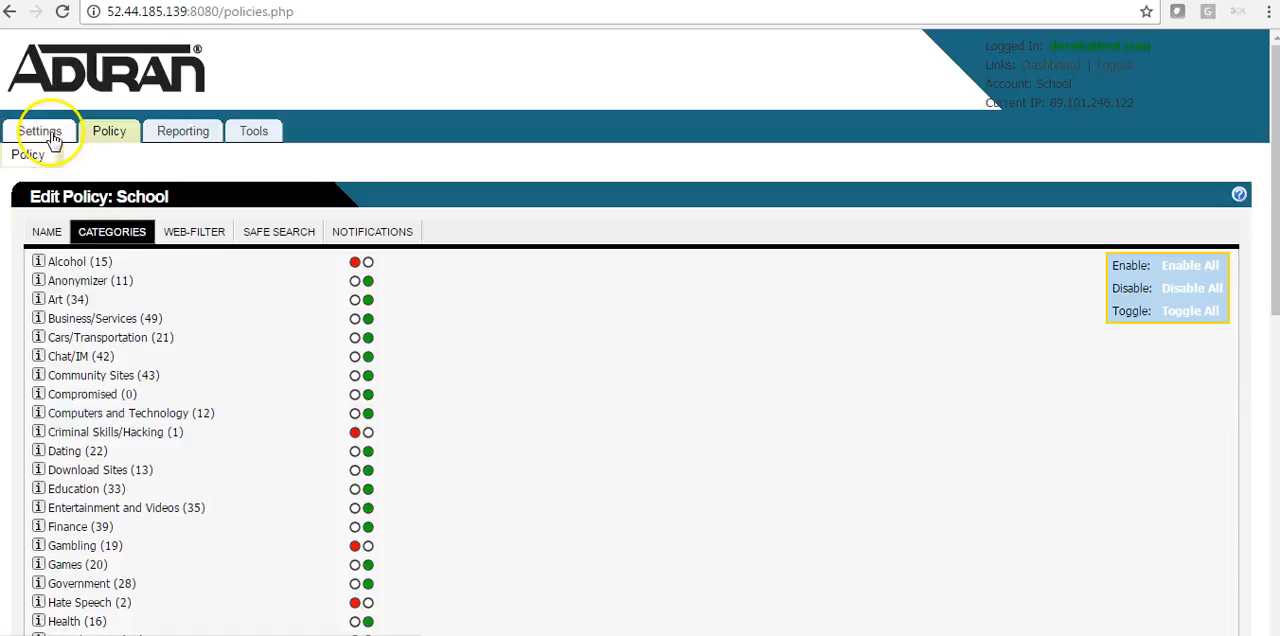
Open Settings > White/Black Lists and cancel the Add whitelisted domain form without adding anything.
{"action": "left_click", "coordinate": [39, 131]}
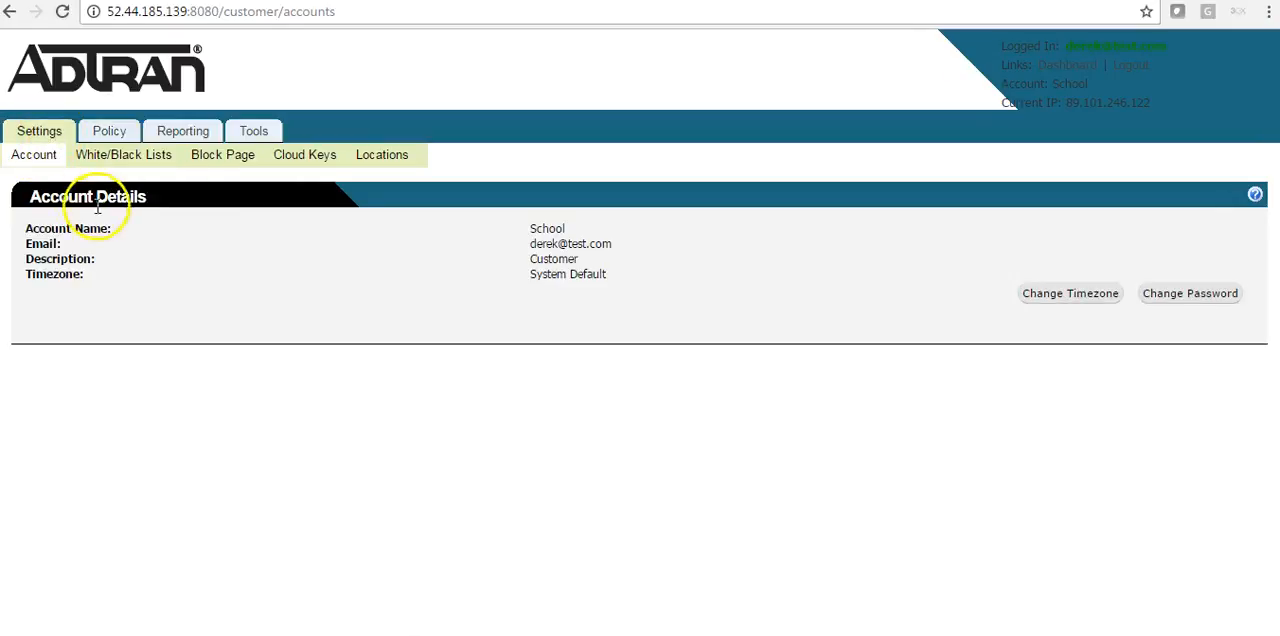
{"action": "left_click", "coordinate": [123, 154]}
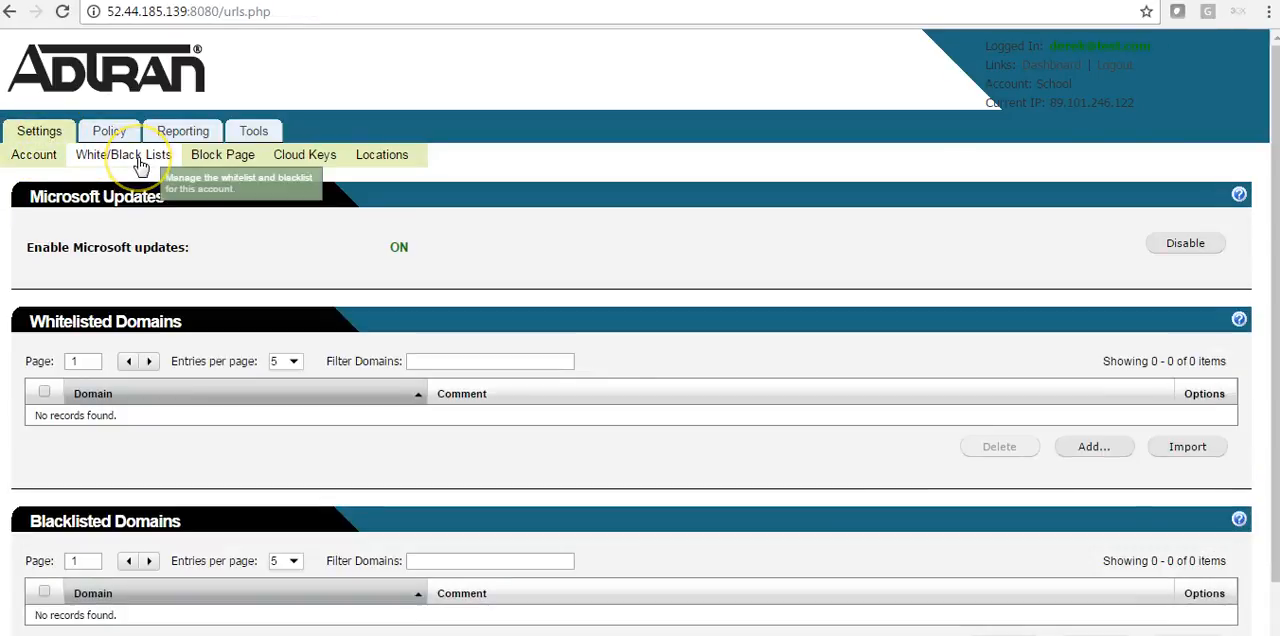
{"action": "mouse_move", "coordinate": [645, 405]}
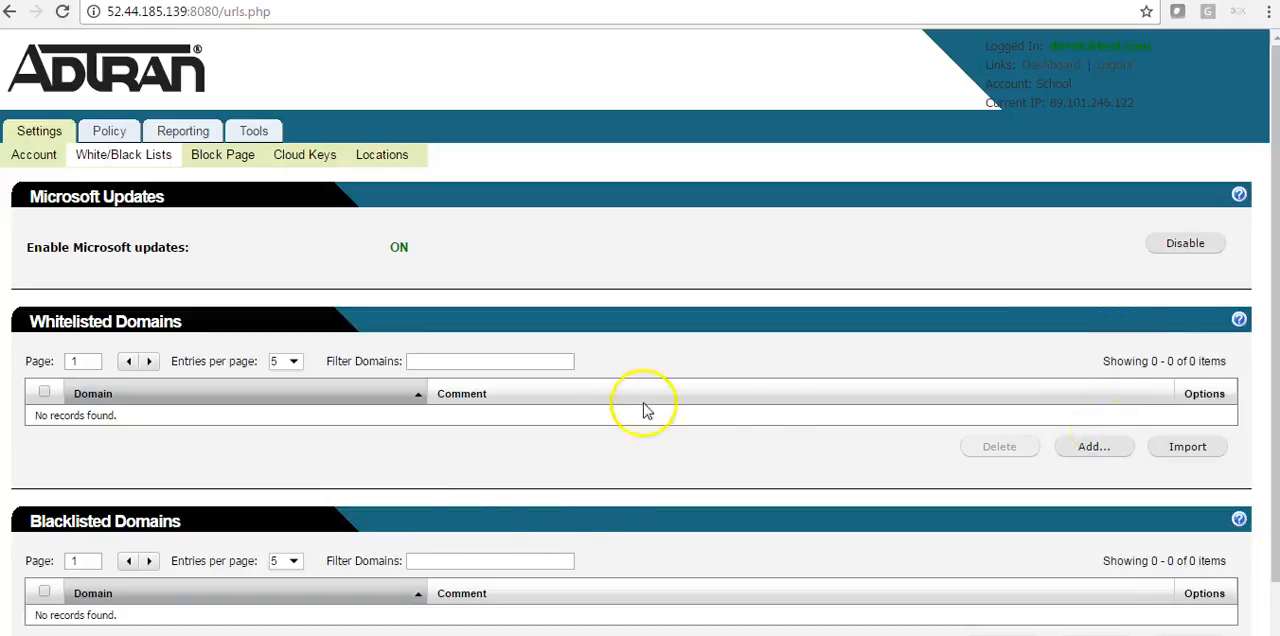
{"action": "left_click", "coordinate": [1093, 446]}
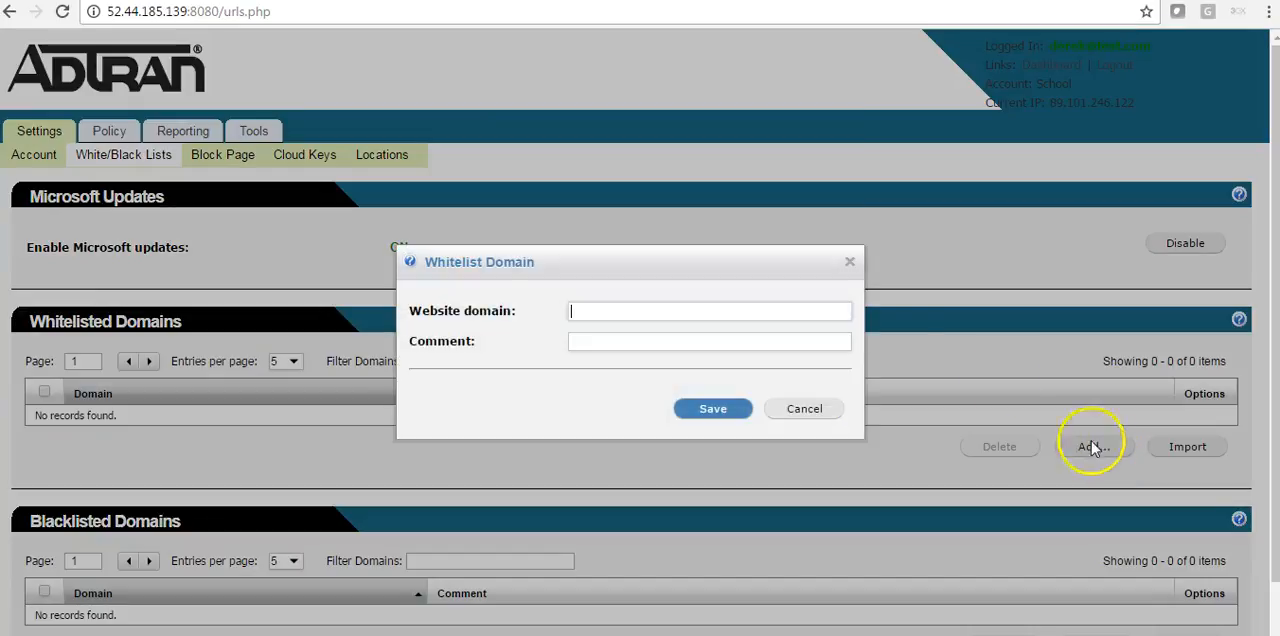
{"action": "left_click", "coordinate": [804, 408]}
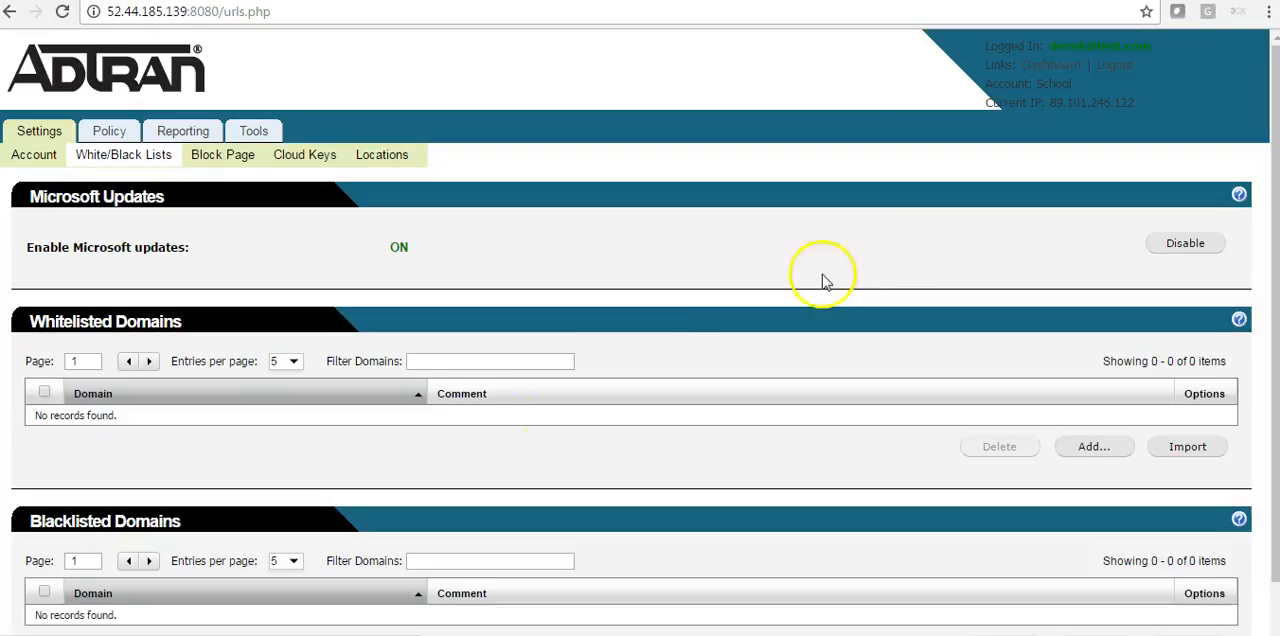
{"action": "mouse_move", "coordinate": [473, 436]}
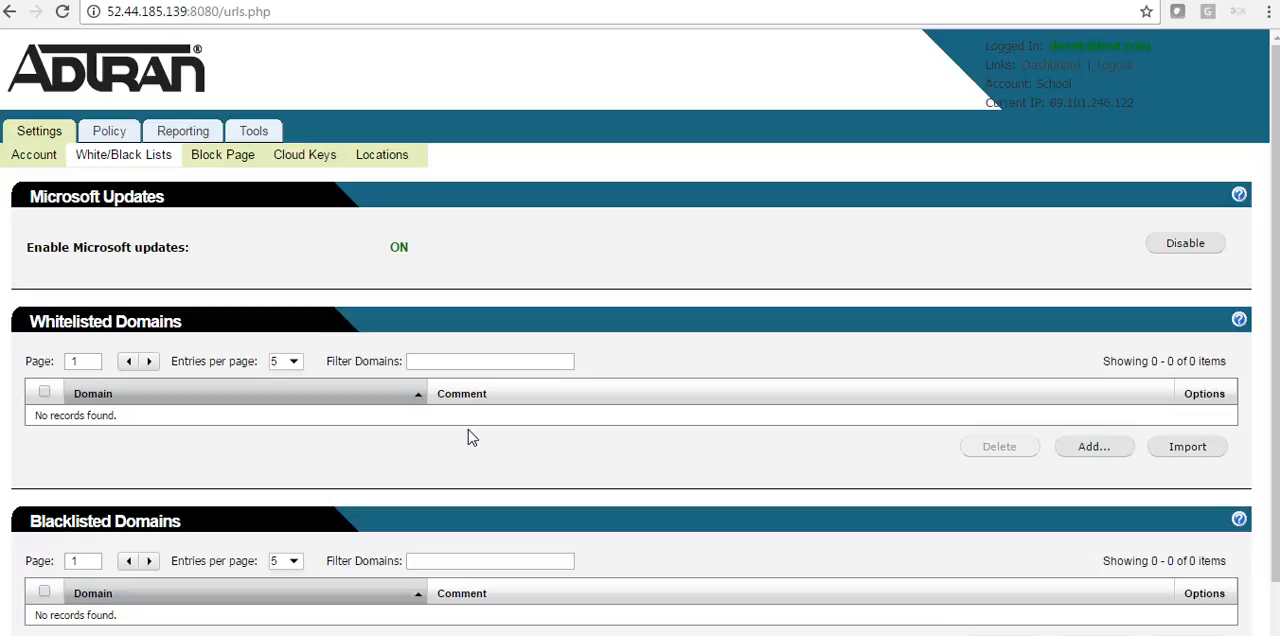
{"action": "mouse_move", "coordinate": [406, 617]}
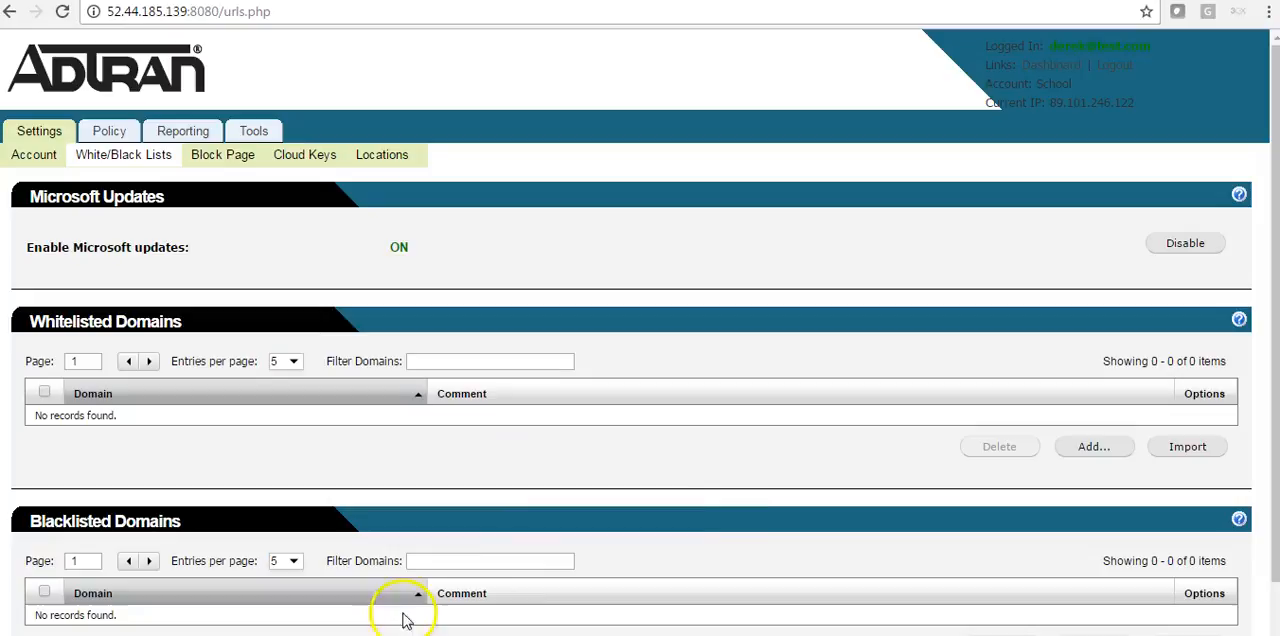
{"action": "mouse_move", "coordinate": [755, 575]}
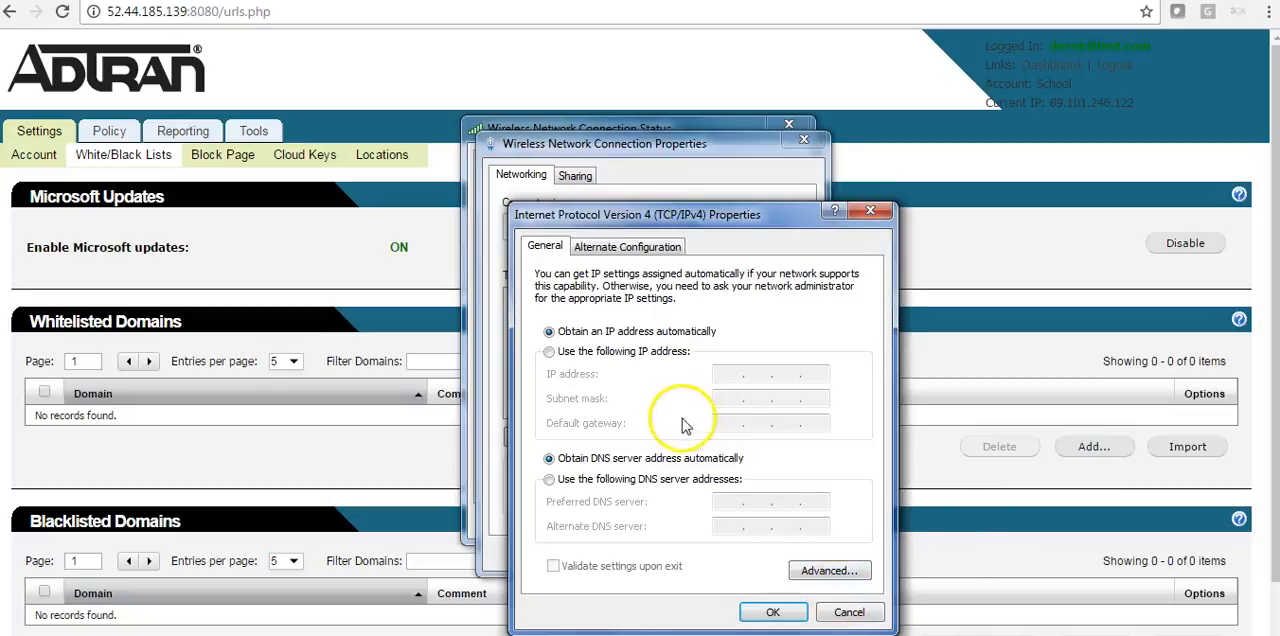
Set the Wi-Fi IPv4 preferred DNS server to 52.44.185.139 and close the connection dialogs.
{"action": "left_click", "coordinate": [549, 479]}
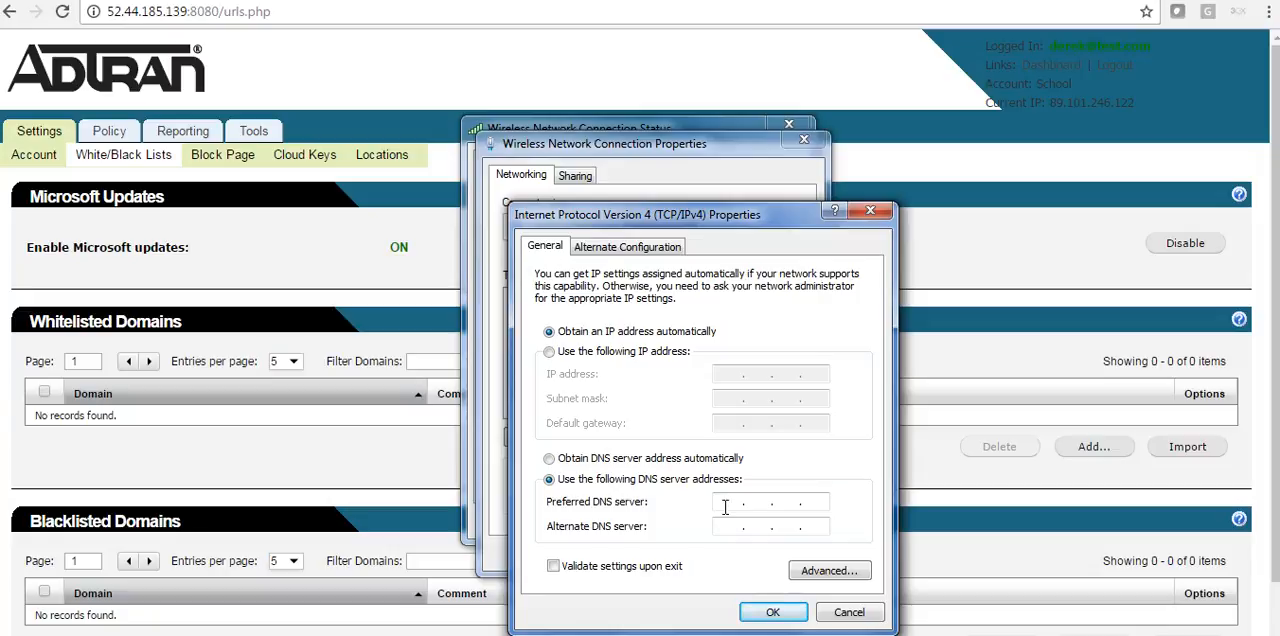
{"action": "type", "text": "52"}
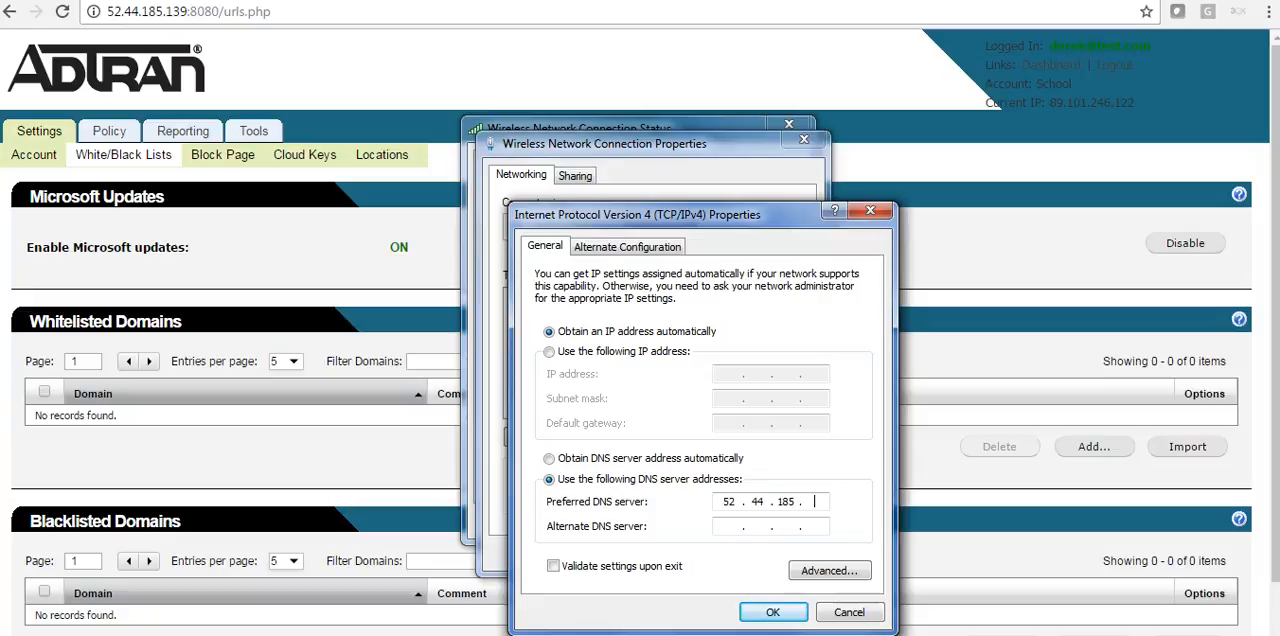
{"action": "type", "text": "1"}
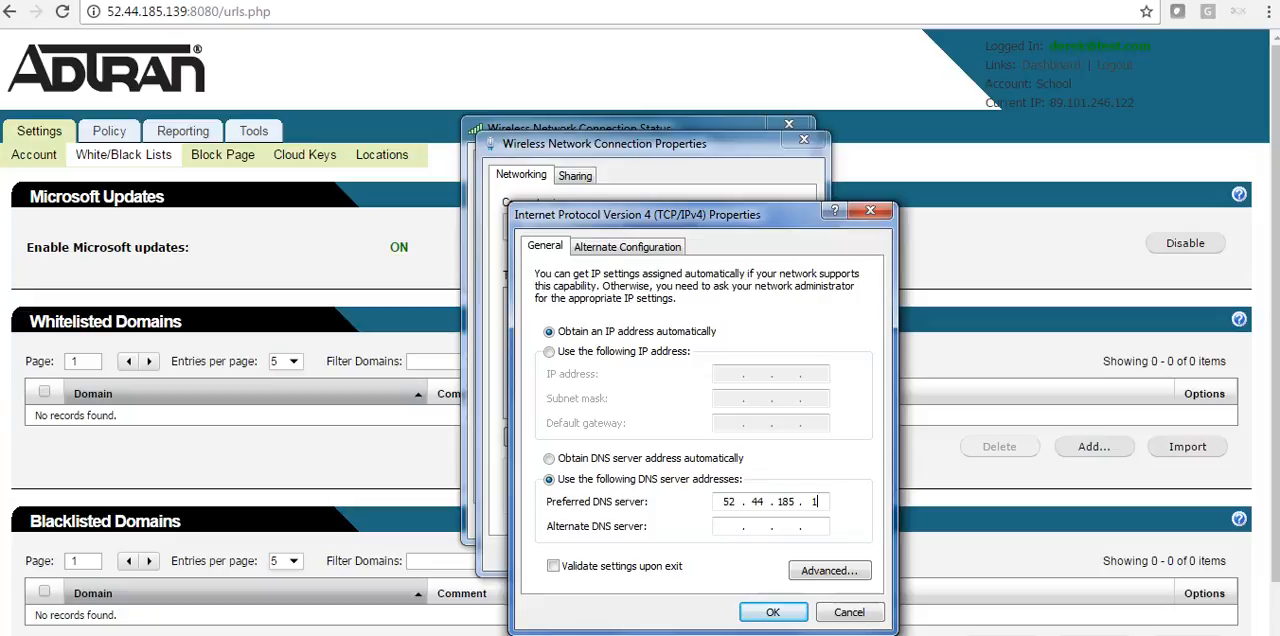
{"action": "type", "text": "39"}
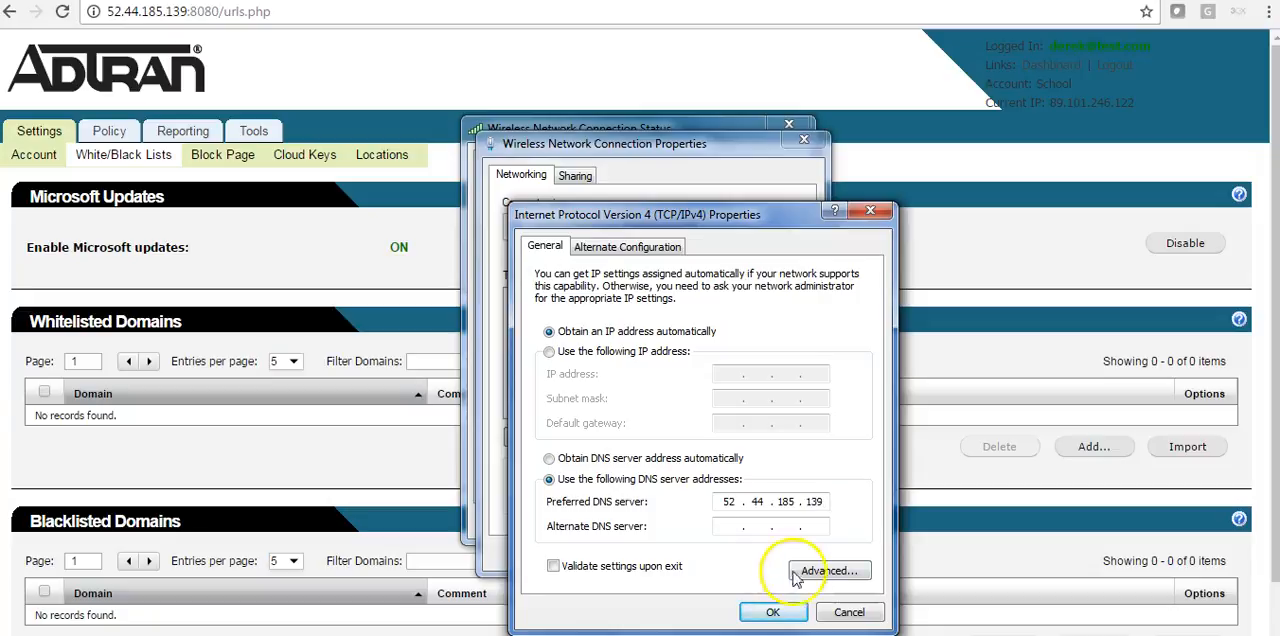
{"action": "left_click", "coordinate": [772, 611]}
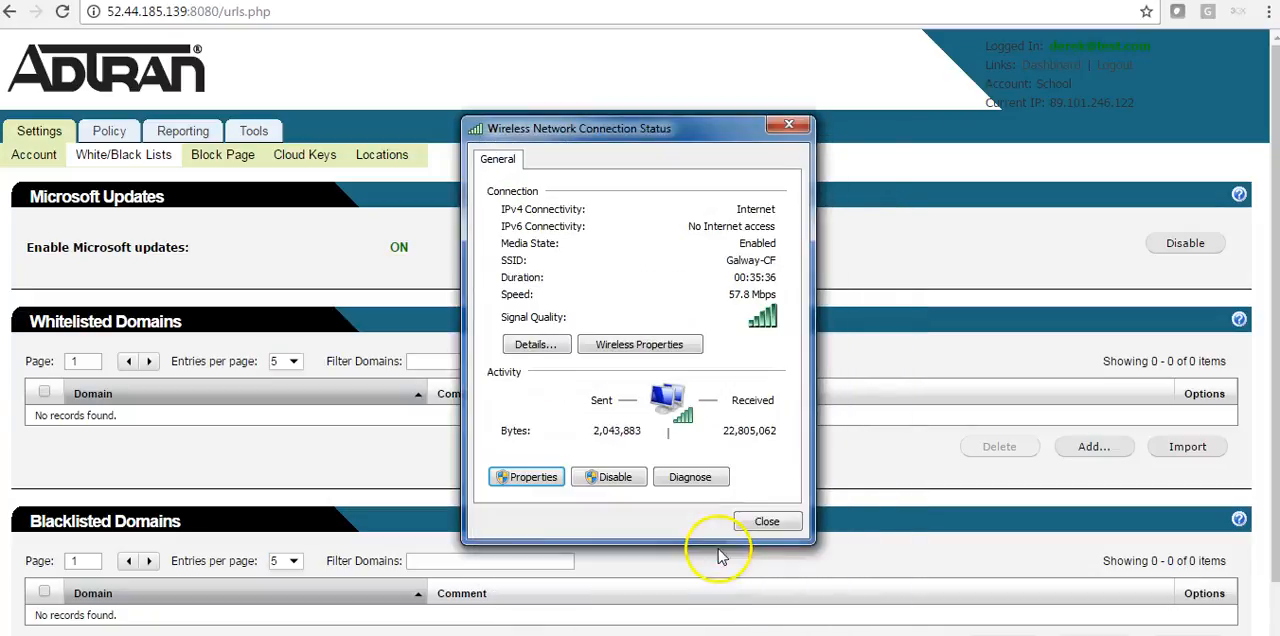
{"action": "left_click", "coordinate": [767, 521]}
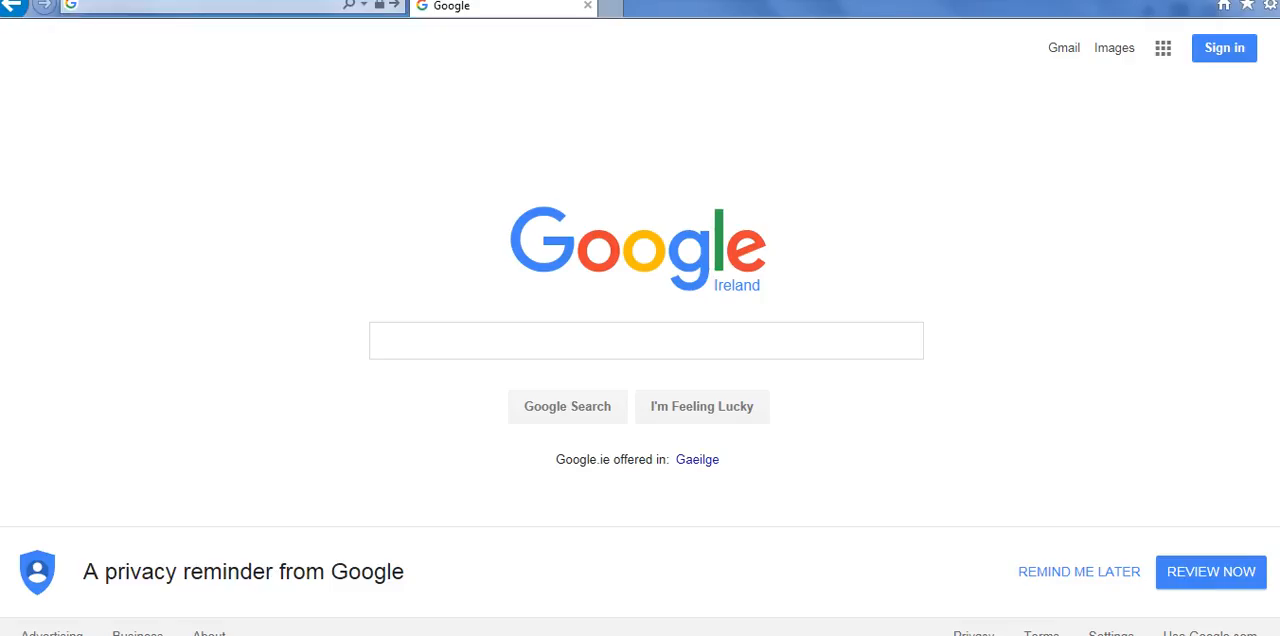
{"action": "mouse_move", "coordinate": [172, 15]}
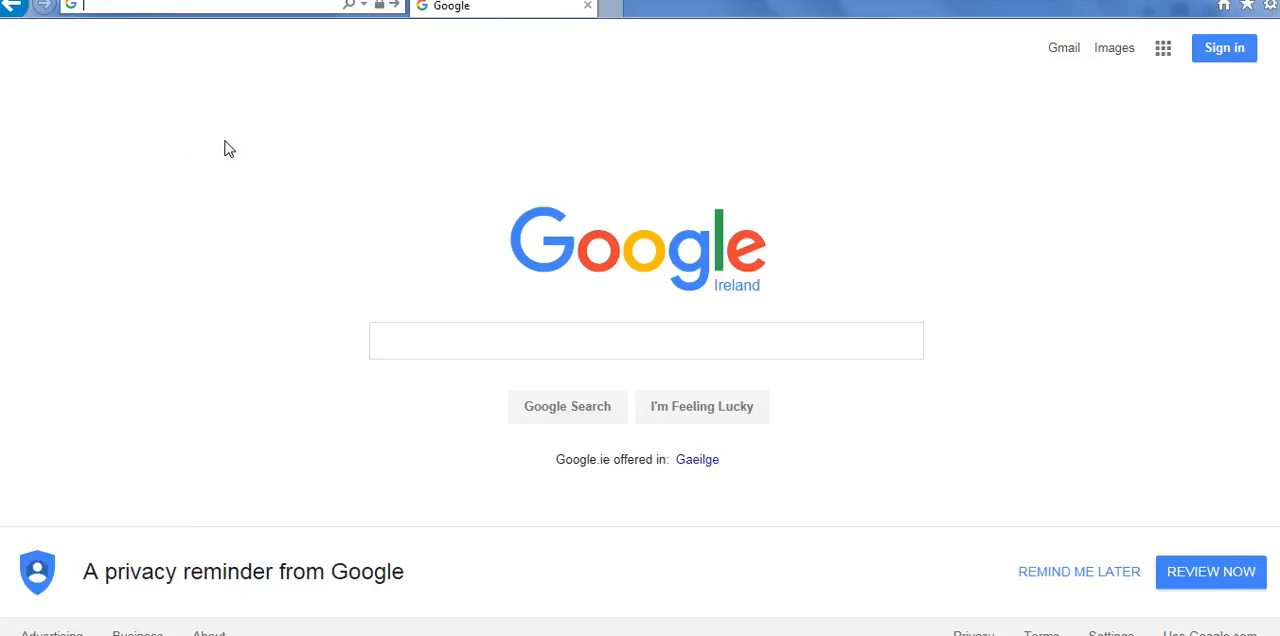
Search budweiser.com from the Internet Explorer address bar and open the Budweiser Official Site result.
{"action": "type", "text": "bud"}
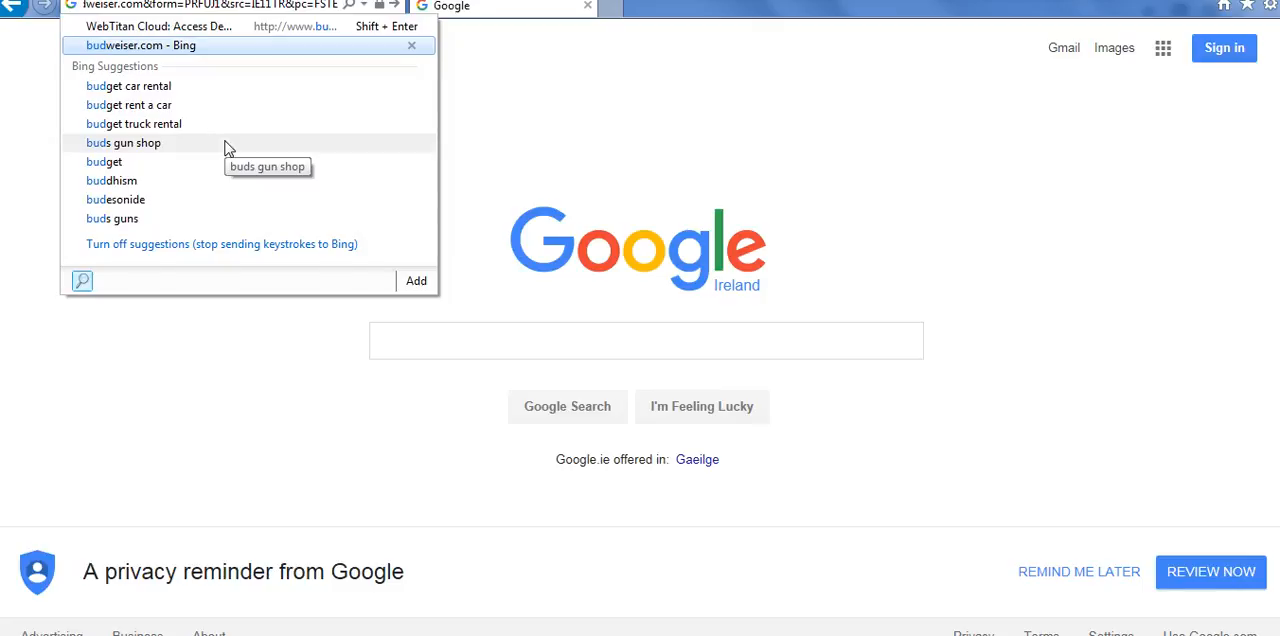
{"action": "mouse_move", "coordinate": [140, 45]}
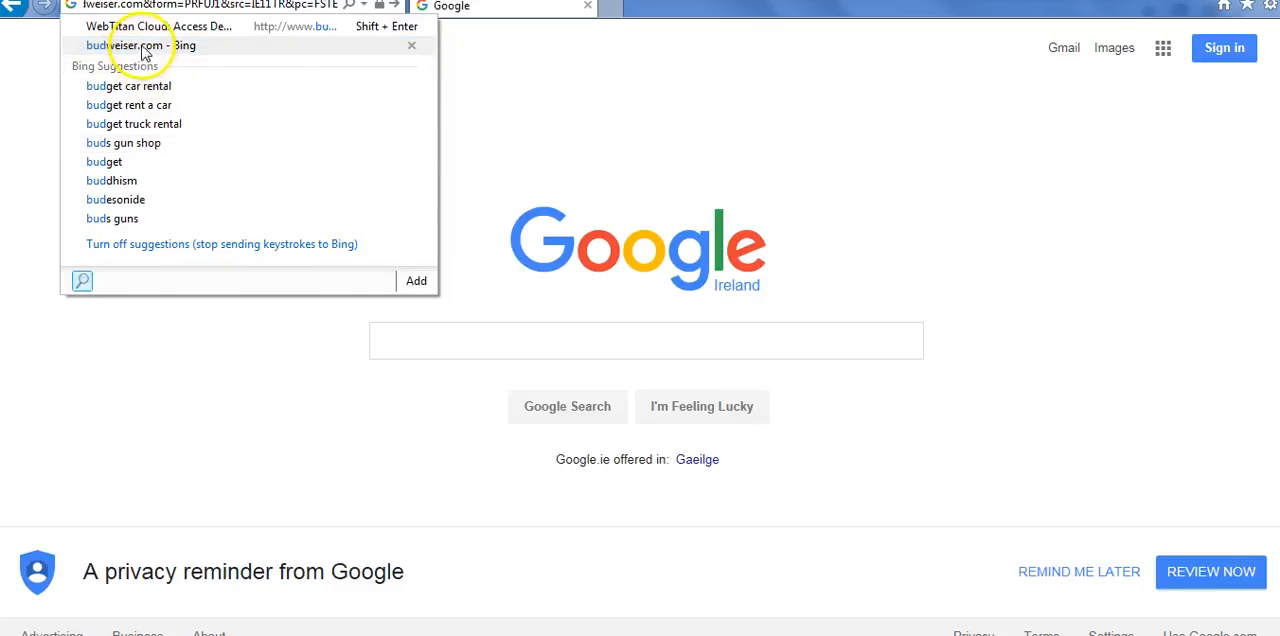
{"action": "left_click", "coordinate": [145, 45]}
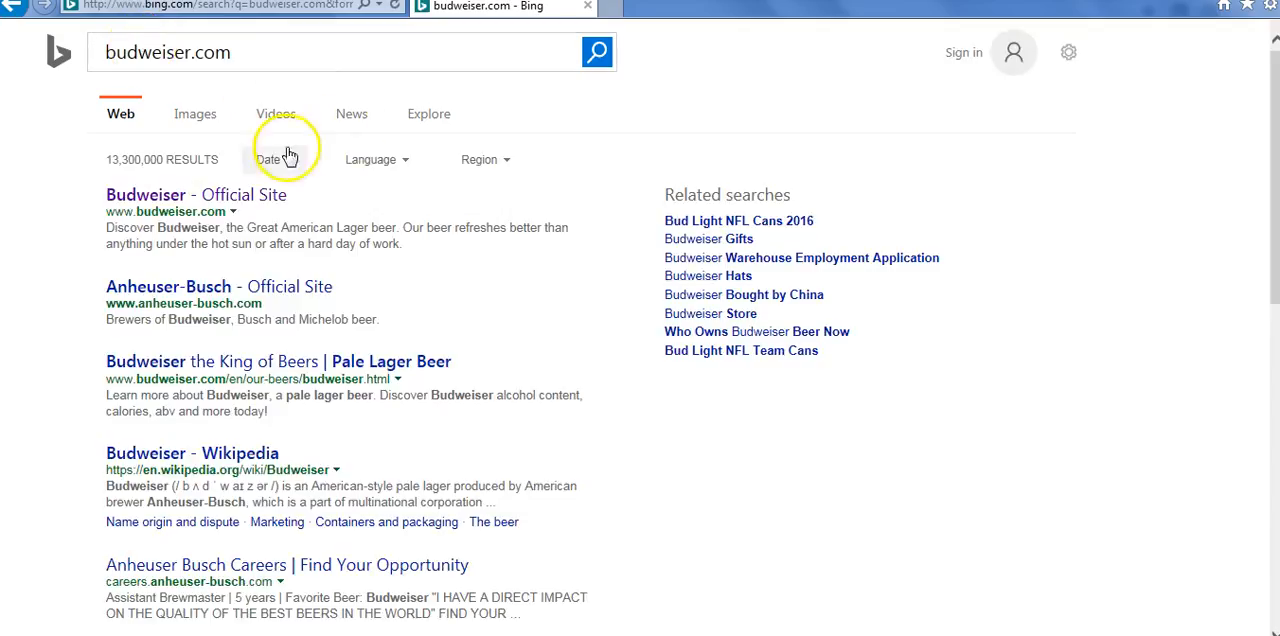
{"action": "left_click", "coordinate": [196, 194]}
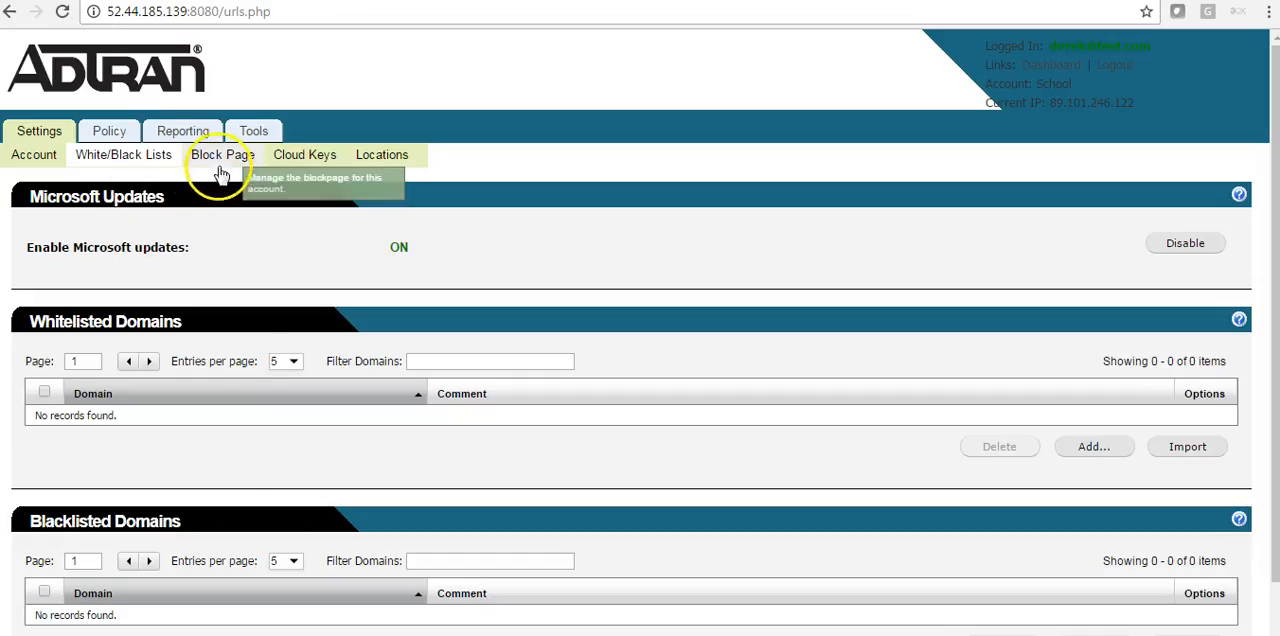
Open Block Page settings and scroll through the Access Denied page CSS in the Advanced editor.
{"action": "left_click", "coordinate": [222, 154]}
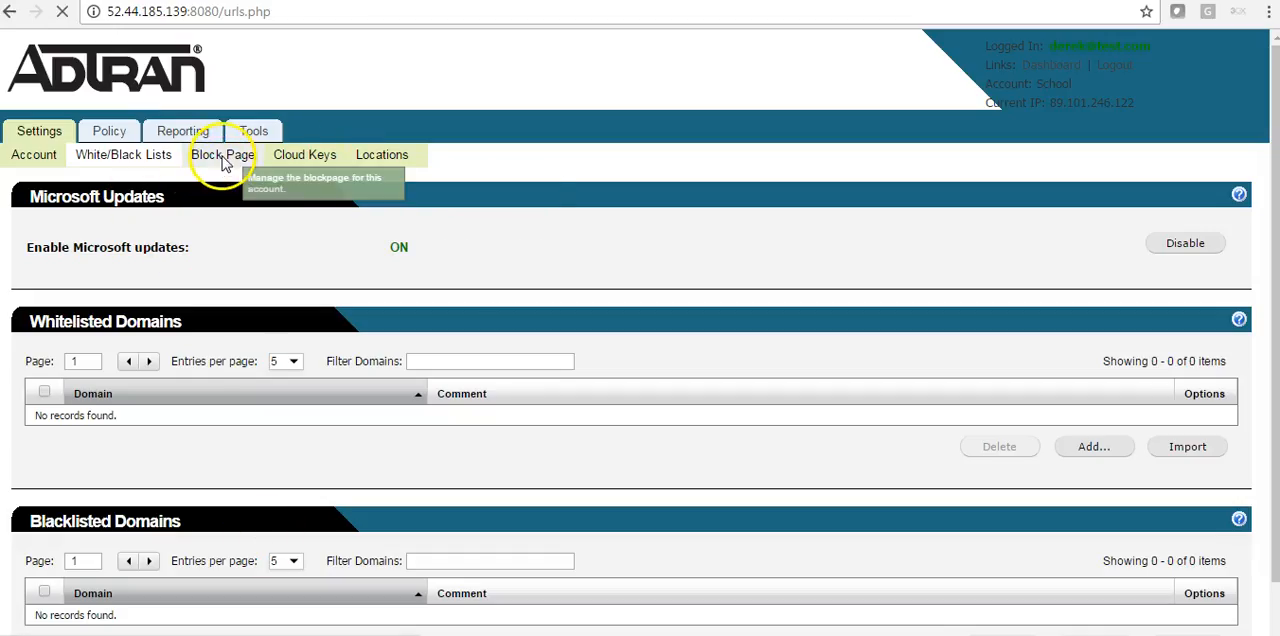
{"action": "left_click", "coordinate": [222, 154]}
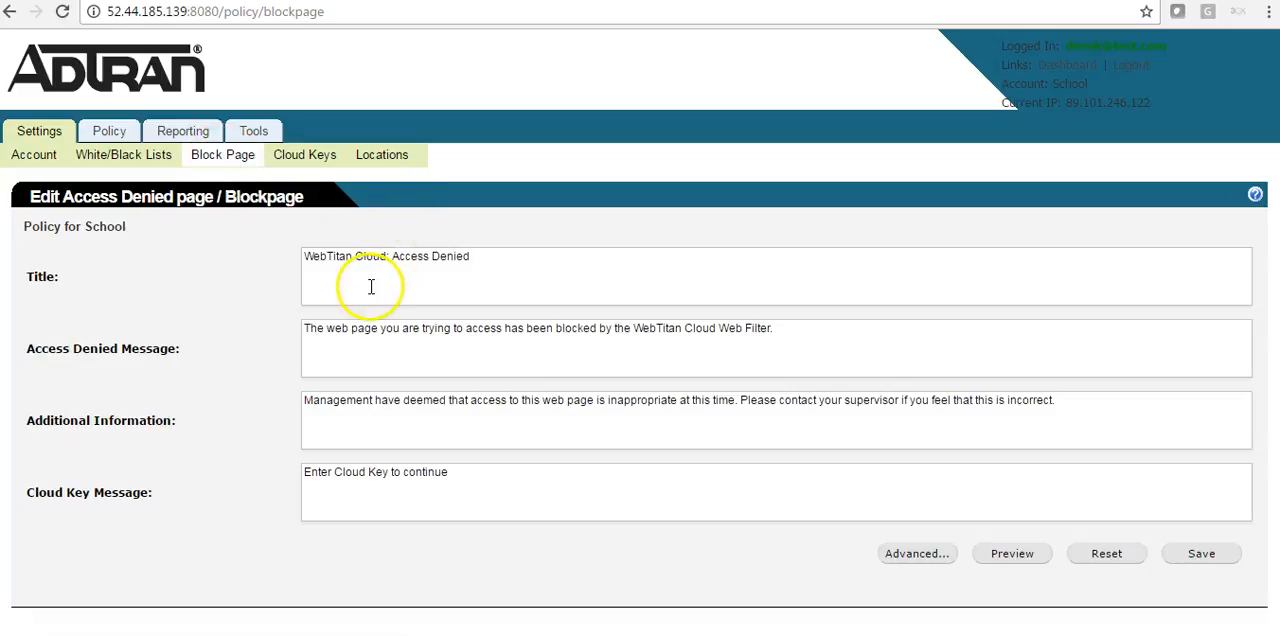
{"action": "mouse_move", "coordinate": [379, 429]}
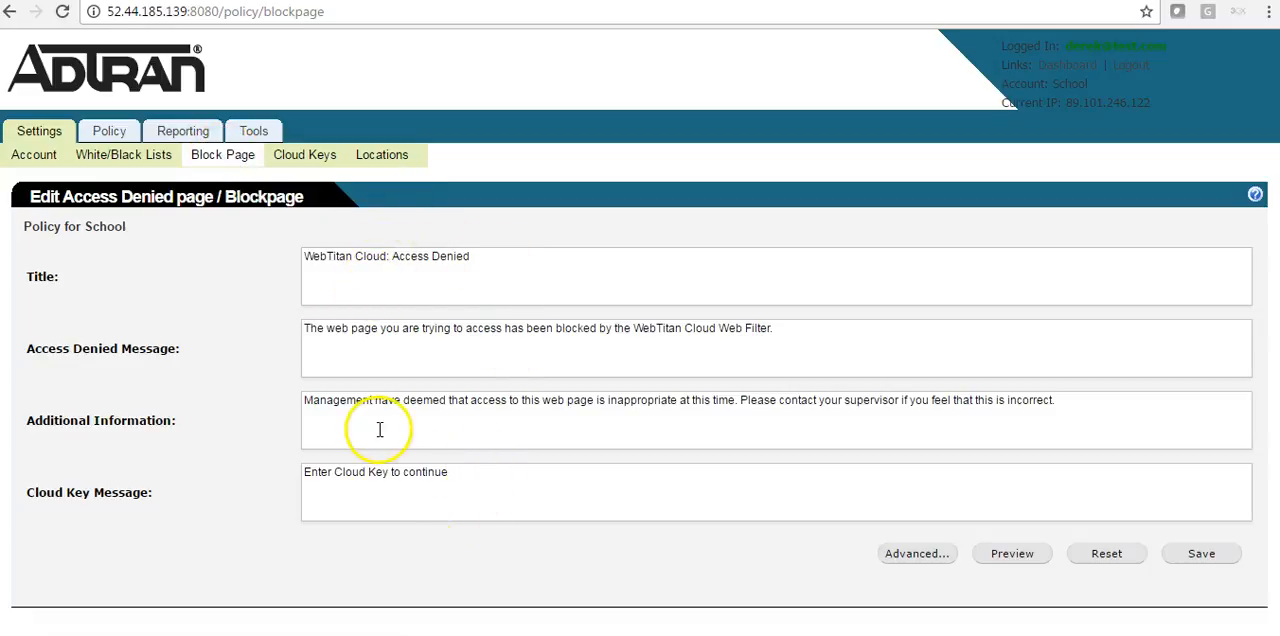
{"action": "mouse_move", "coordinate": [888, 471]}
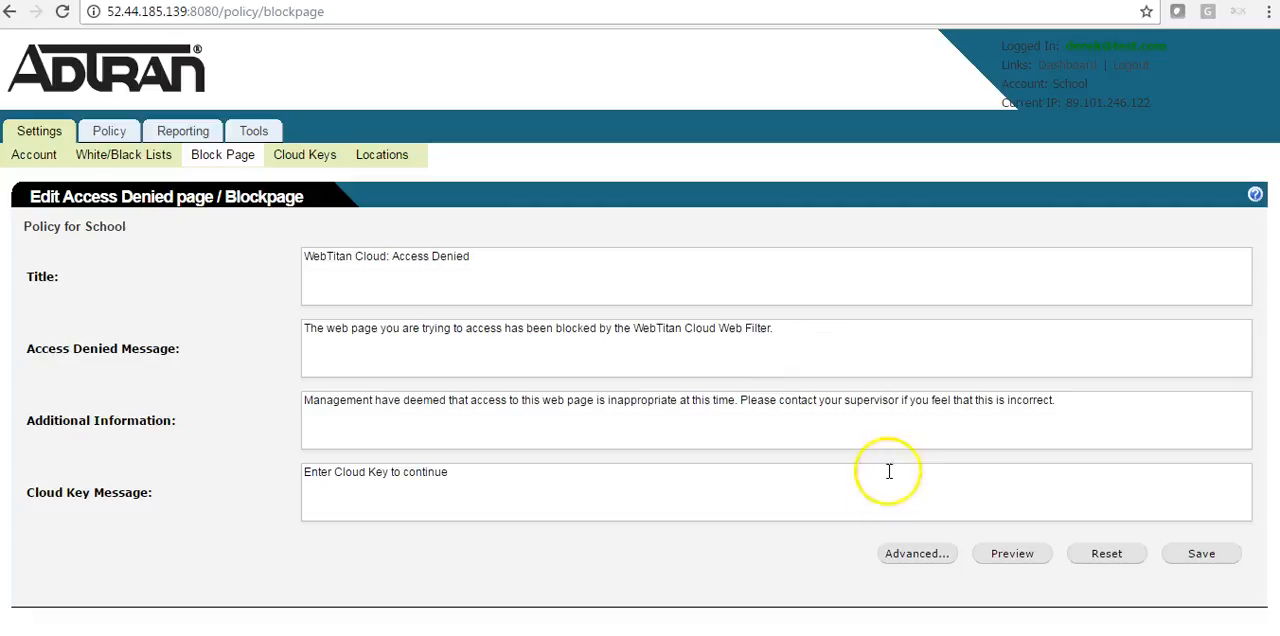
{"action": "mouse_move", "coordinate": [916, 553]}
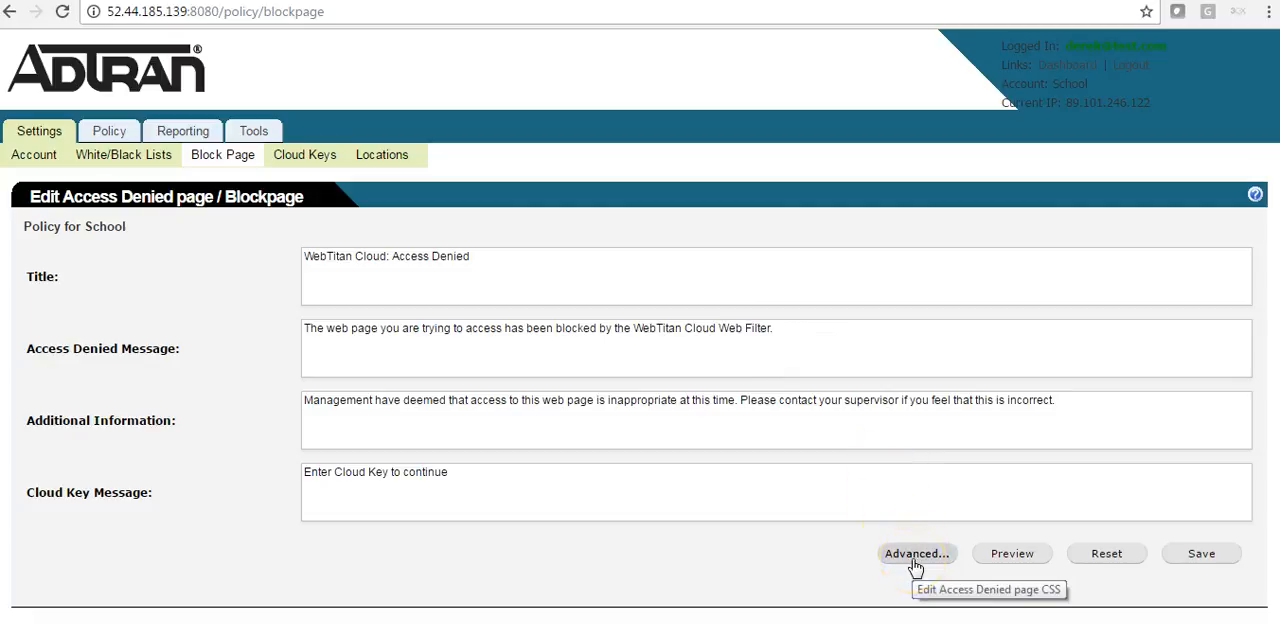
{"action": "left_click", "coordinate": [916, 553]}
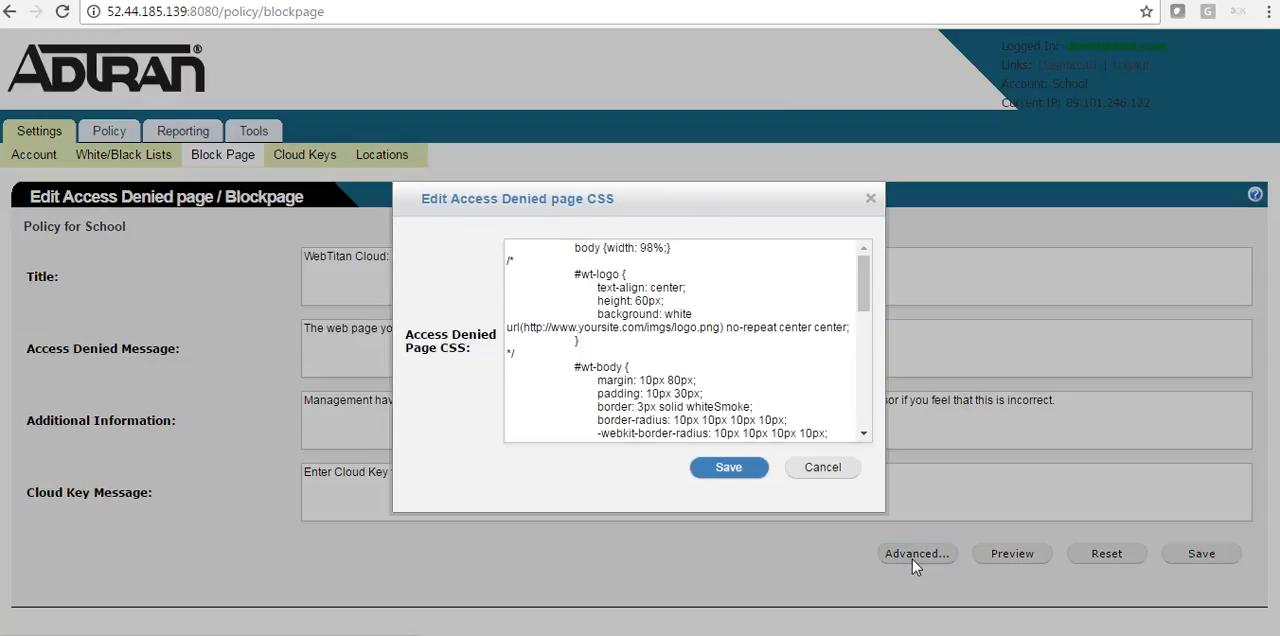
{"action": "mouse_move", "coordinate": [917, 553]}
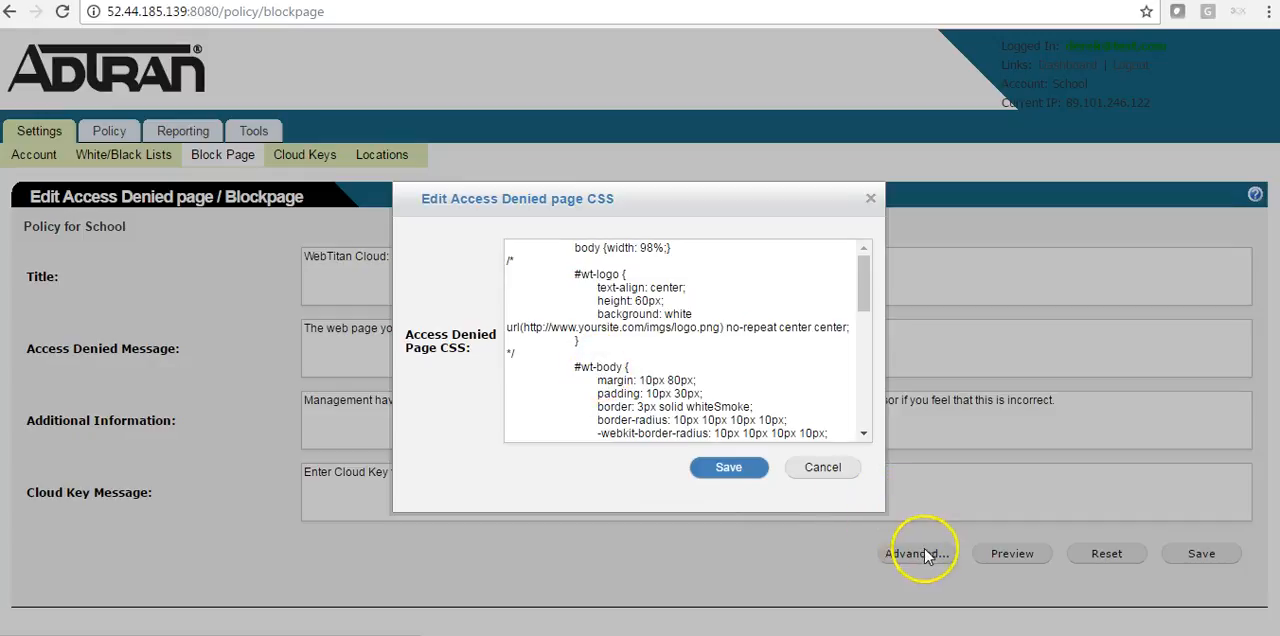
{"action": "scroll", "scroll_direction": "down", "scroll_amount": 3}
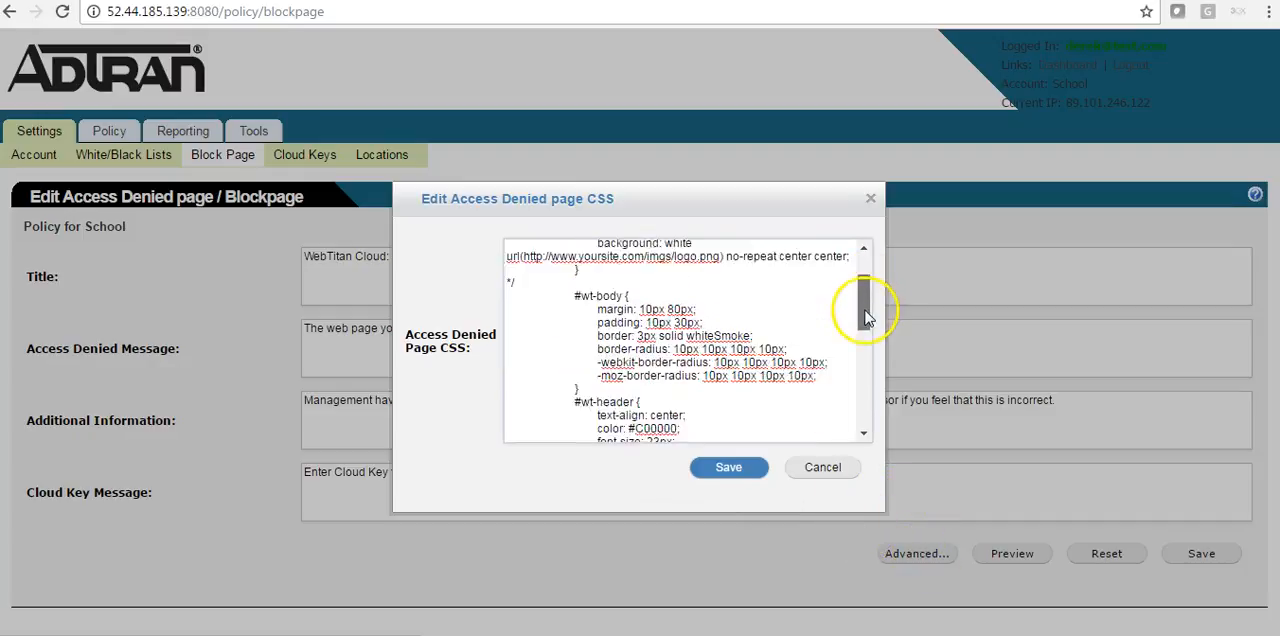
{"action": "scroll", "scroll_direction": "up", "scroll_amount": 3}
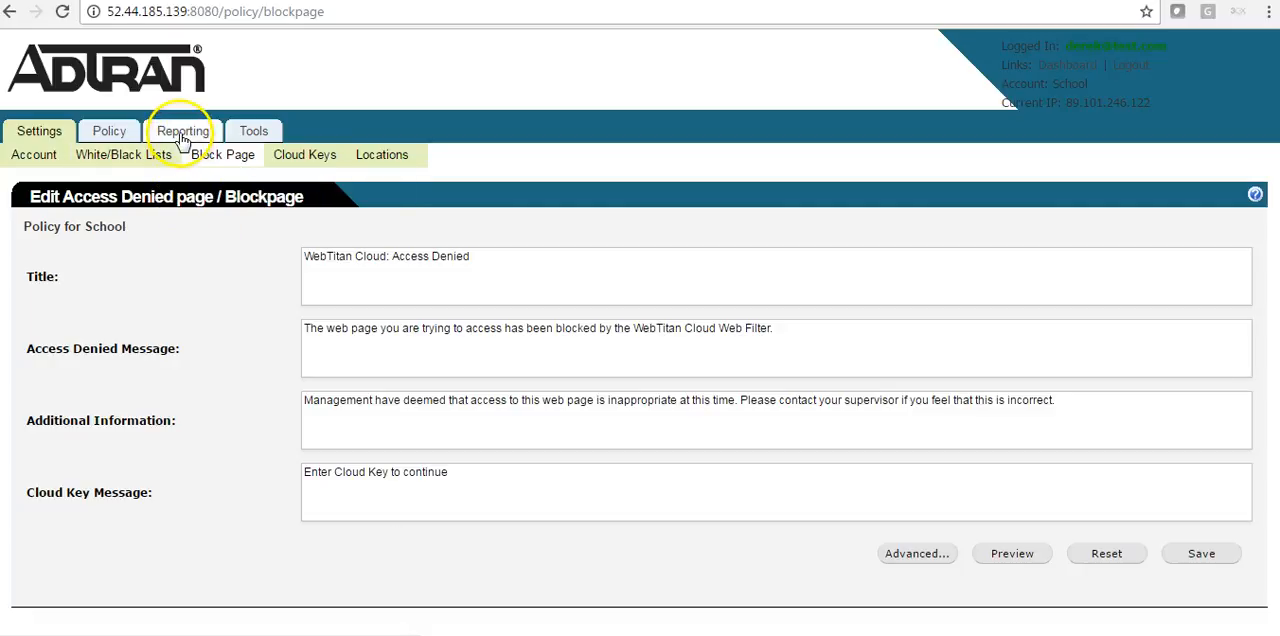
{"action": "left_click", "coordinate": [182, 131]}
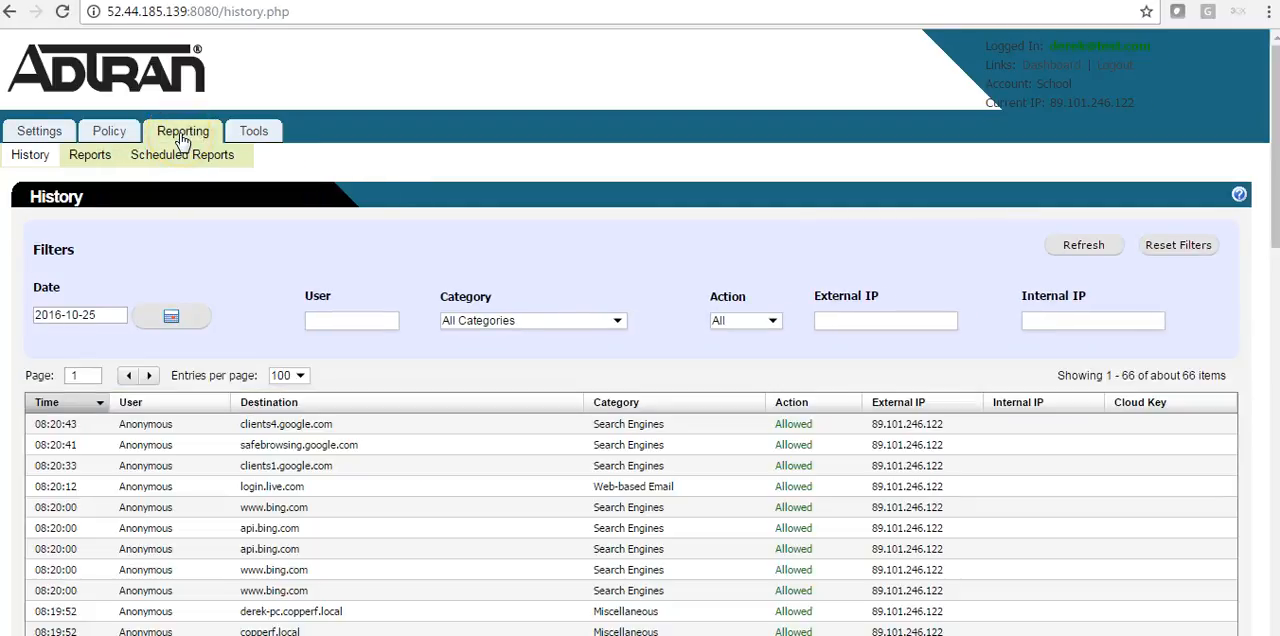
{"action": "mouse_move", "coordinate": [970, 235]}
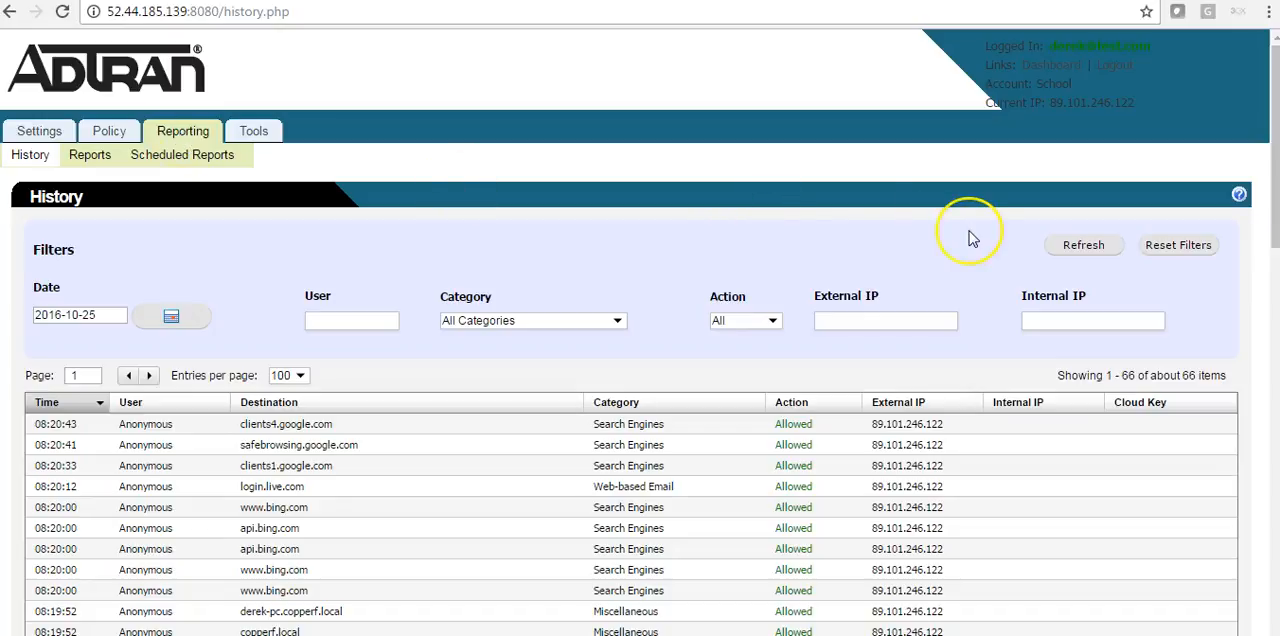
{"action": "scroll", "scroll_direction": "down", "scroll_amount": 3}
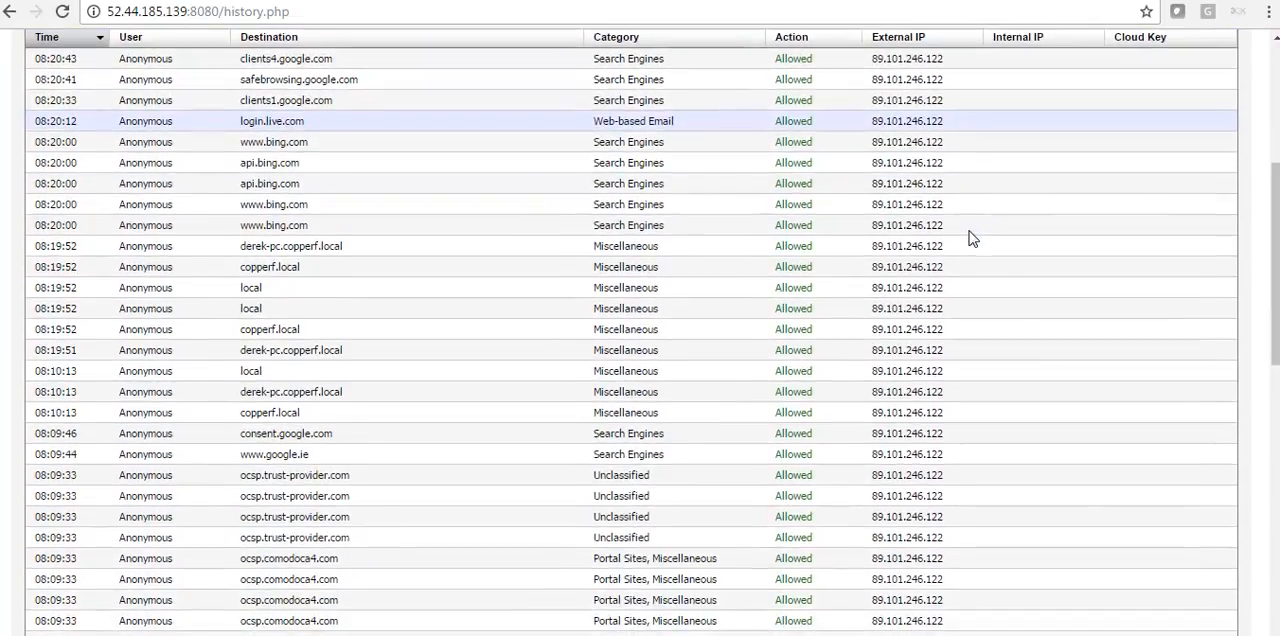
{"action": "scroll", "scroll_direction": "down", "scroll_amount": 3}
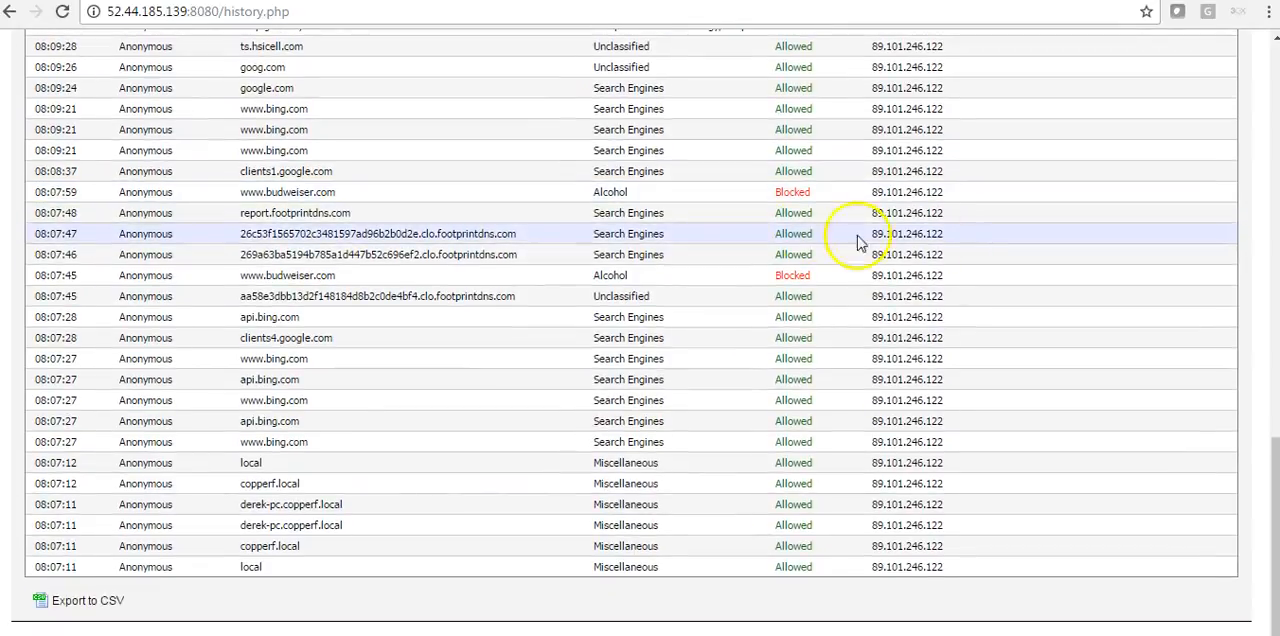
{"action": "mouse_move", "coordinate": [610, 280]}
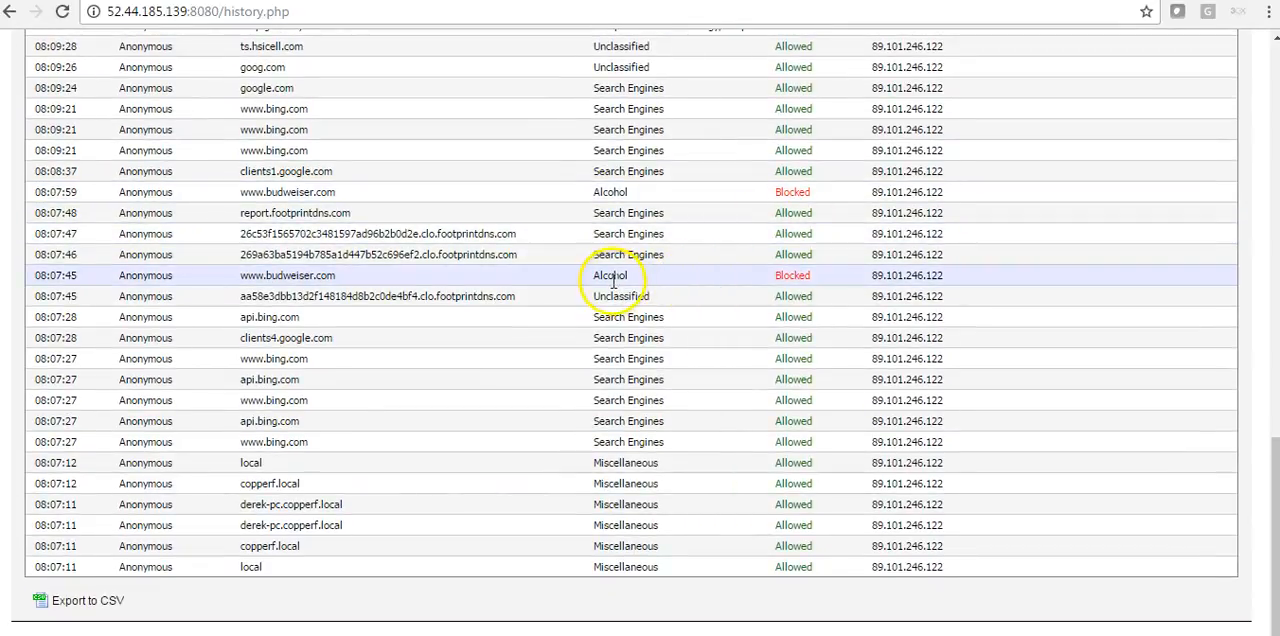
{"action": "mouse_move", "coordinate": [808, 290]}
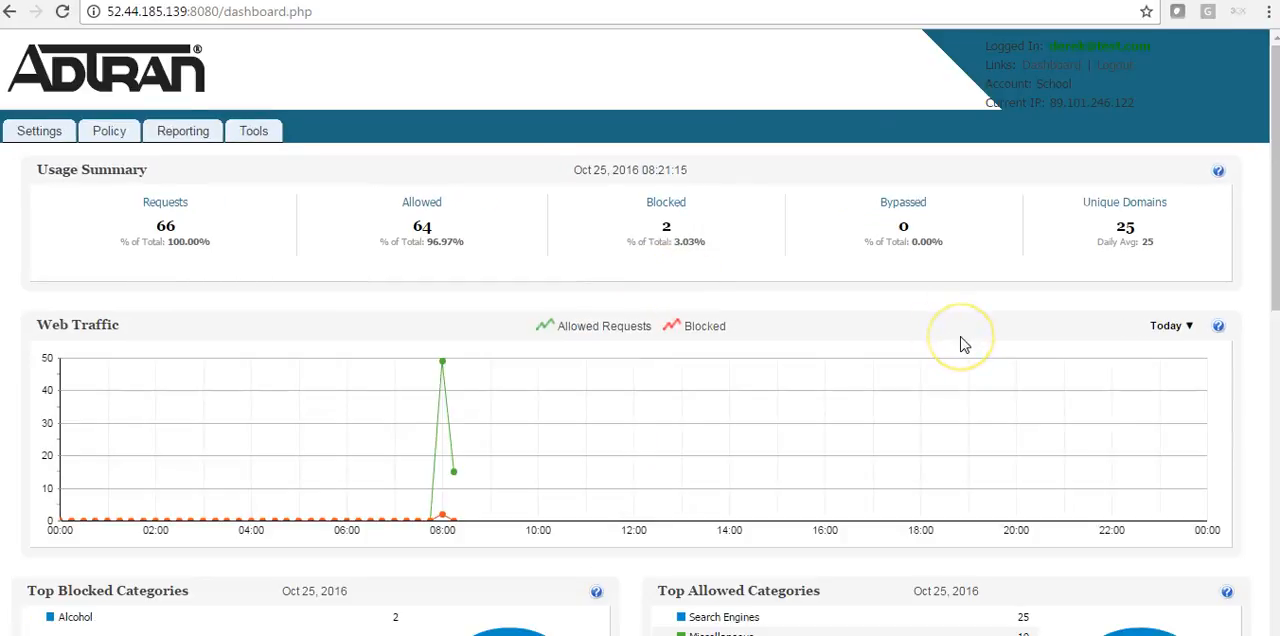
{"action": "scroll", "scroll_direction": "down", "scroll_amount": 3}
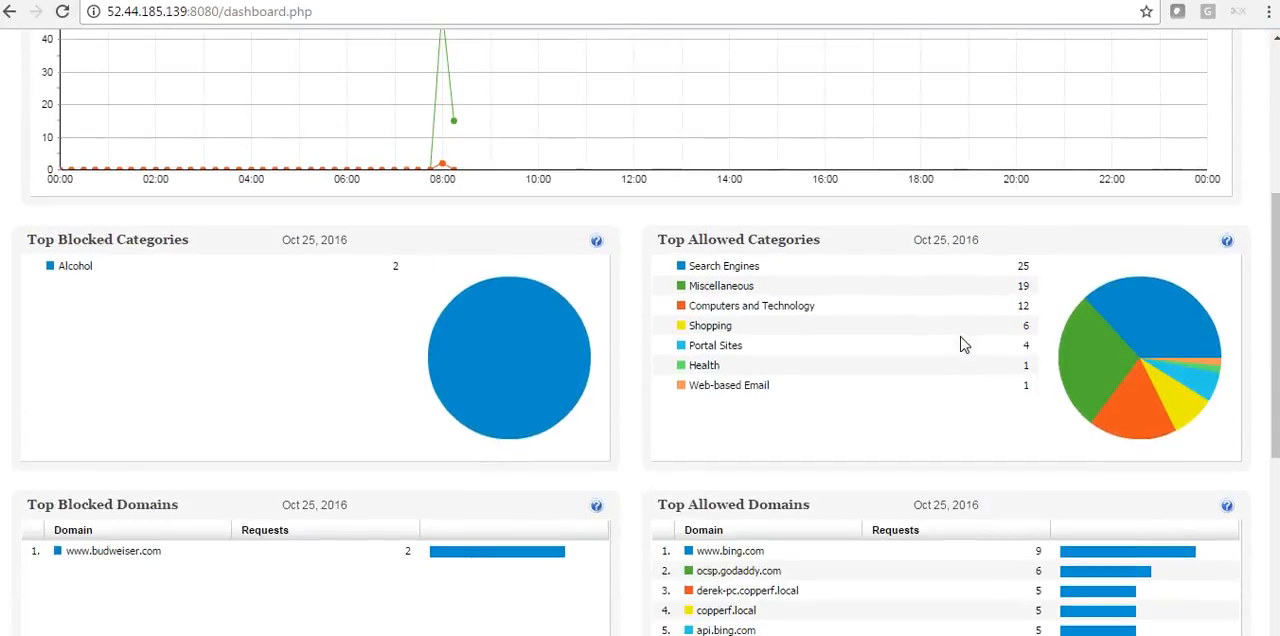
{"action": "mouse_move", "coordinate": [1095, 391]}
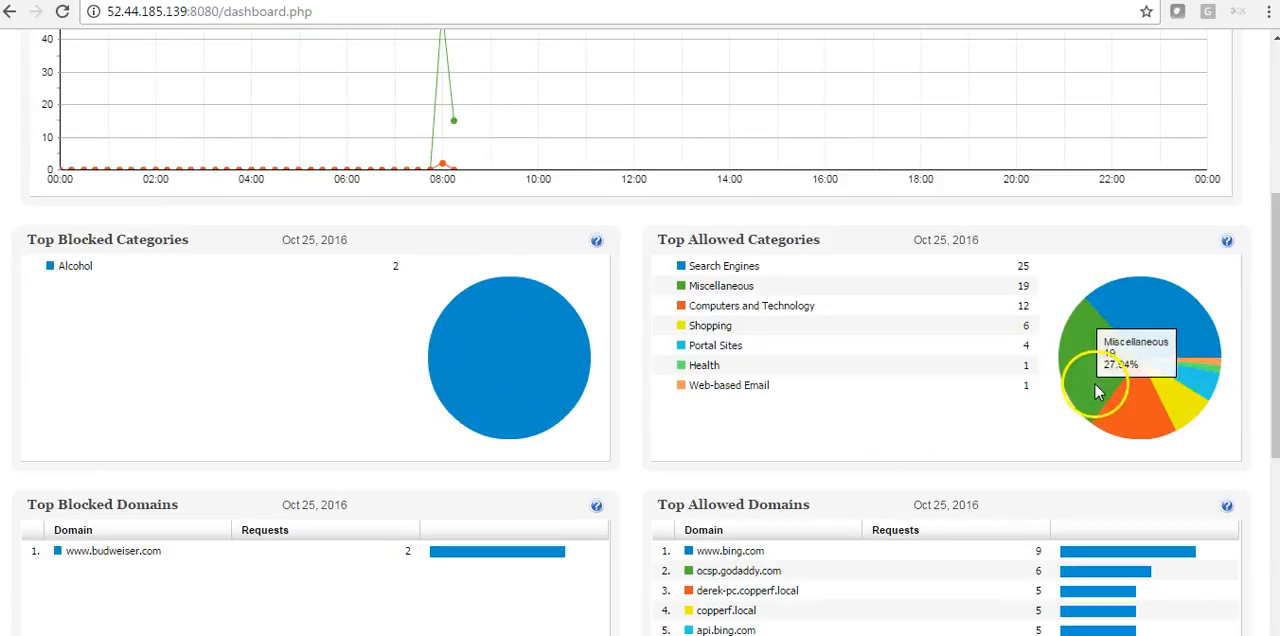
{"action": "scroll", "scroll_direction": "down", "scroll_amount": 3}
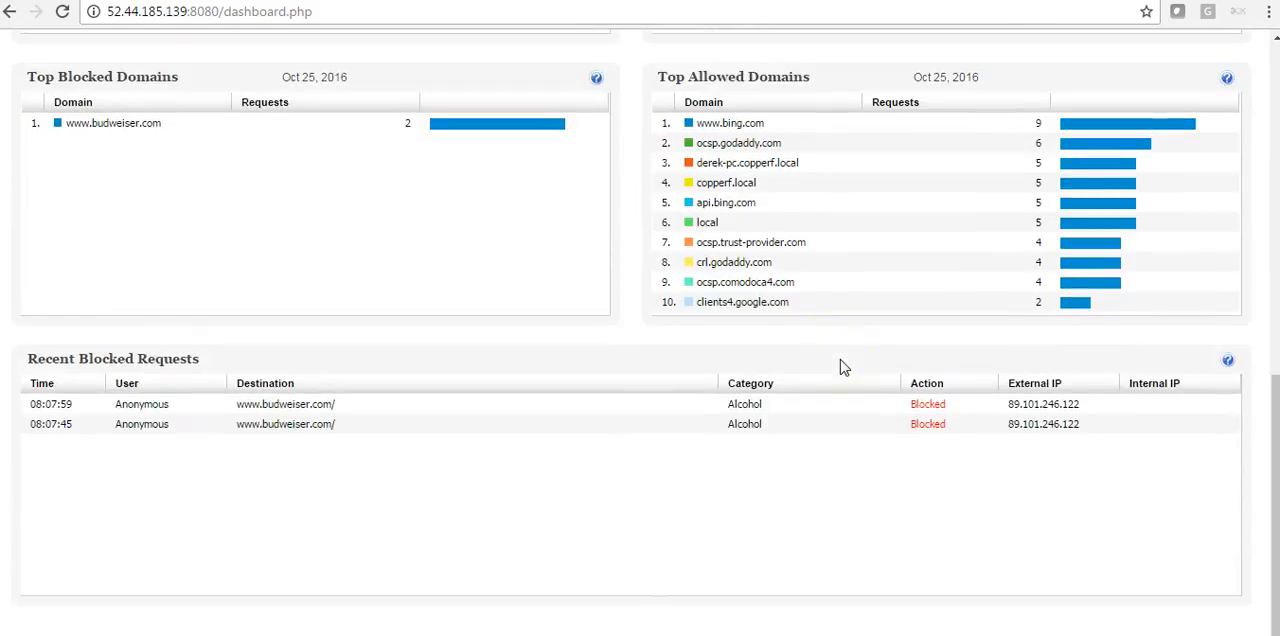
{"action": "mouse_move", "coordinate": [150, 400]}
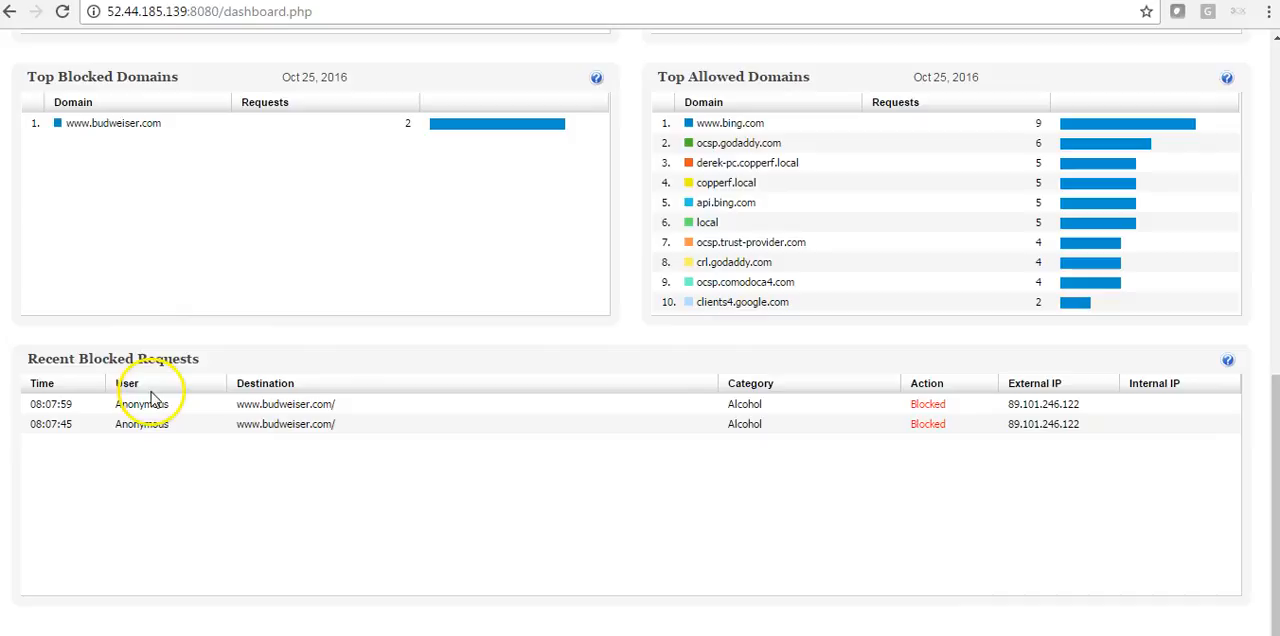
{"action": "mouse_move", "coordinate": [437, 472]}
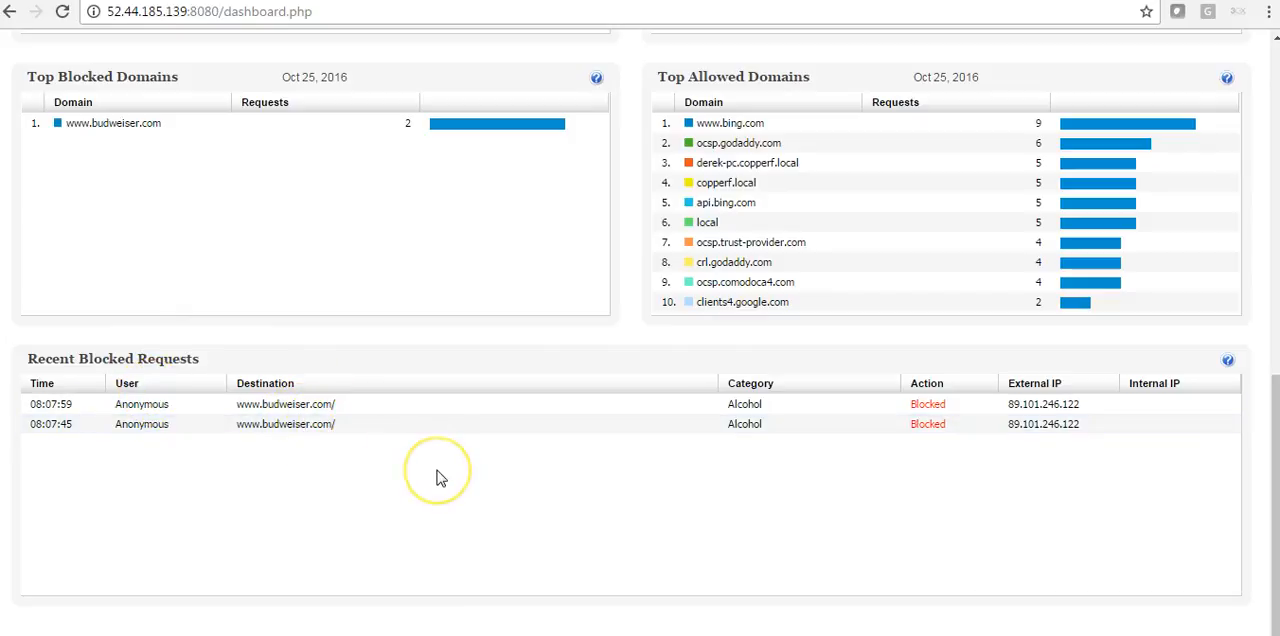
{"action": "scroll", "scroll_direction": "up", "scroll_amount": 3}
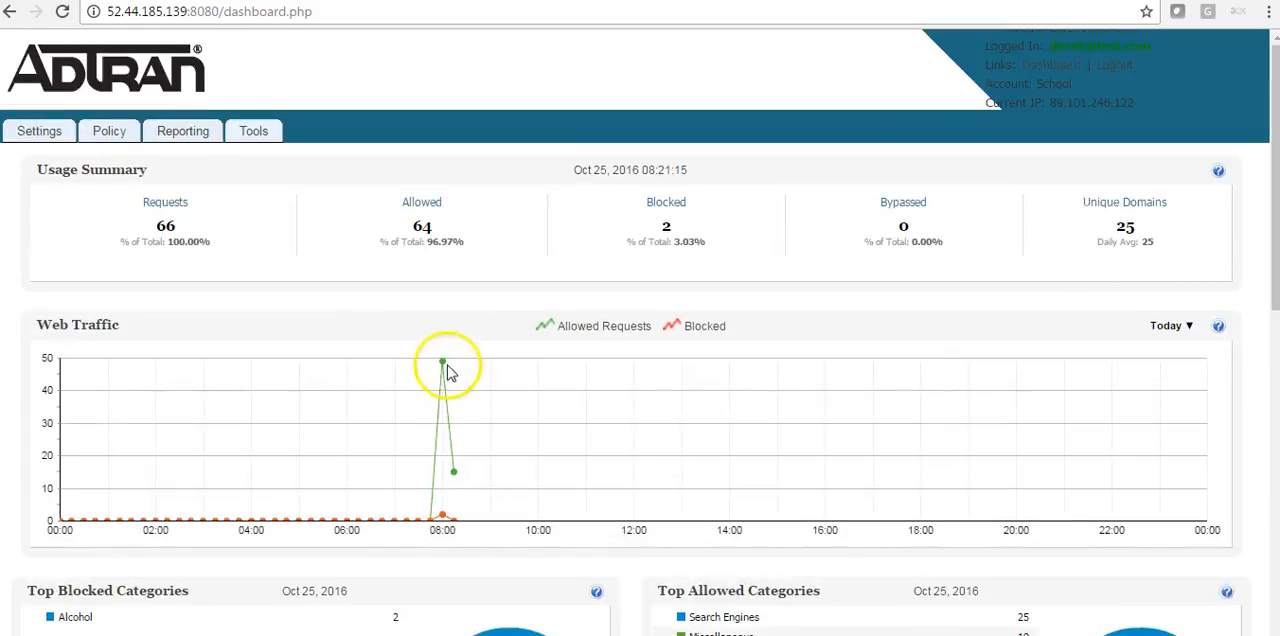
{"action": "mouse_move", "coordinate": [718, 403]}
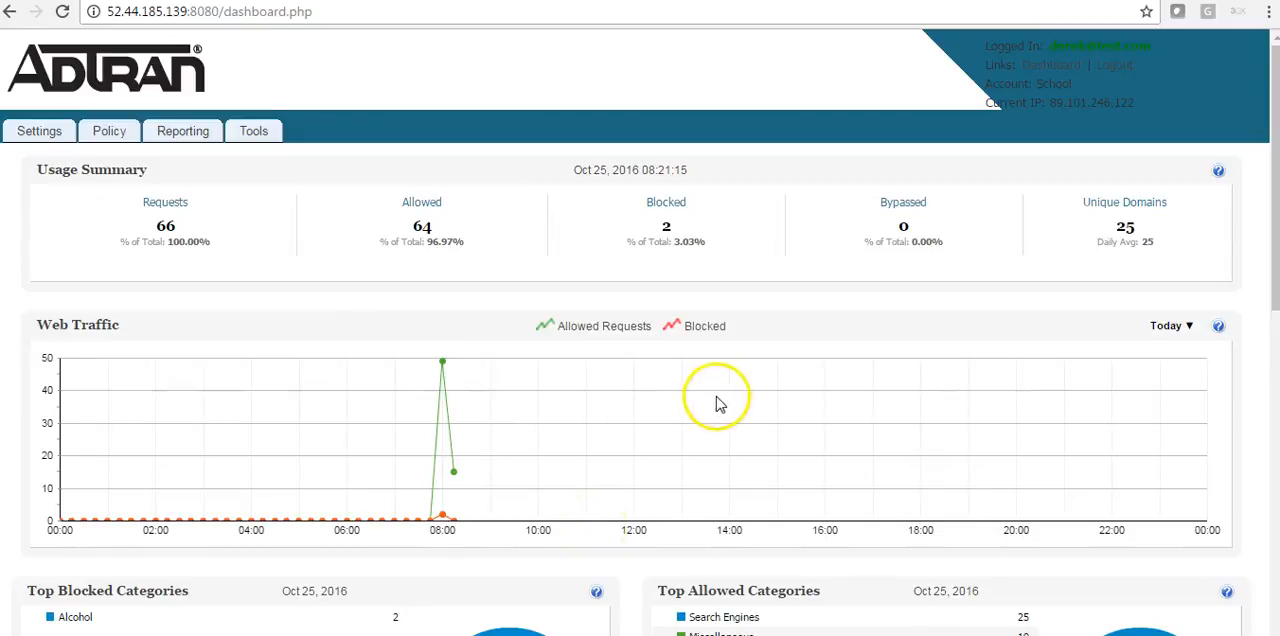